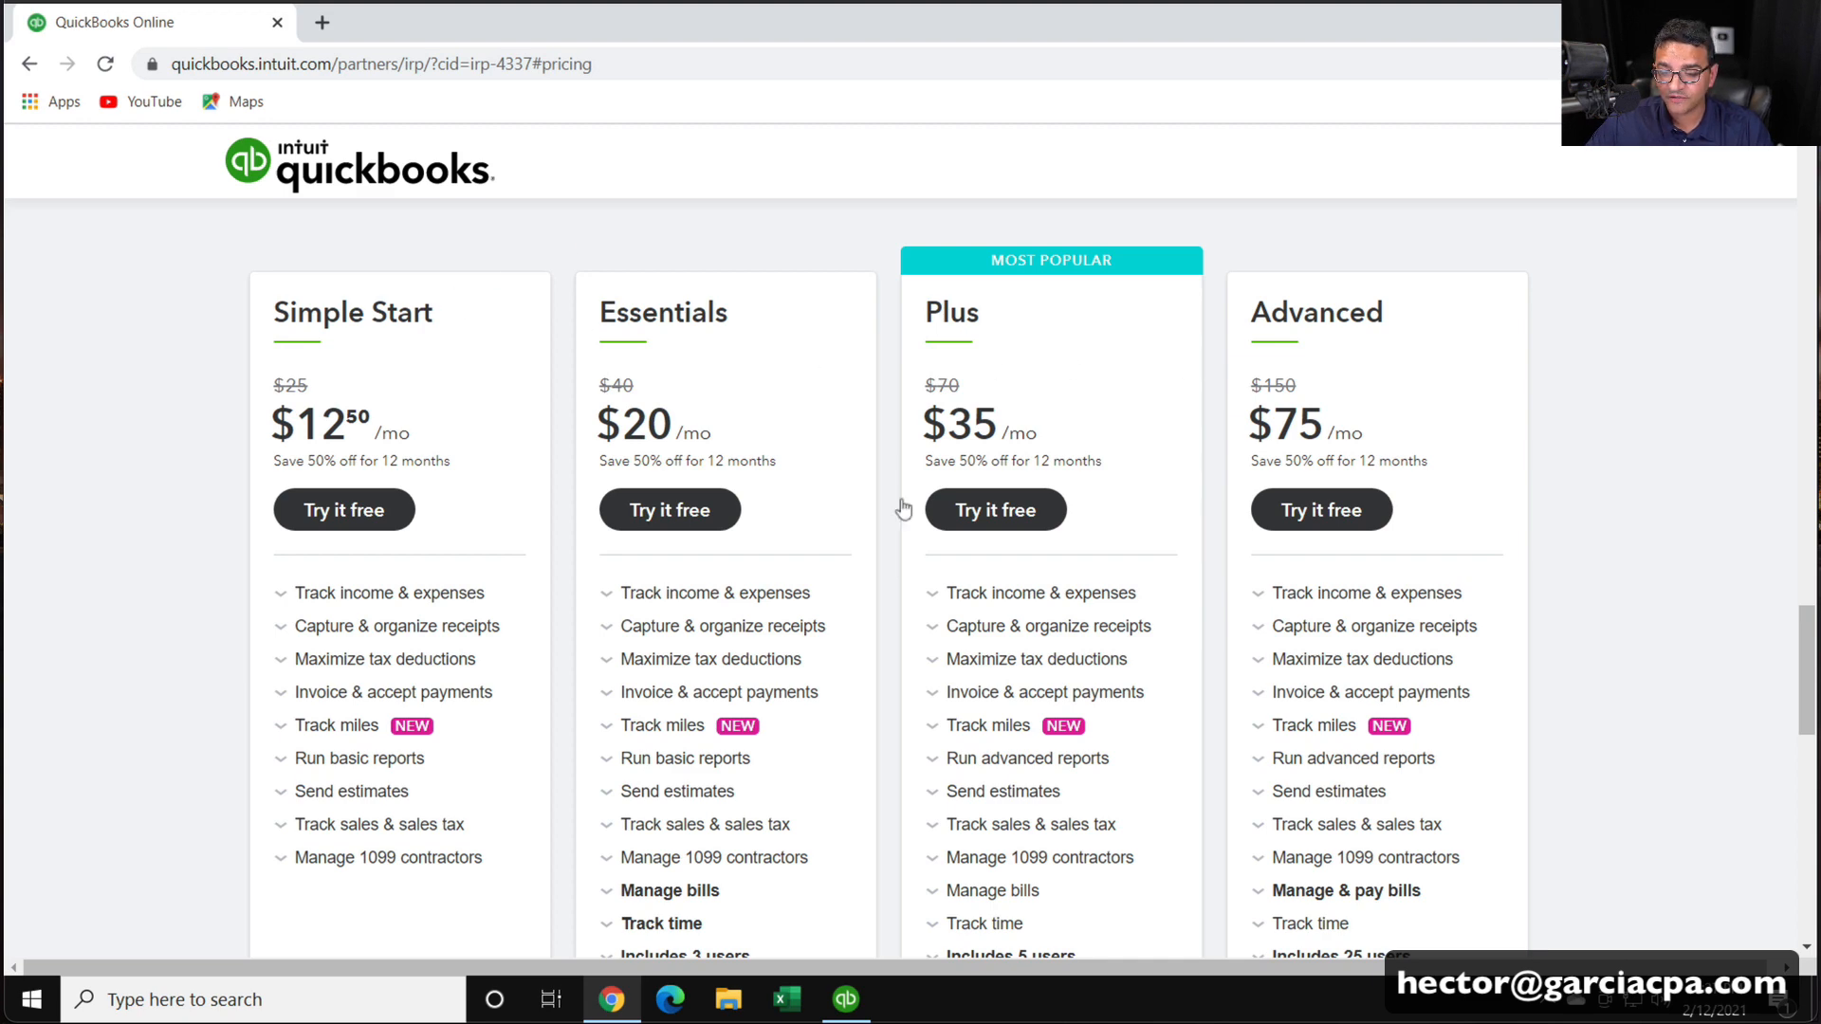
mouse_move(670, 510)
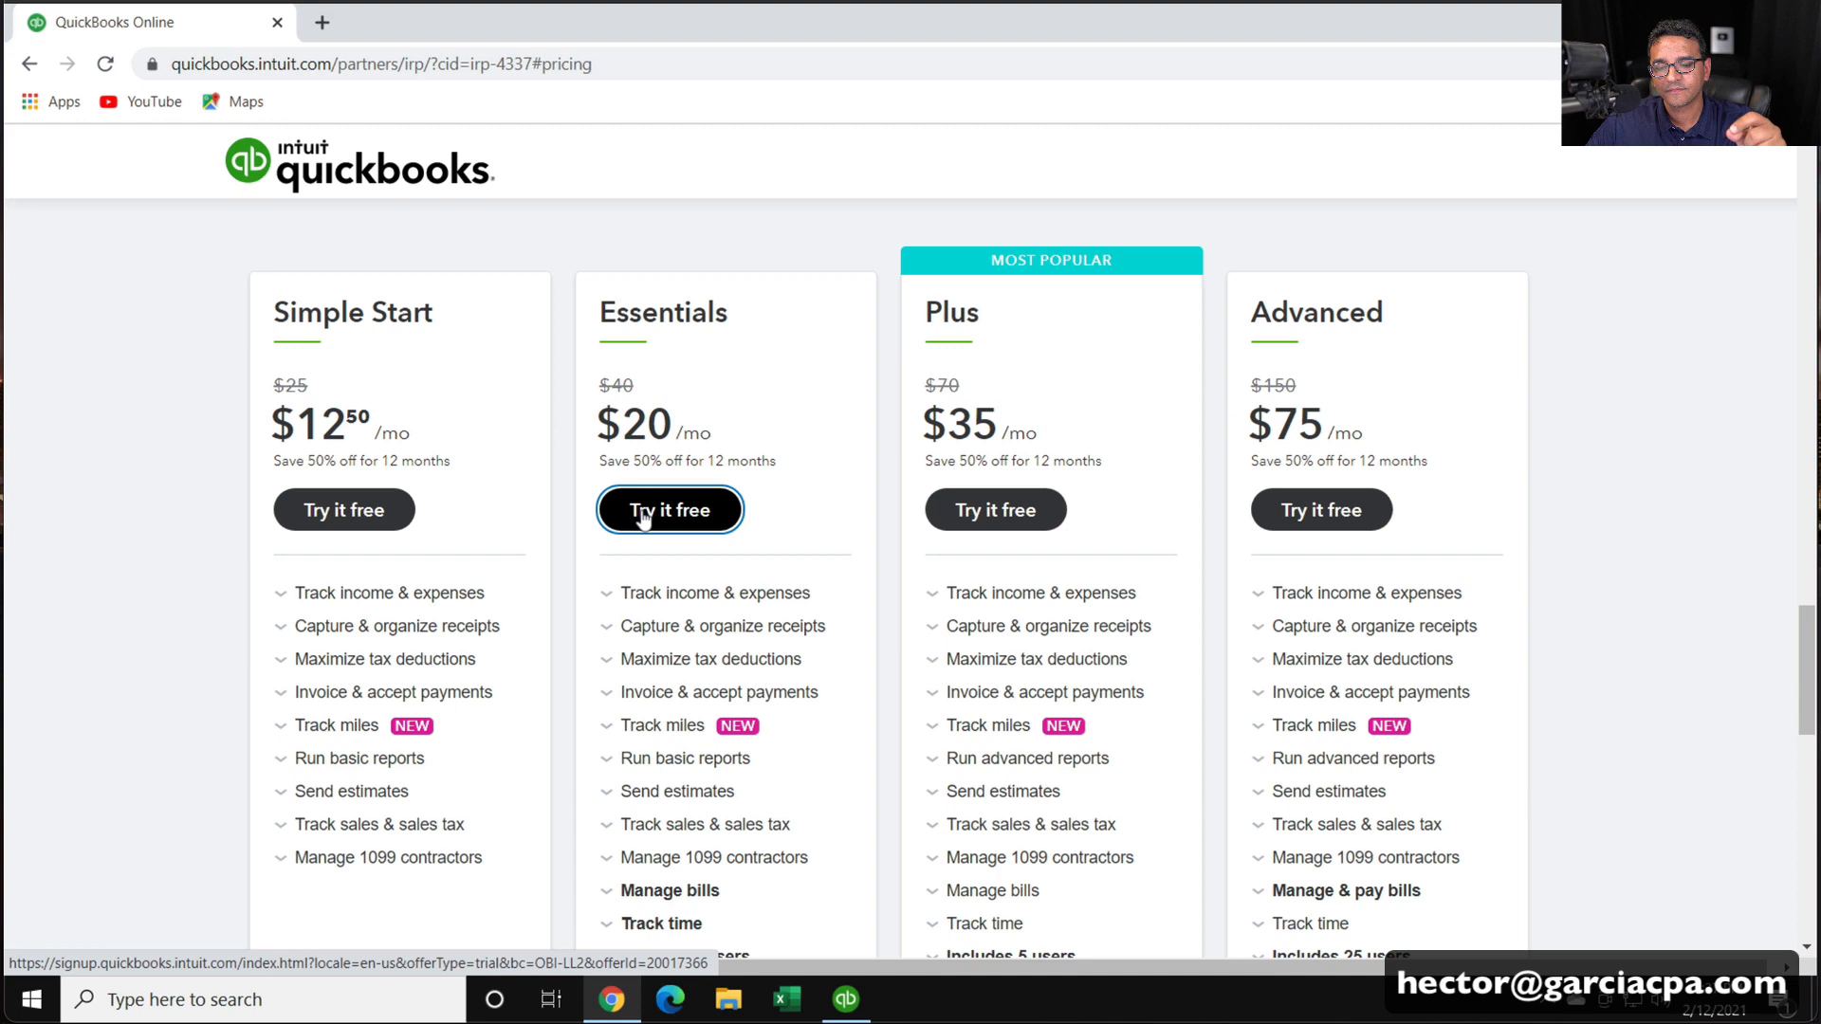
Start the Essentials free trial, then return to the QuickBooks Desktop company file
left_click(670, 508)
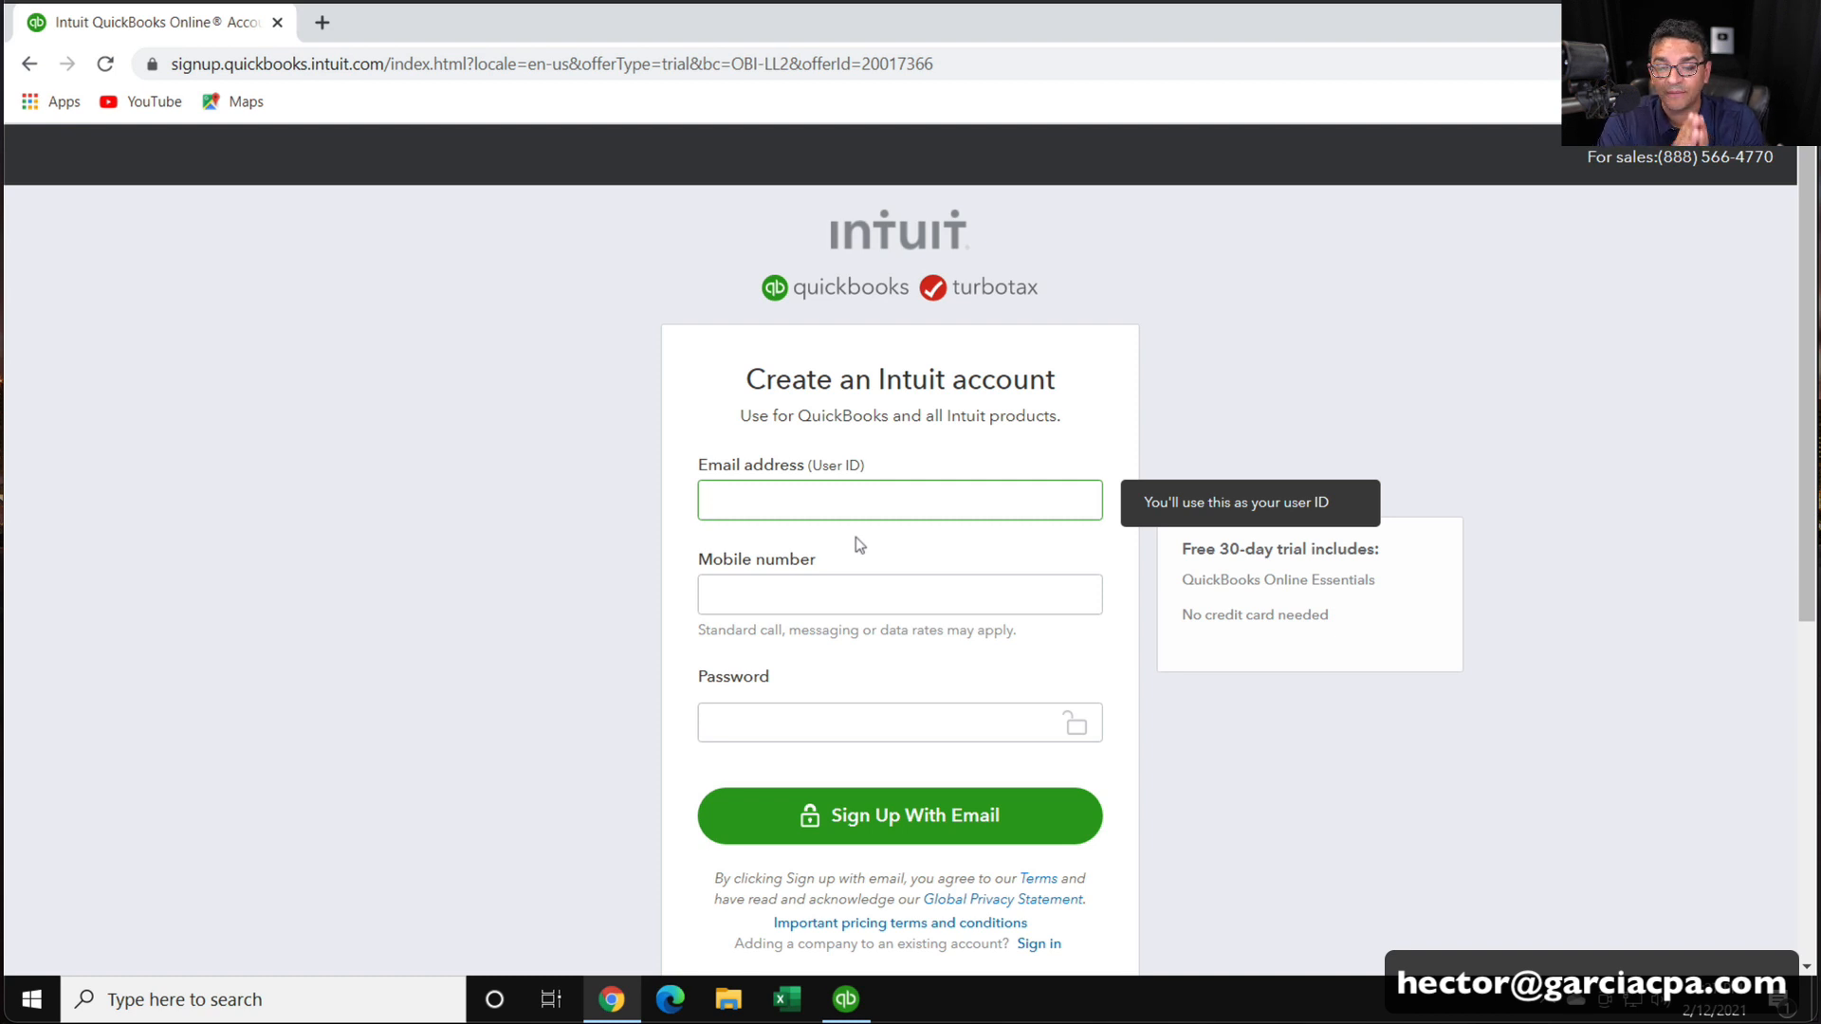
left_click(846, 999)
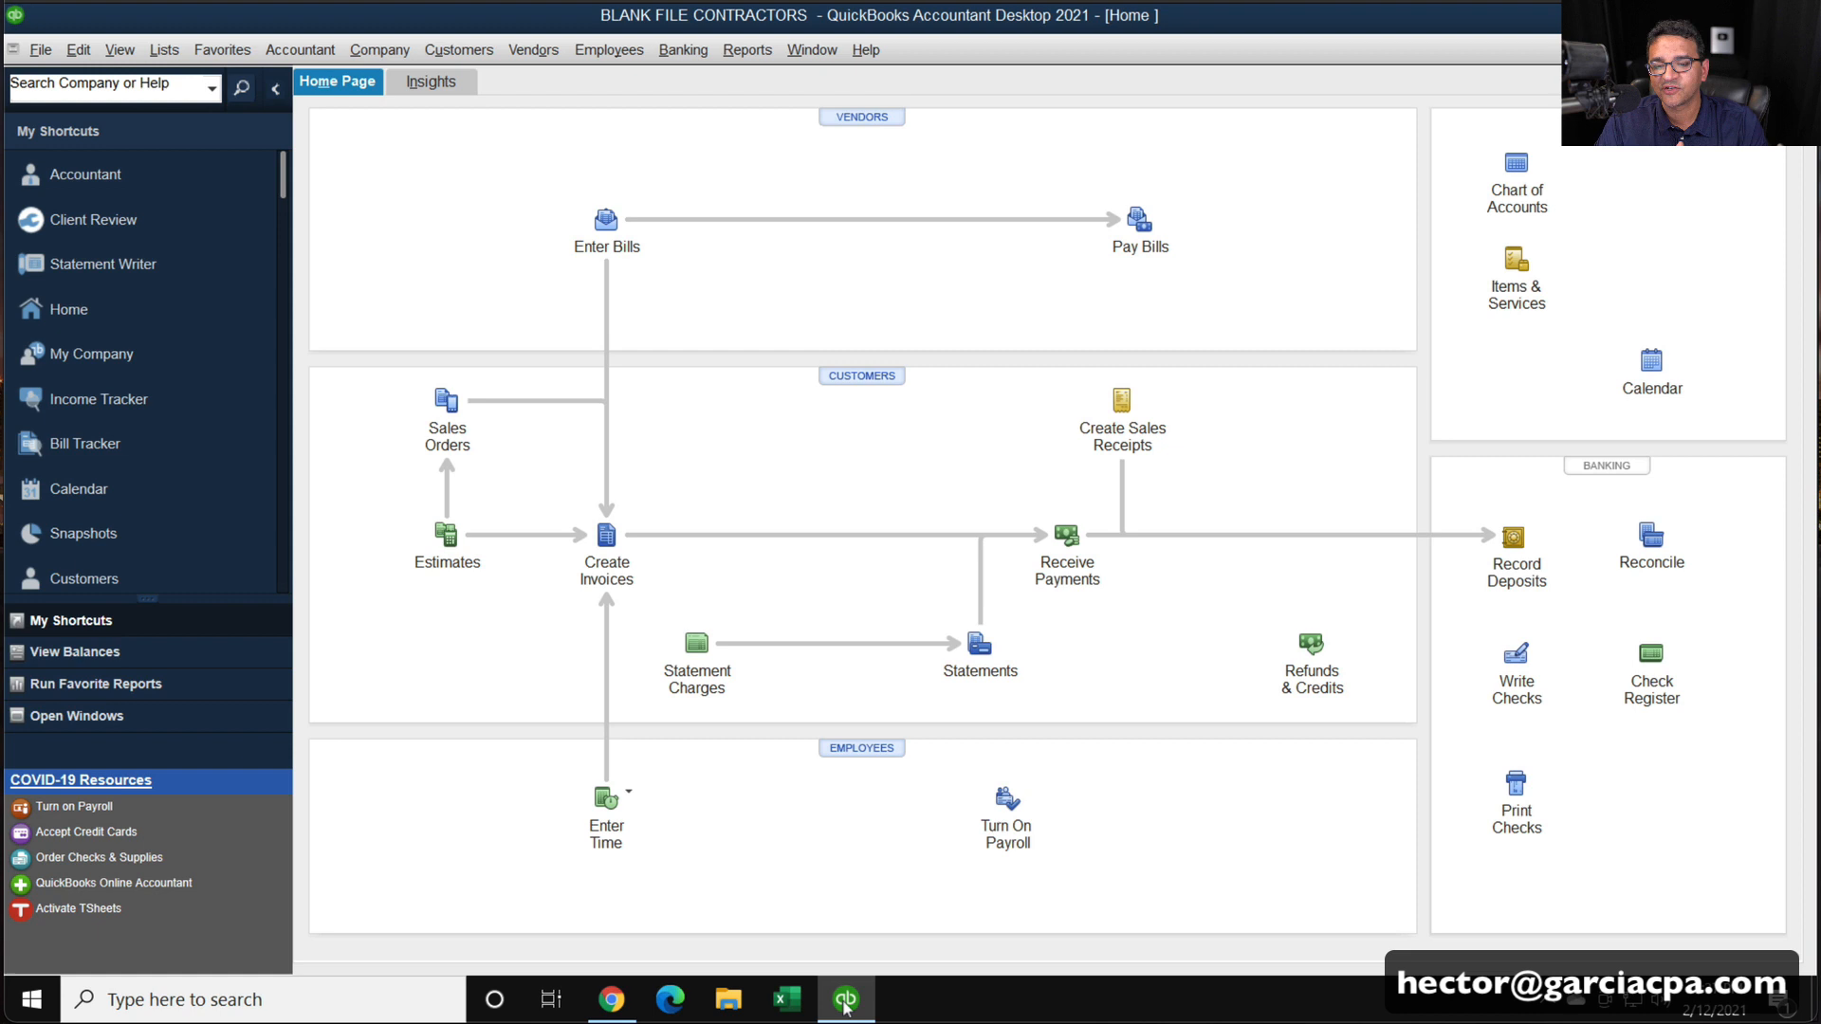
mouse_move(285, 188)
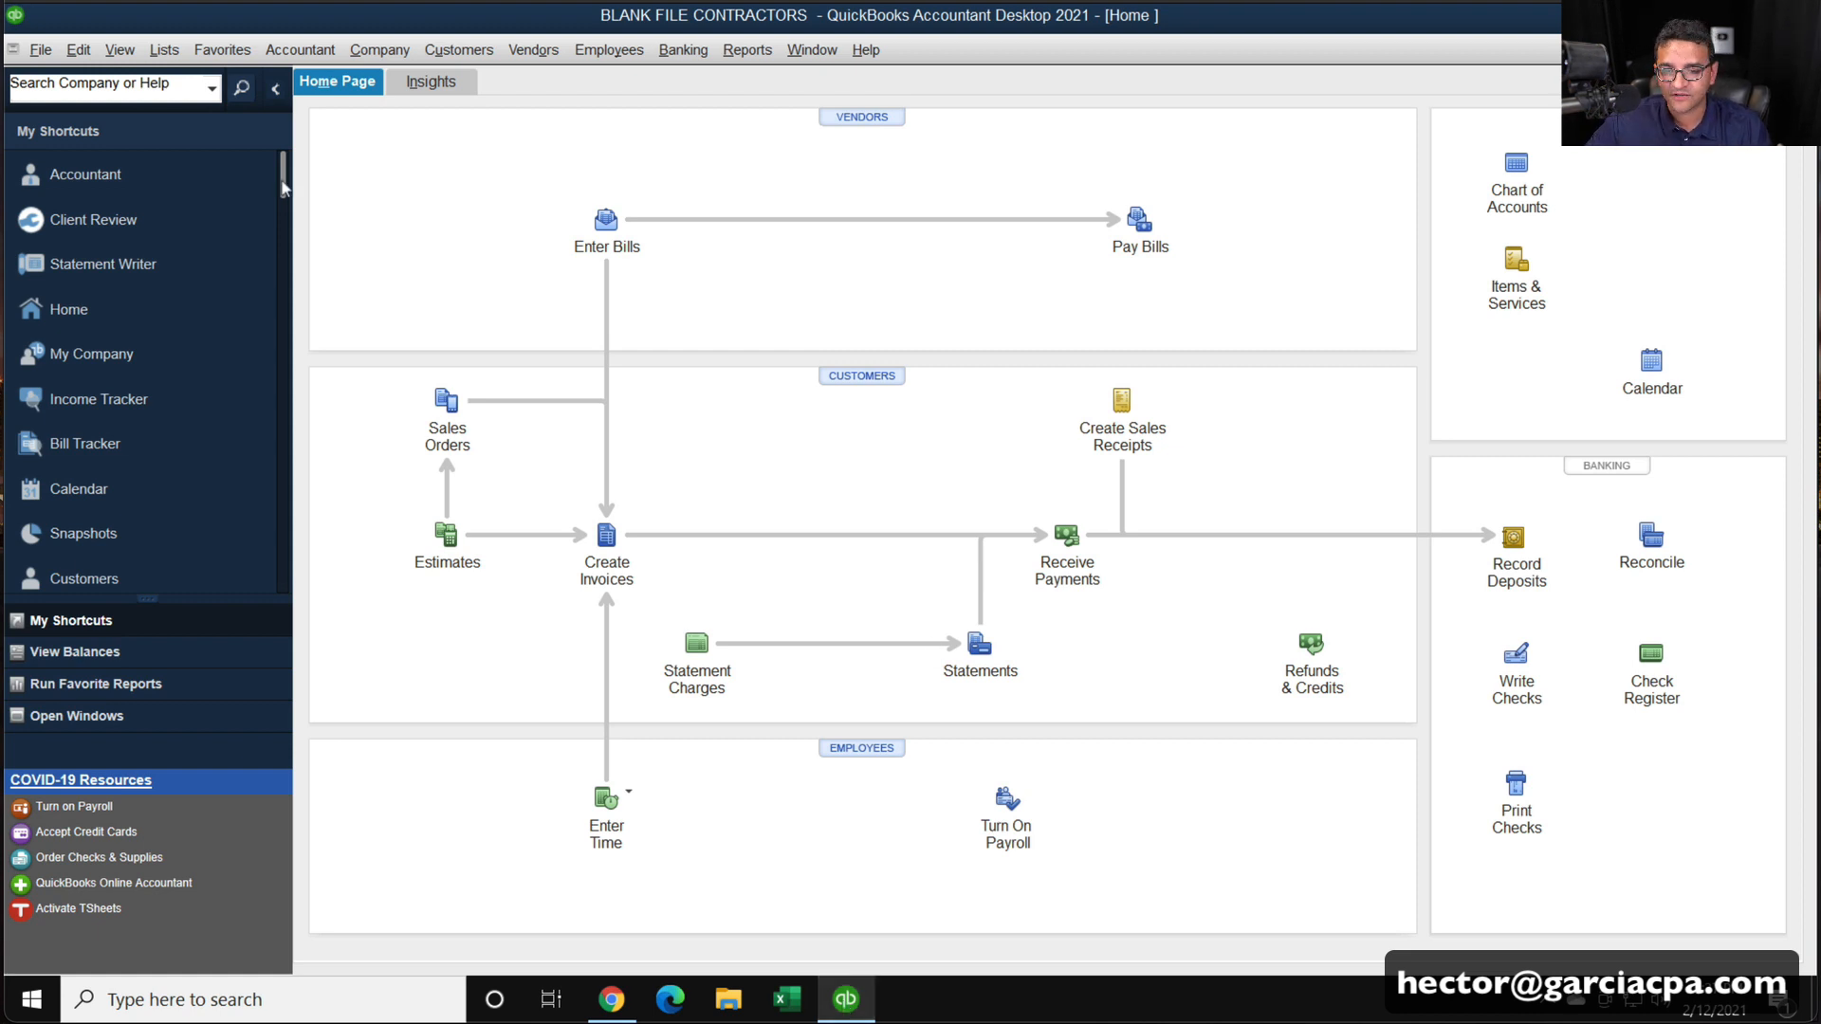
Launch 'Export Your Company File to QuickBooks Online' from the Company menu
left_click(380, 49)
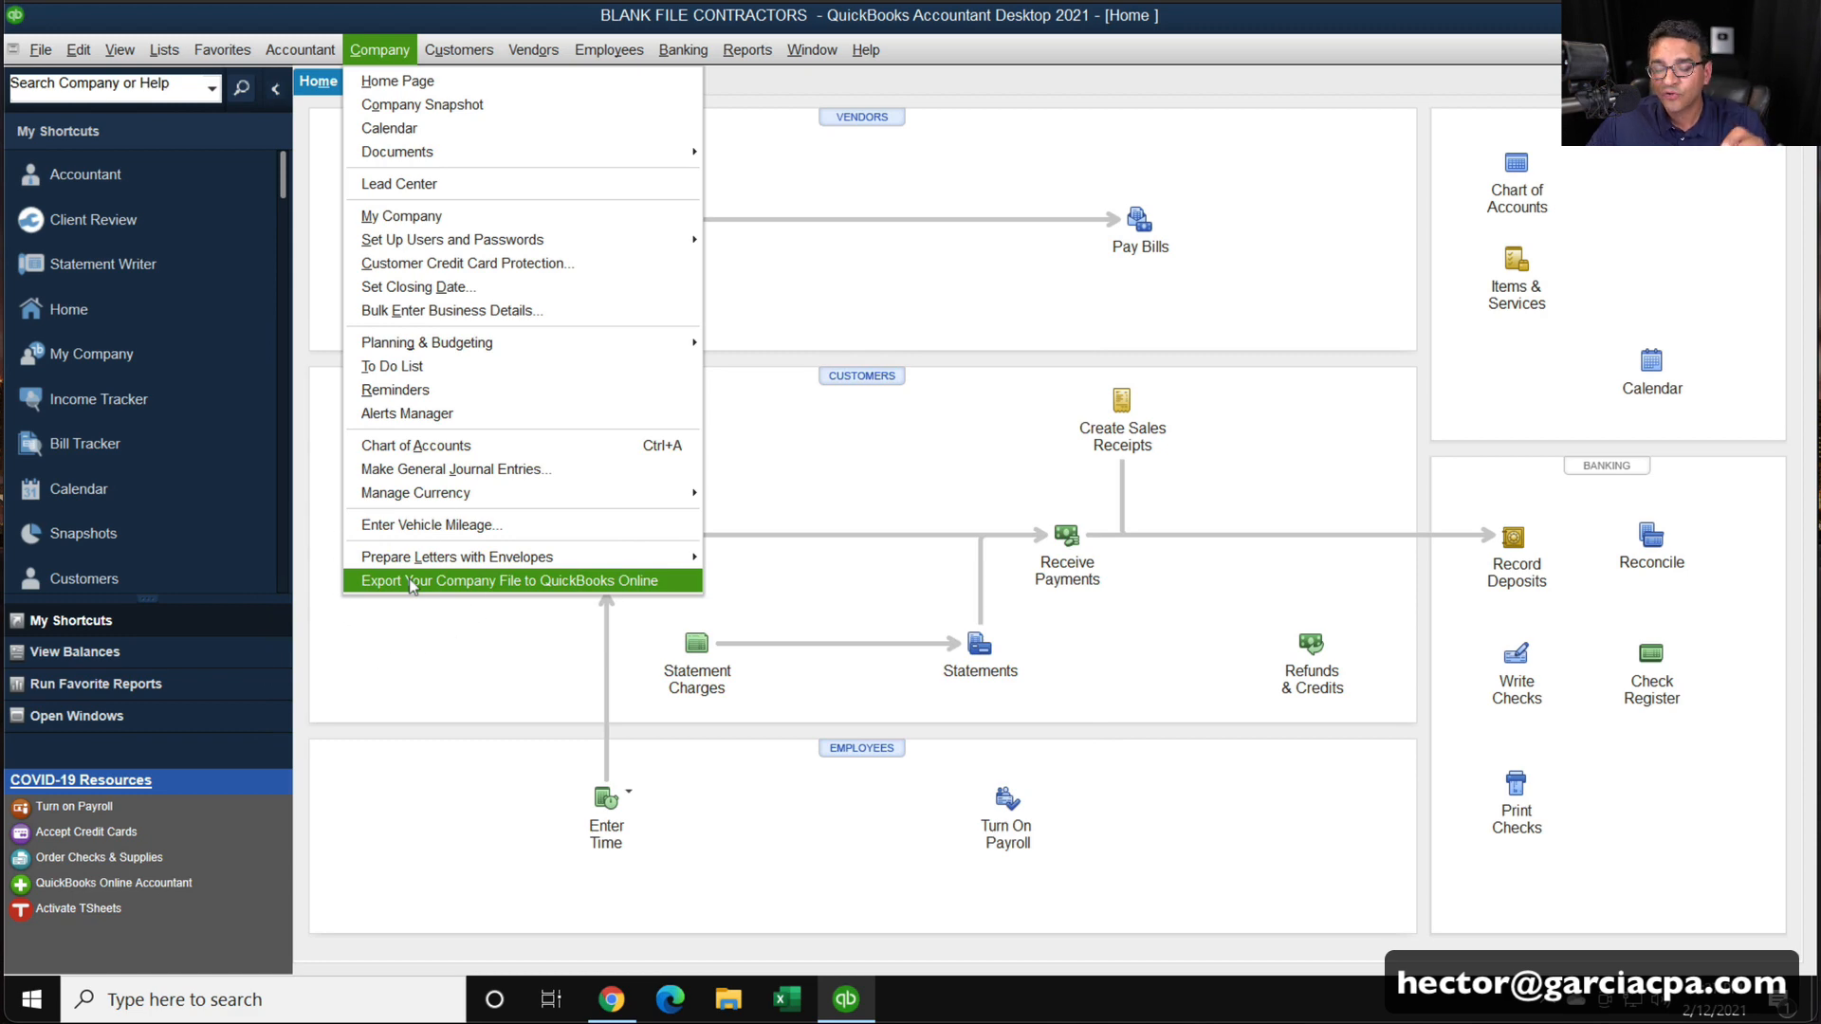
left_click(513, 580)
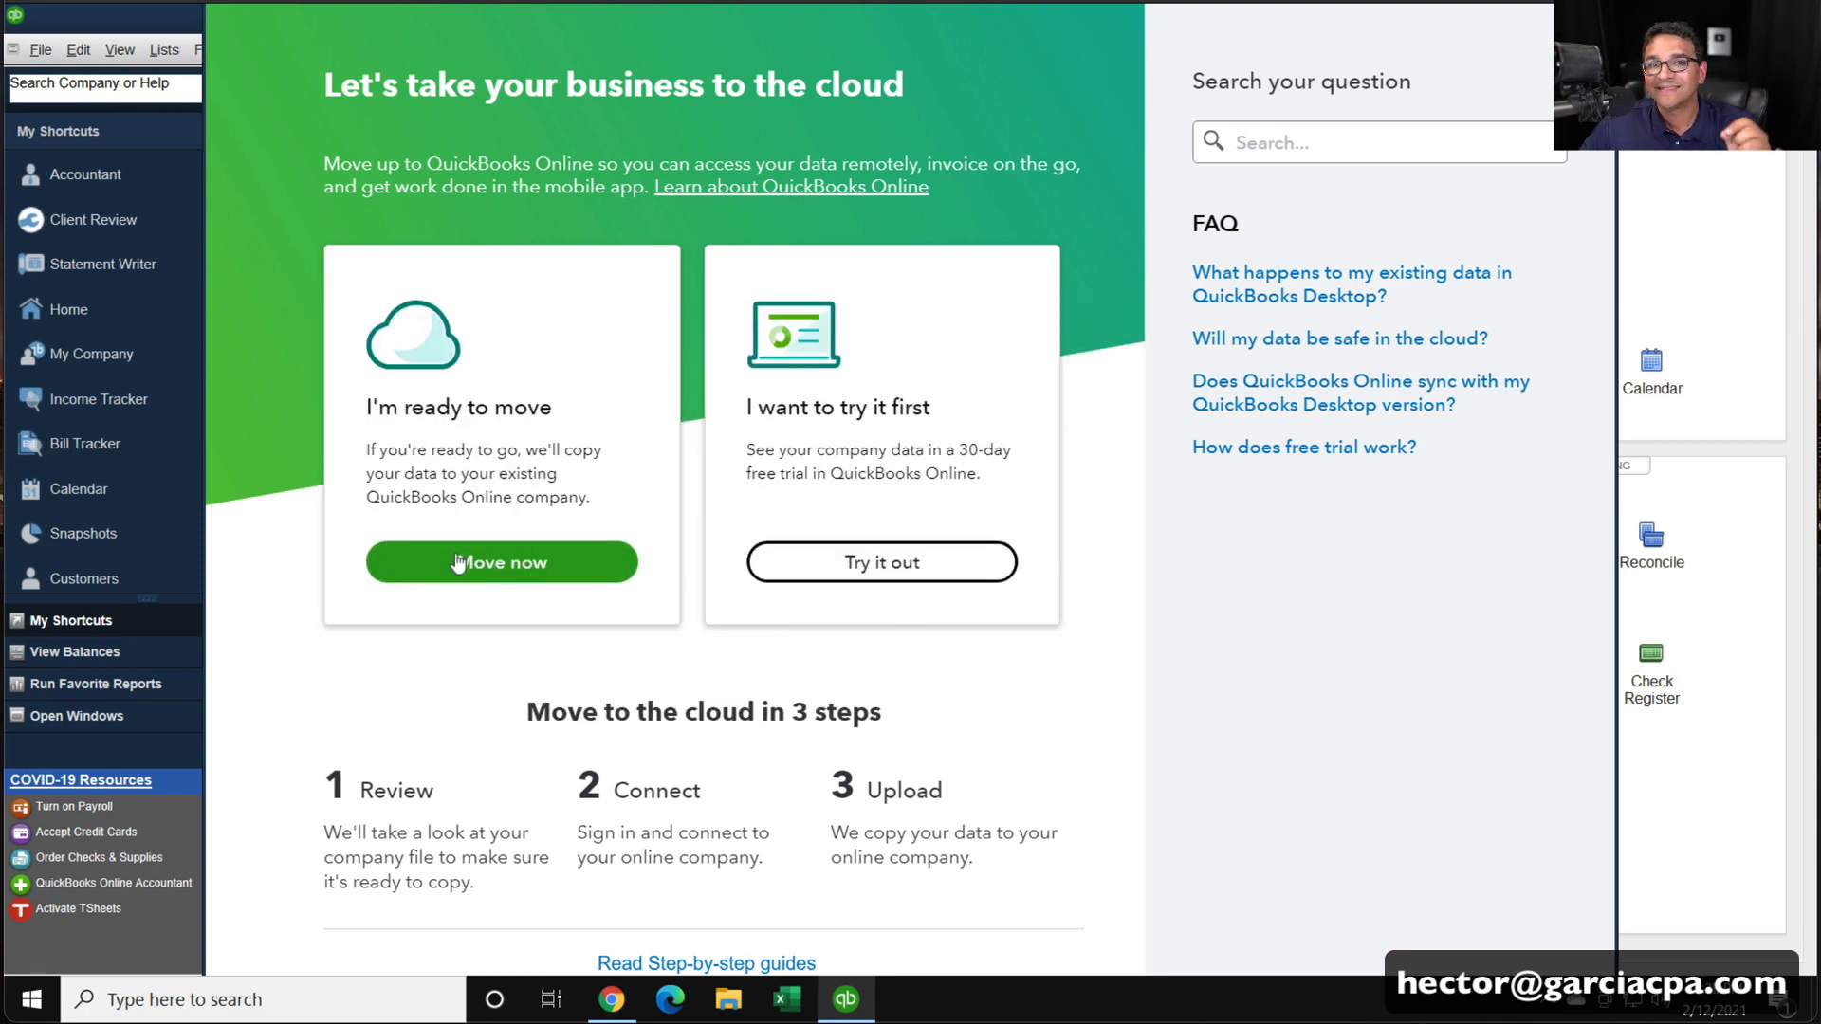
Choose Move now, sign in to the existing QuickBooks Online account and confirm the verification code
left_click(501, 561)
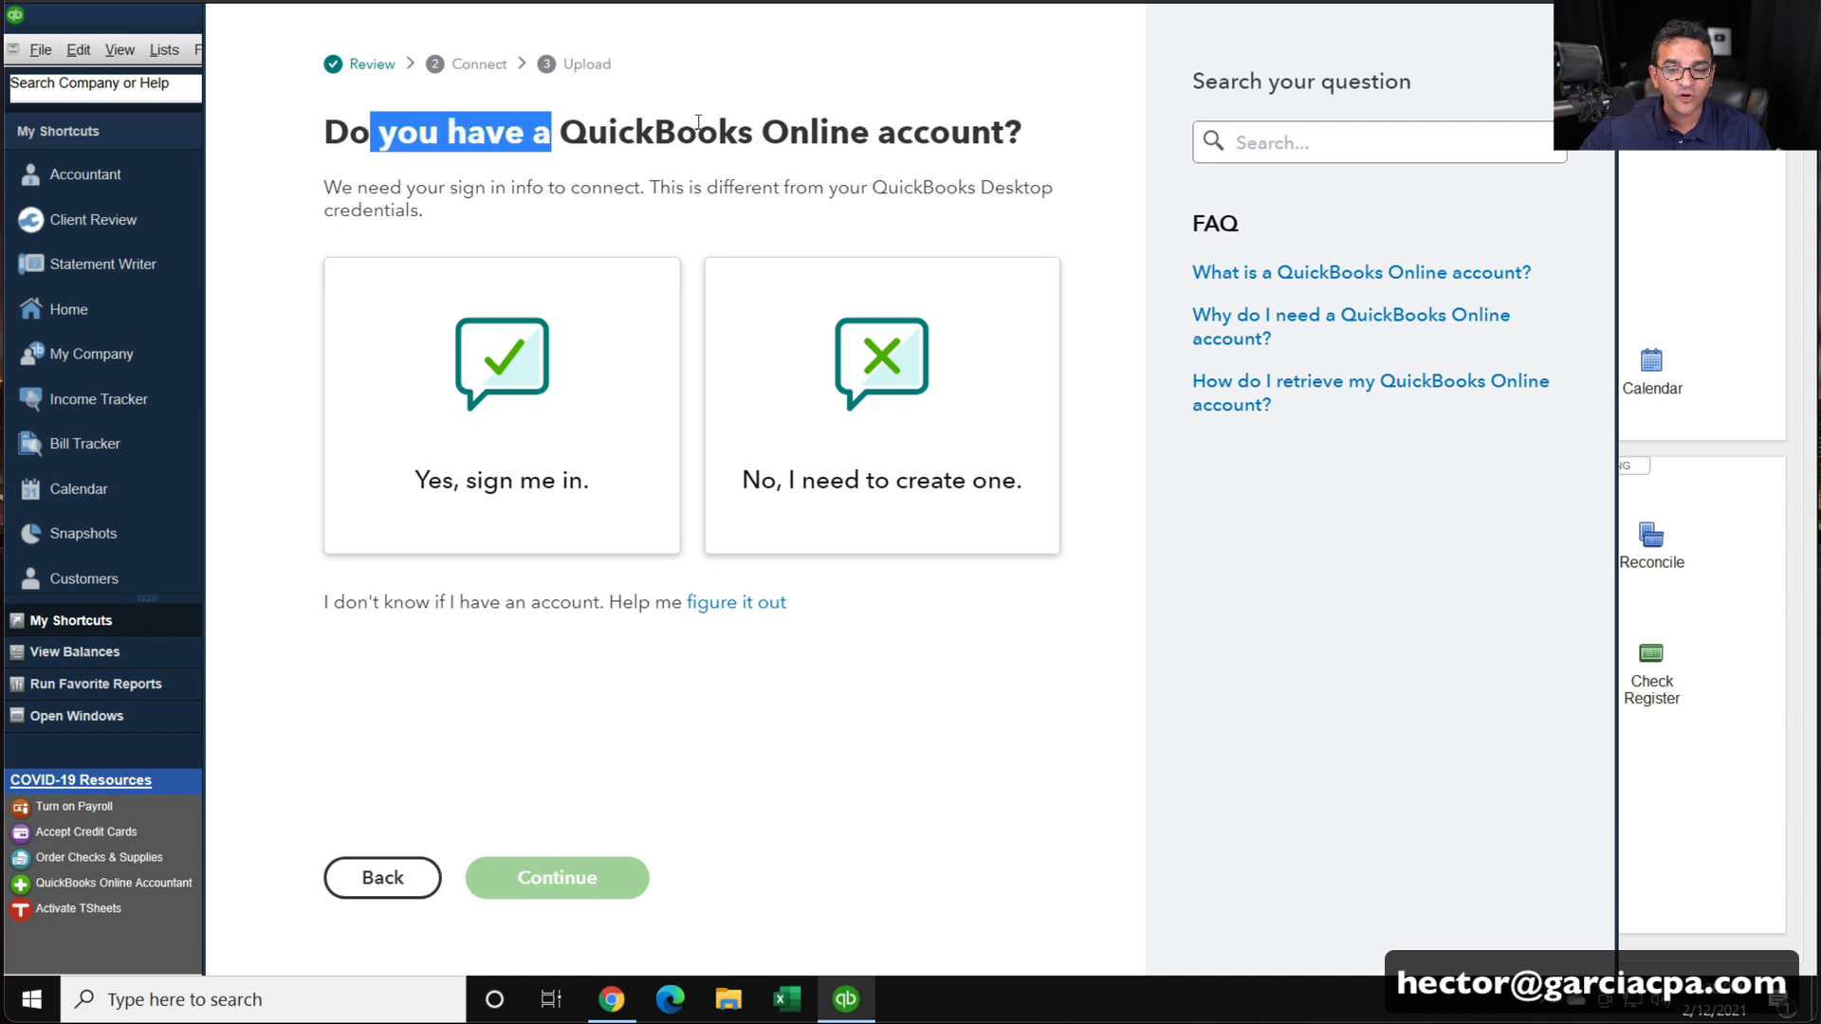
left_click(501, 404)
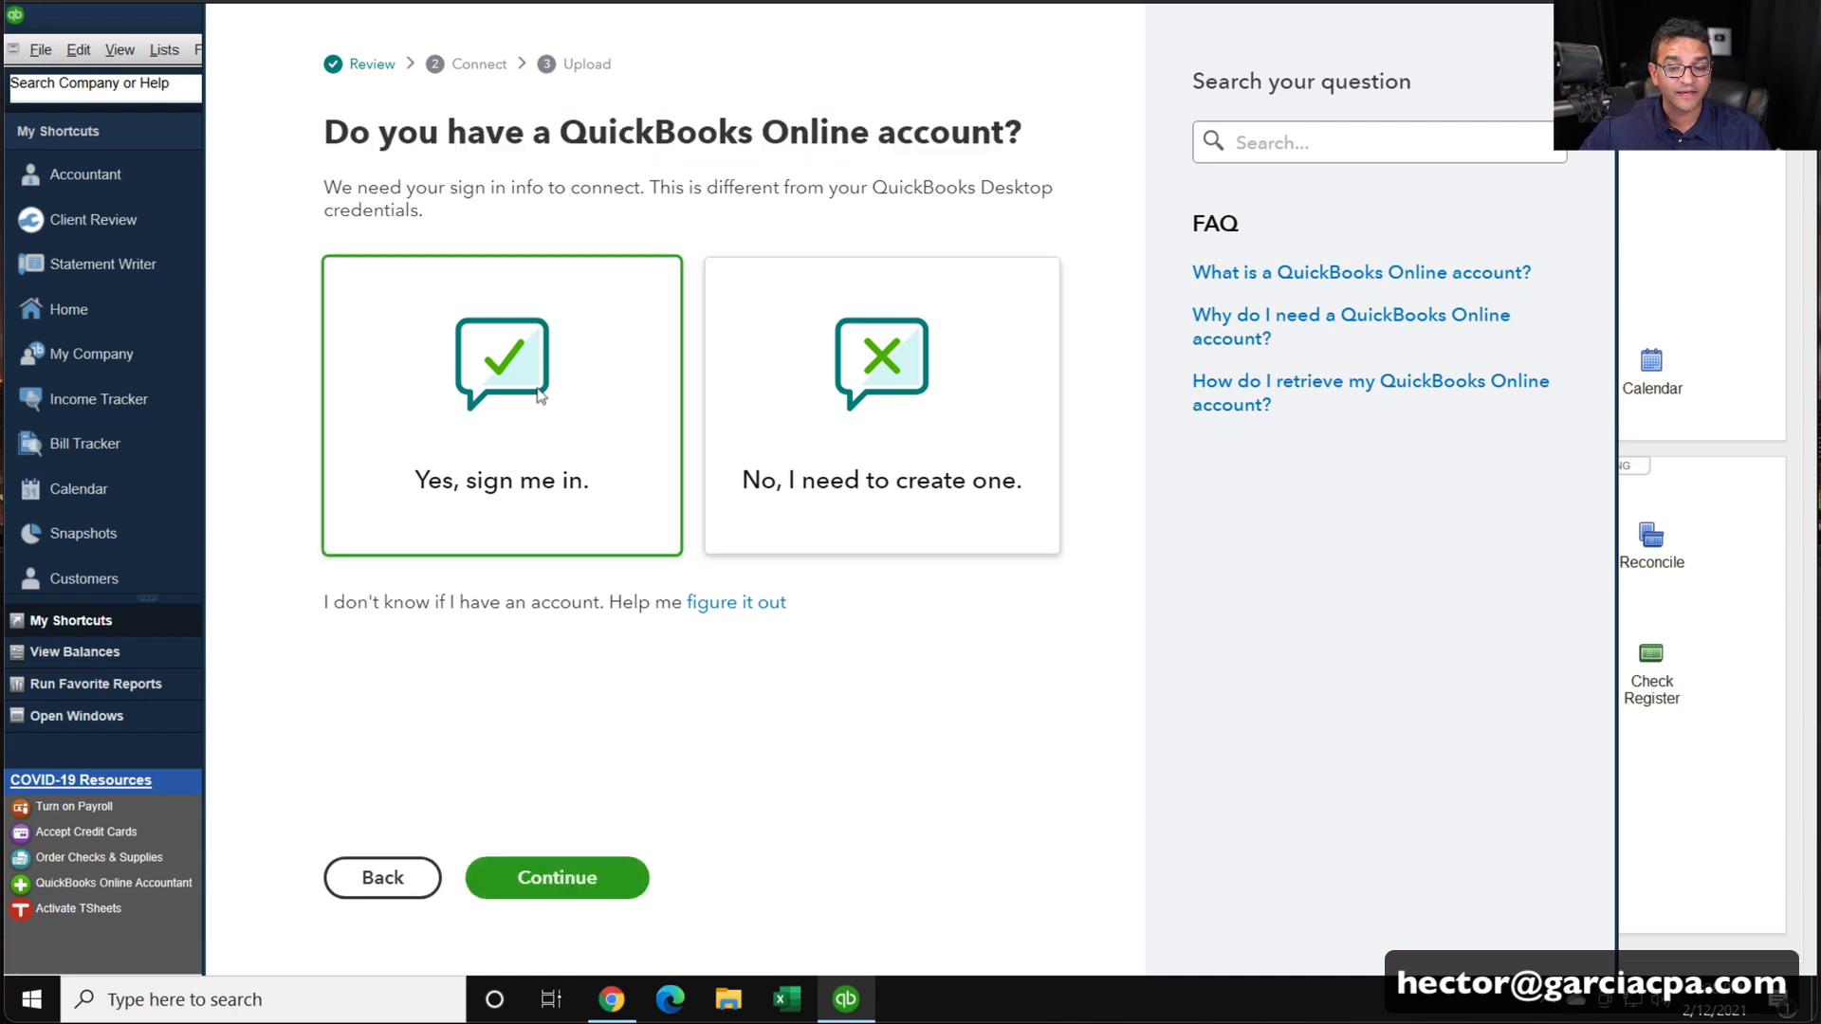
mouse_move(561, 893)
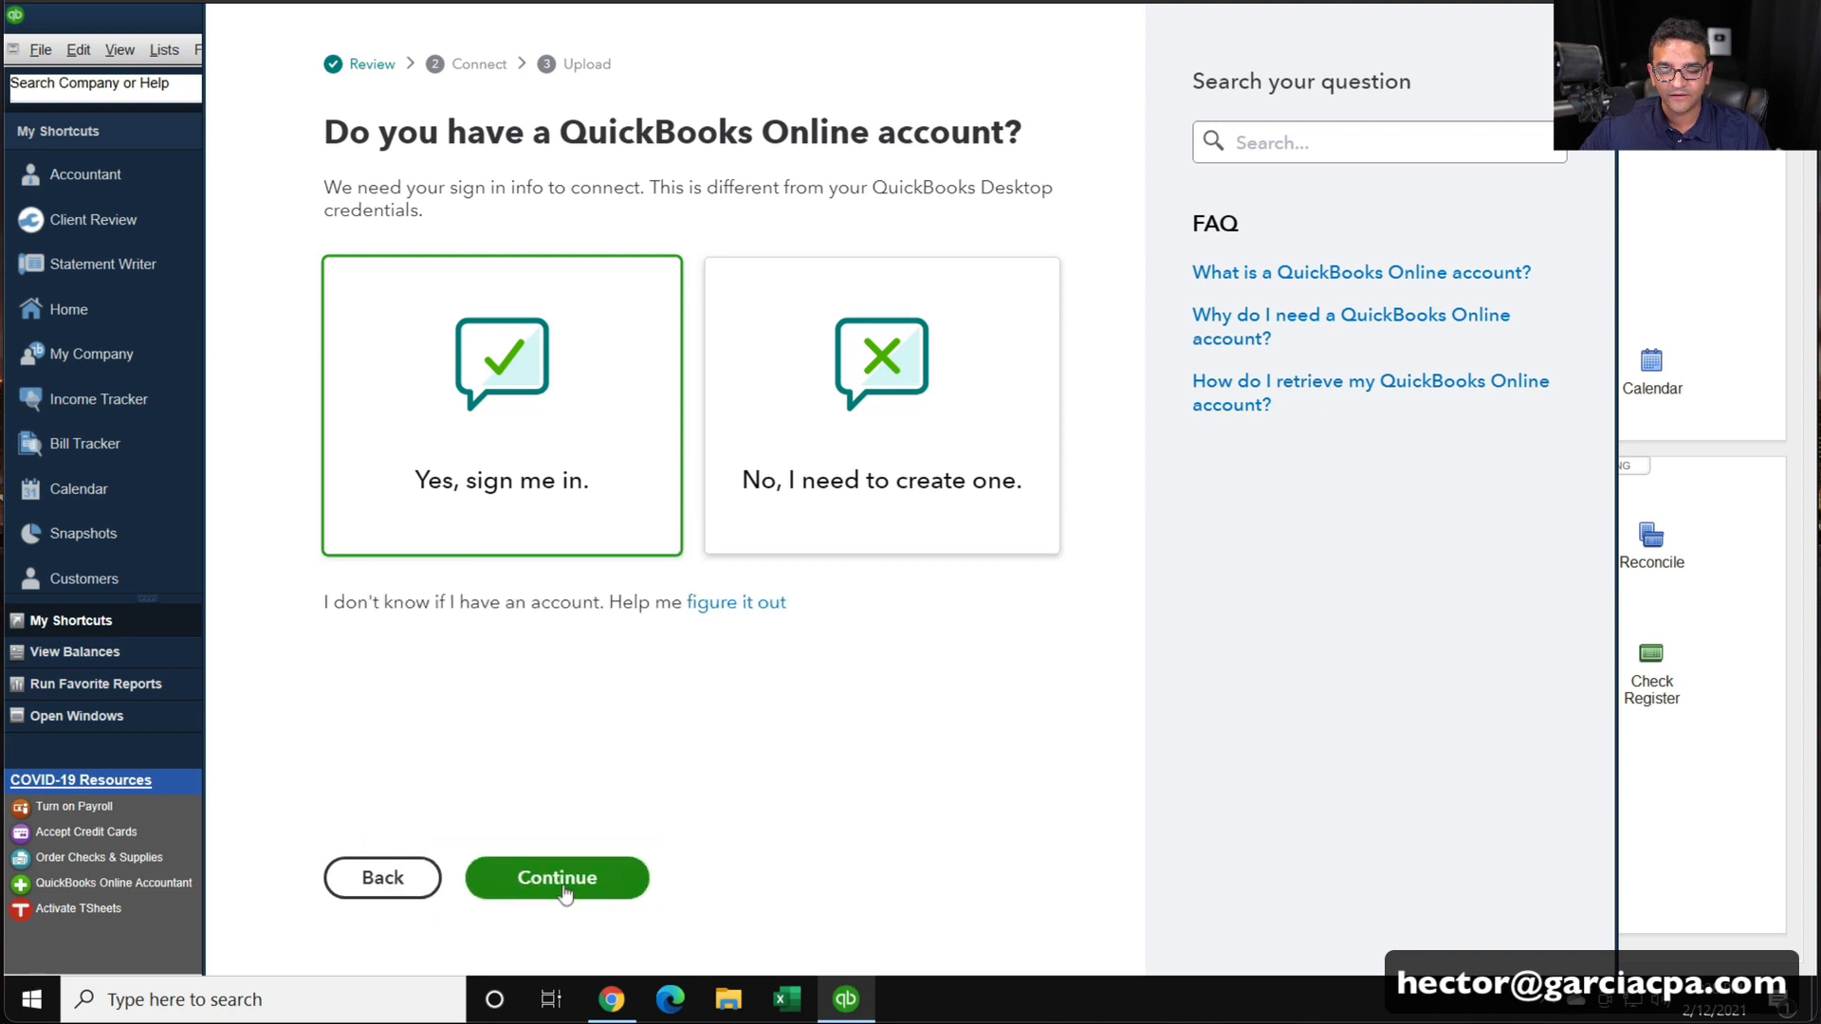
left_click(556, 876)
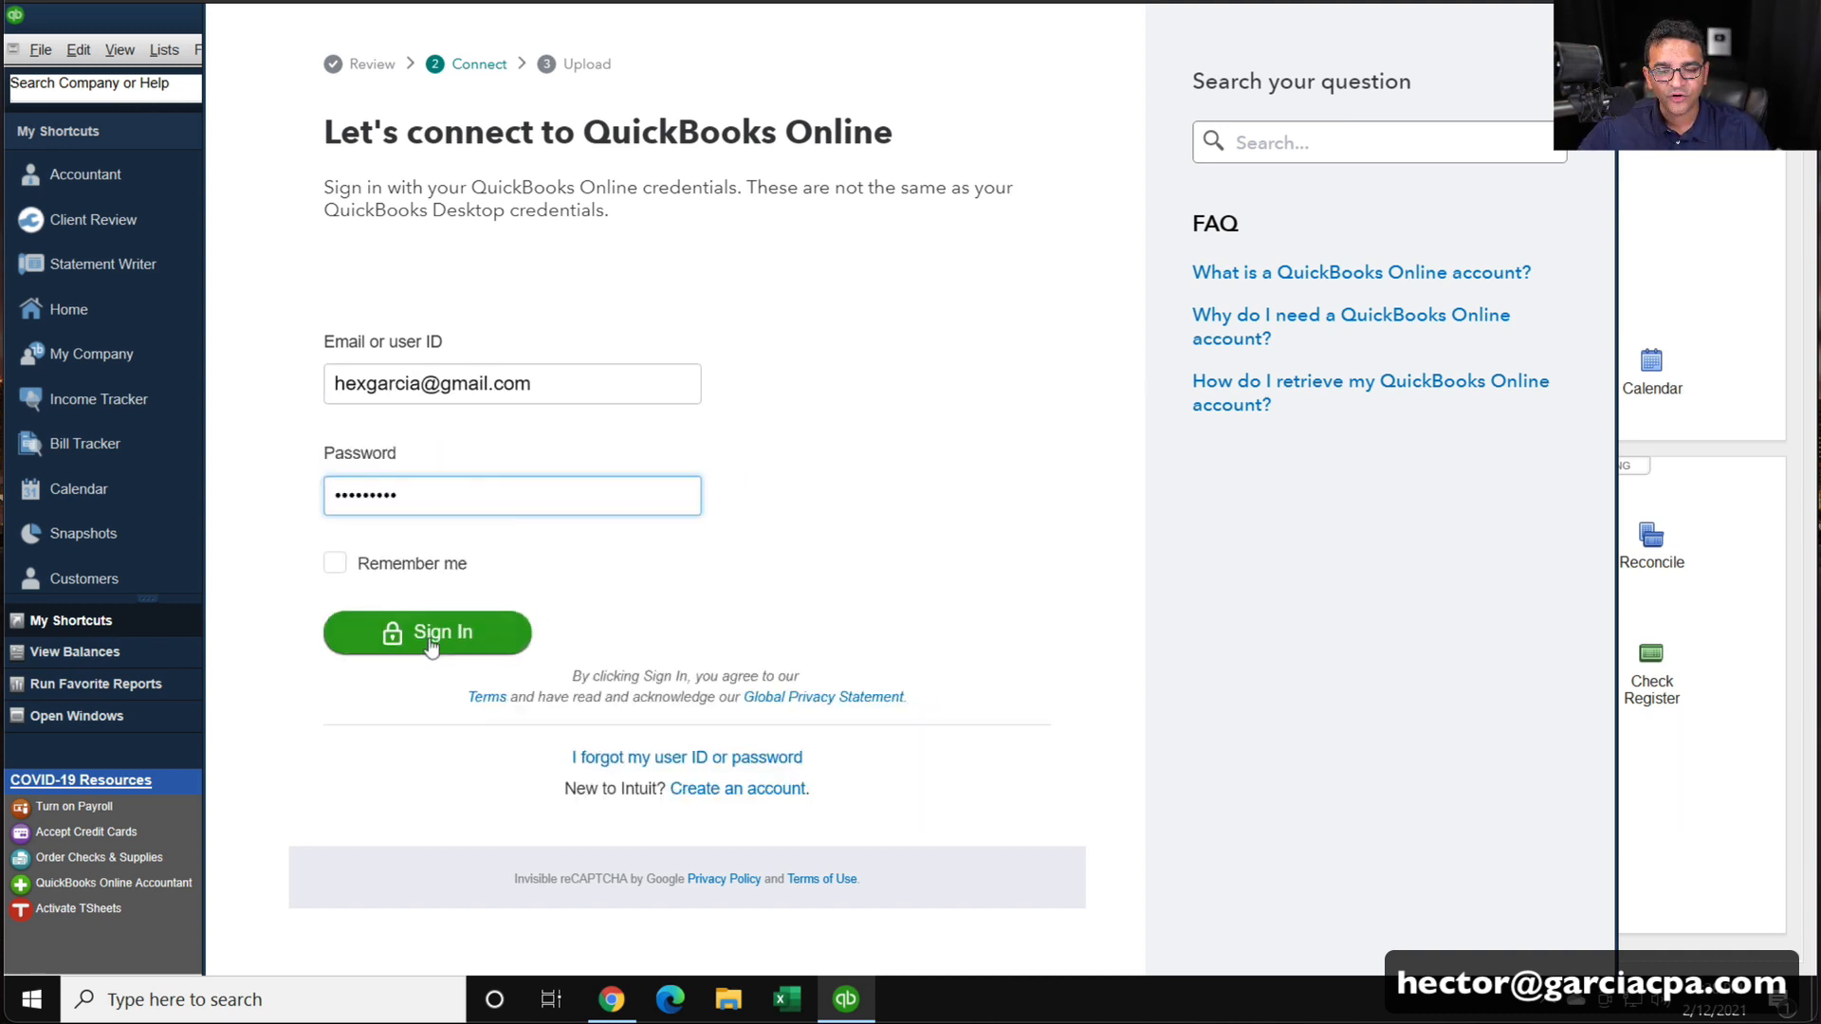
left_click(427, 632)
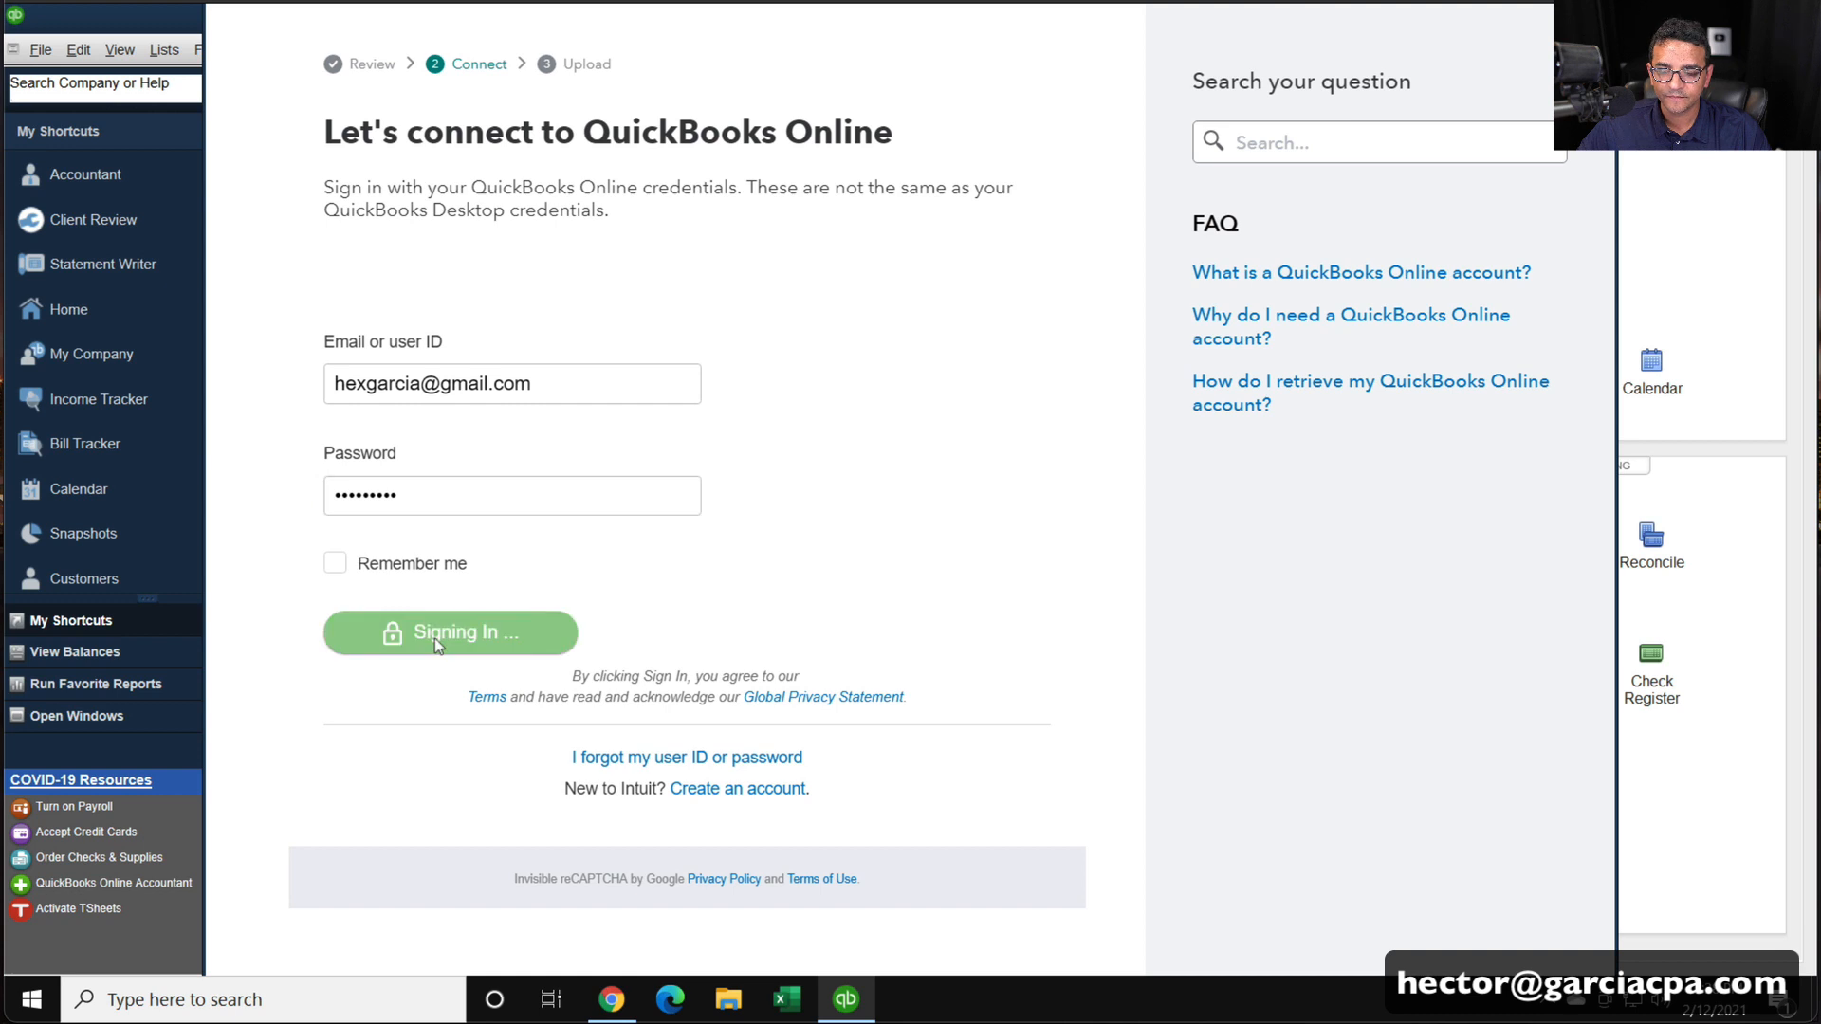
left_click(449, 632)
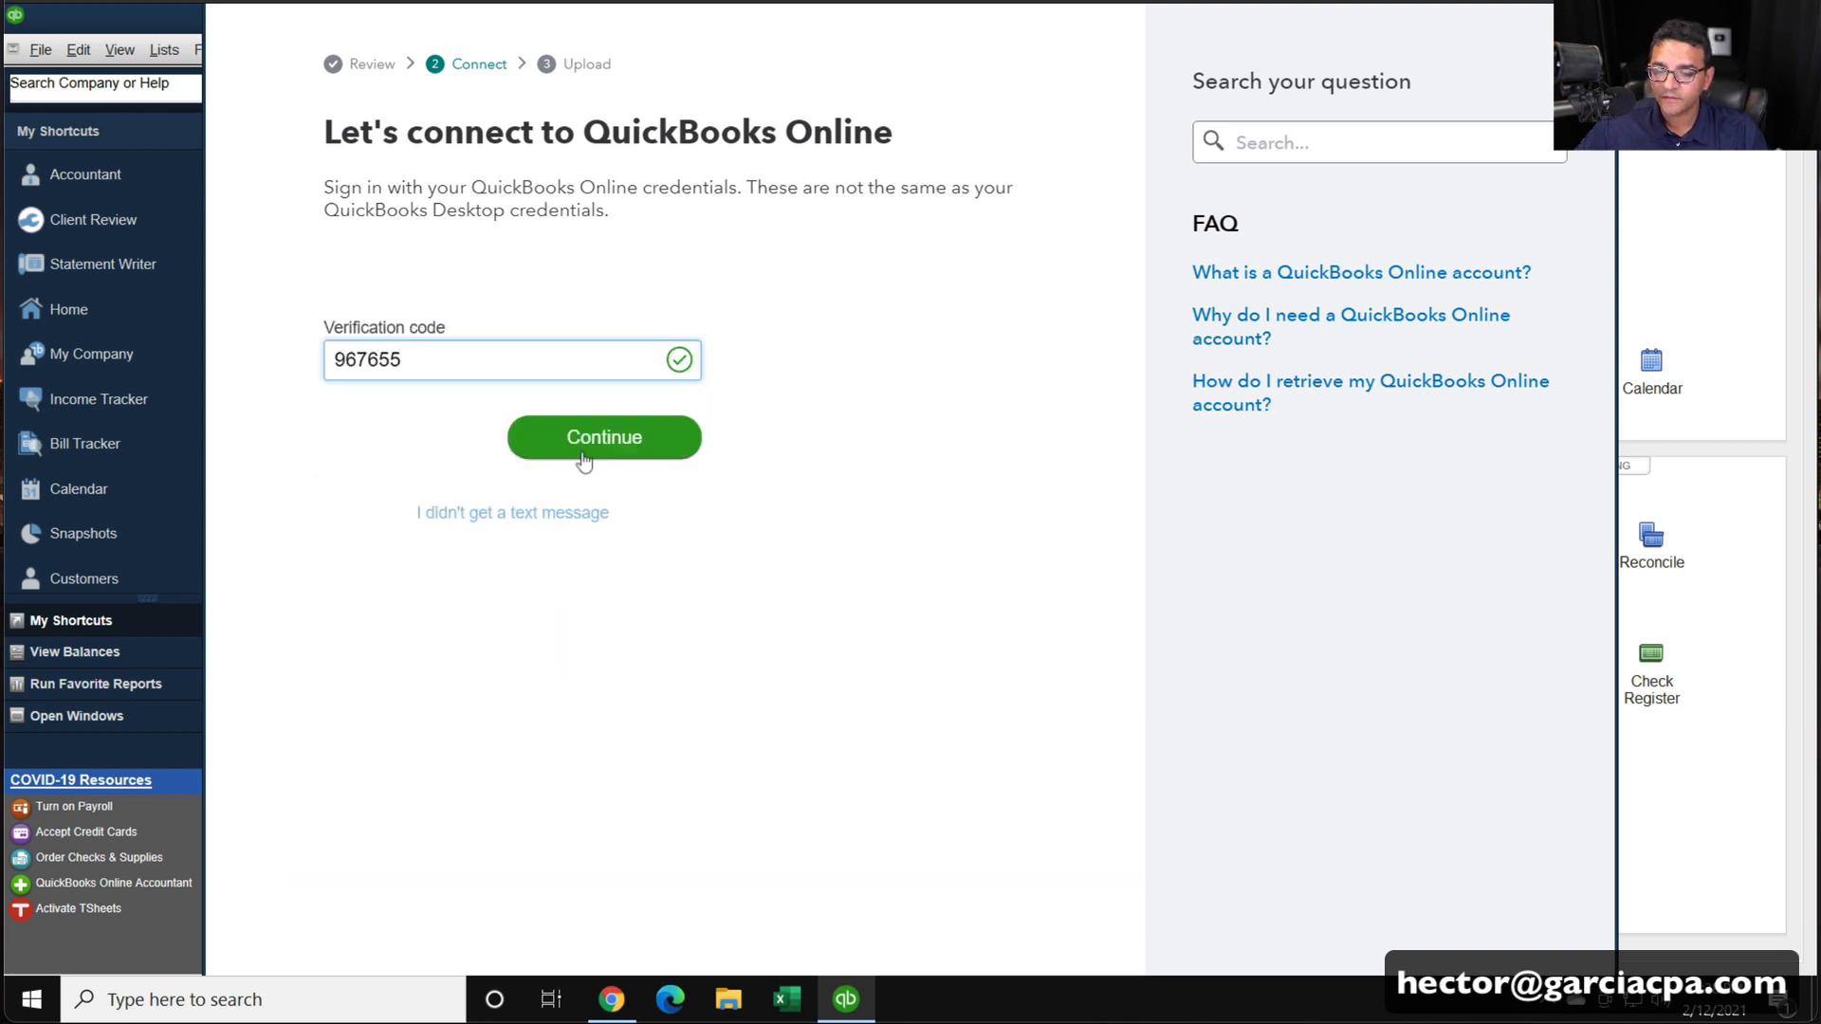
left_click(604, 436)
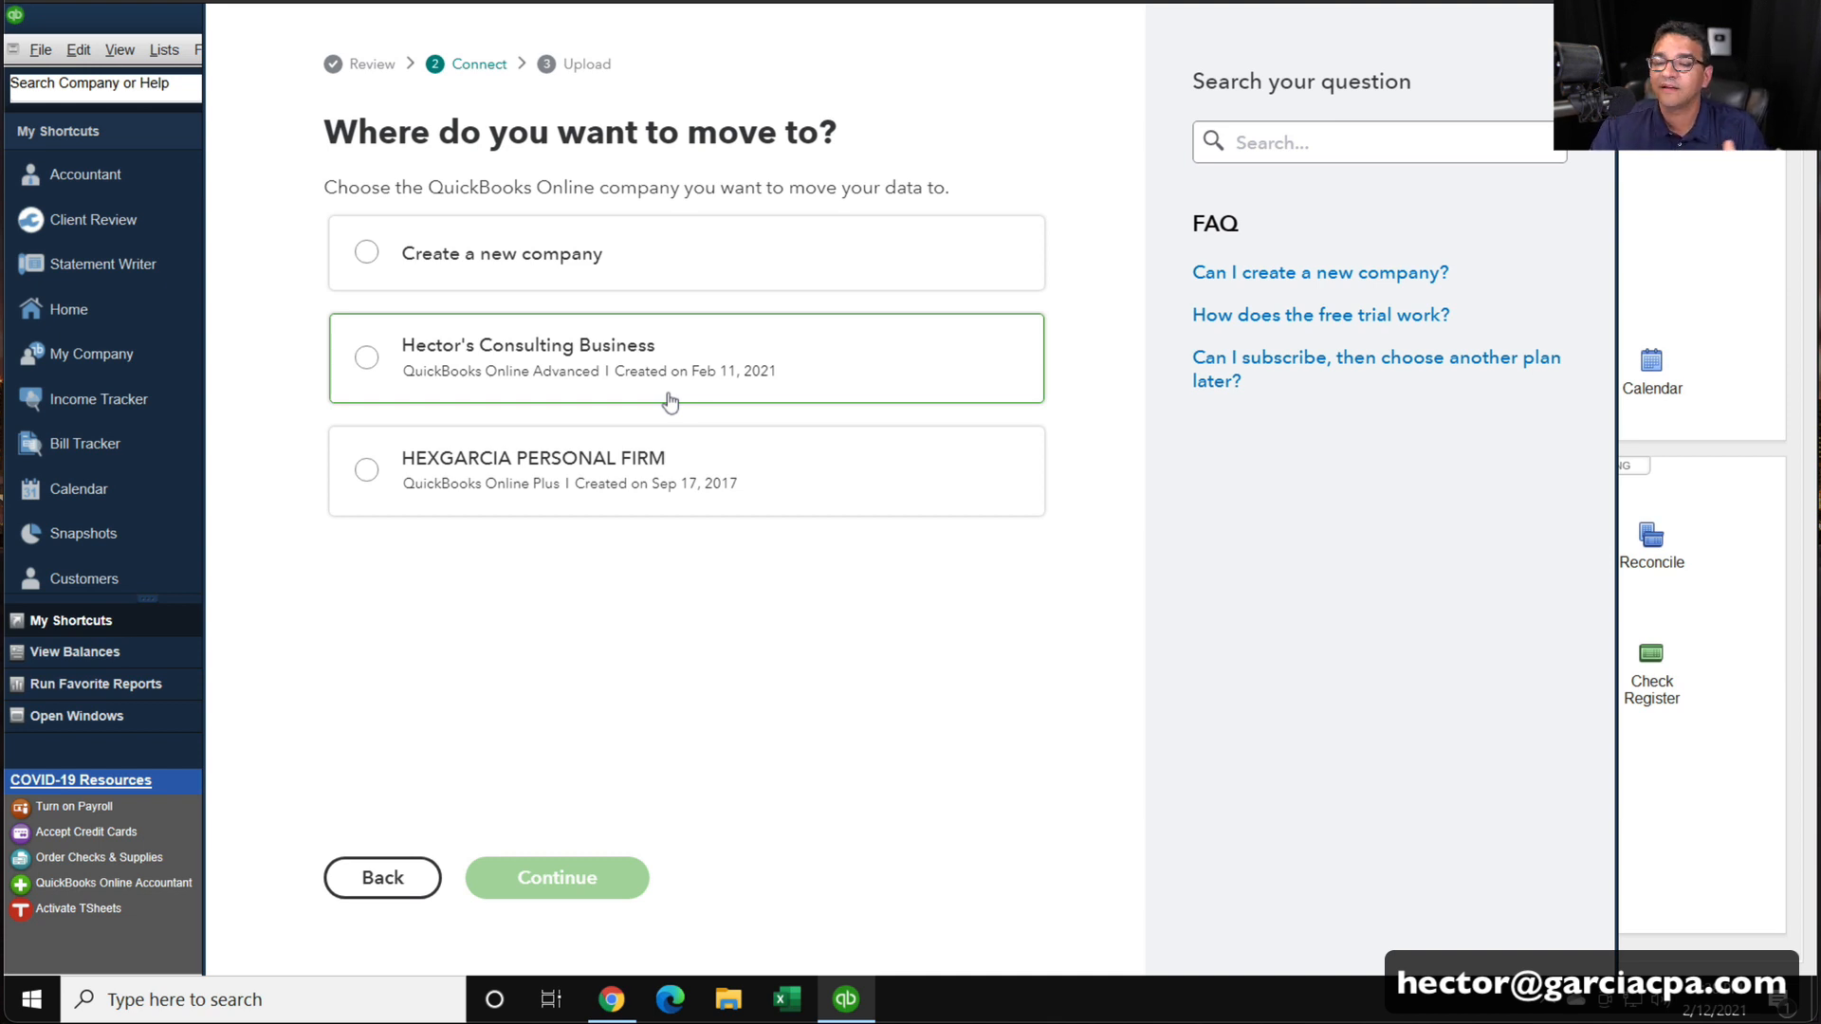
mouse_move(497, 361)
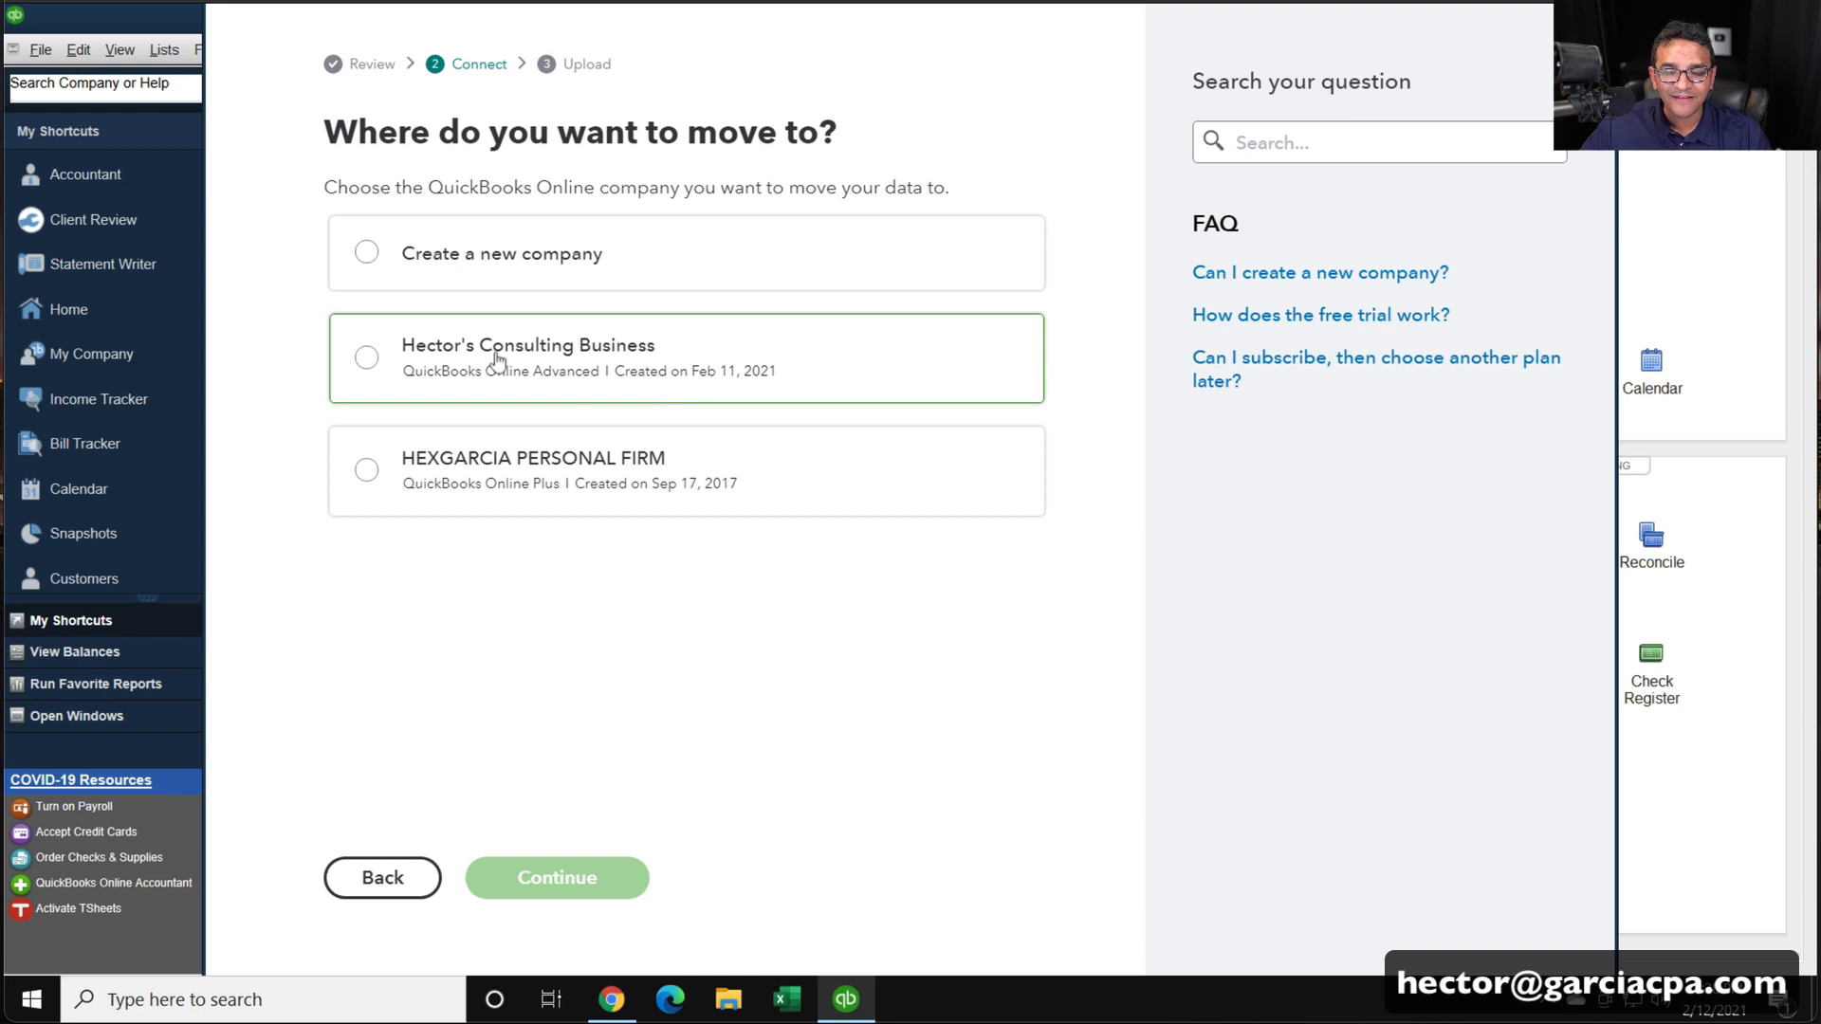
mouse_move(454, 365)
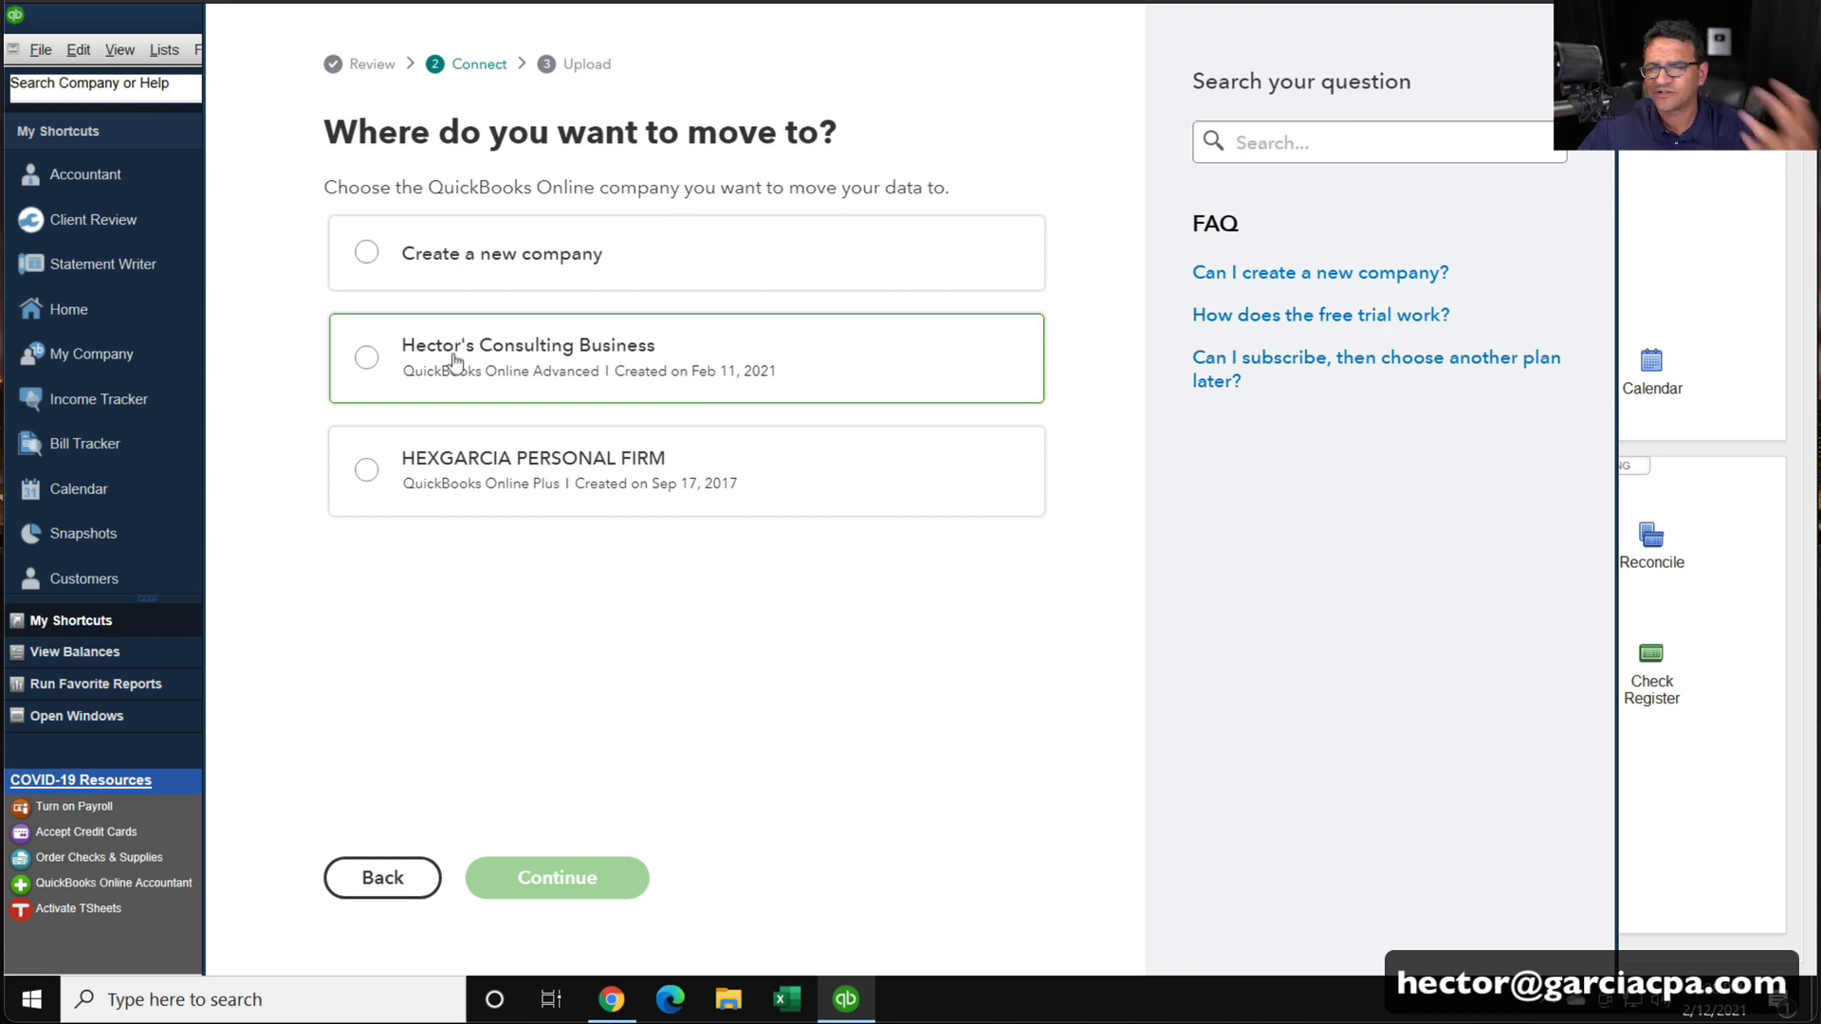
Select Hector's Consulting Business as the destination company and continue
left_click(366, 356)
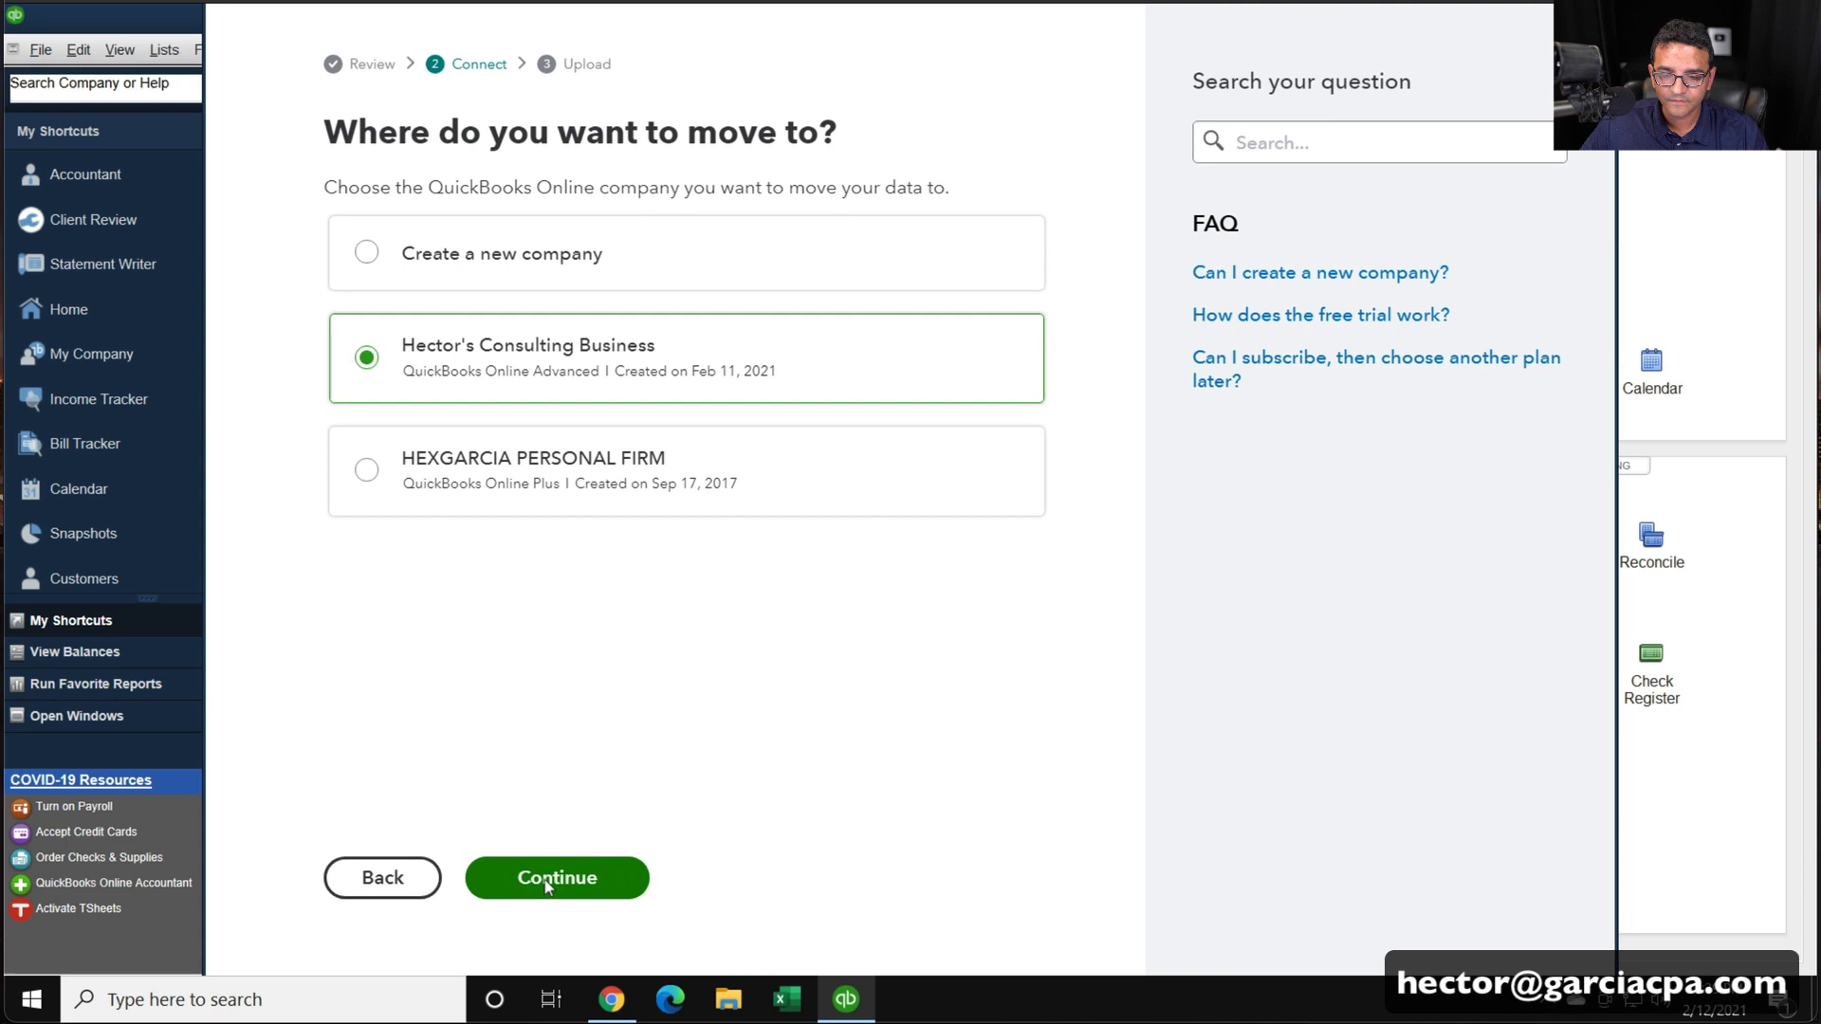
left_click(556, 876)
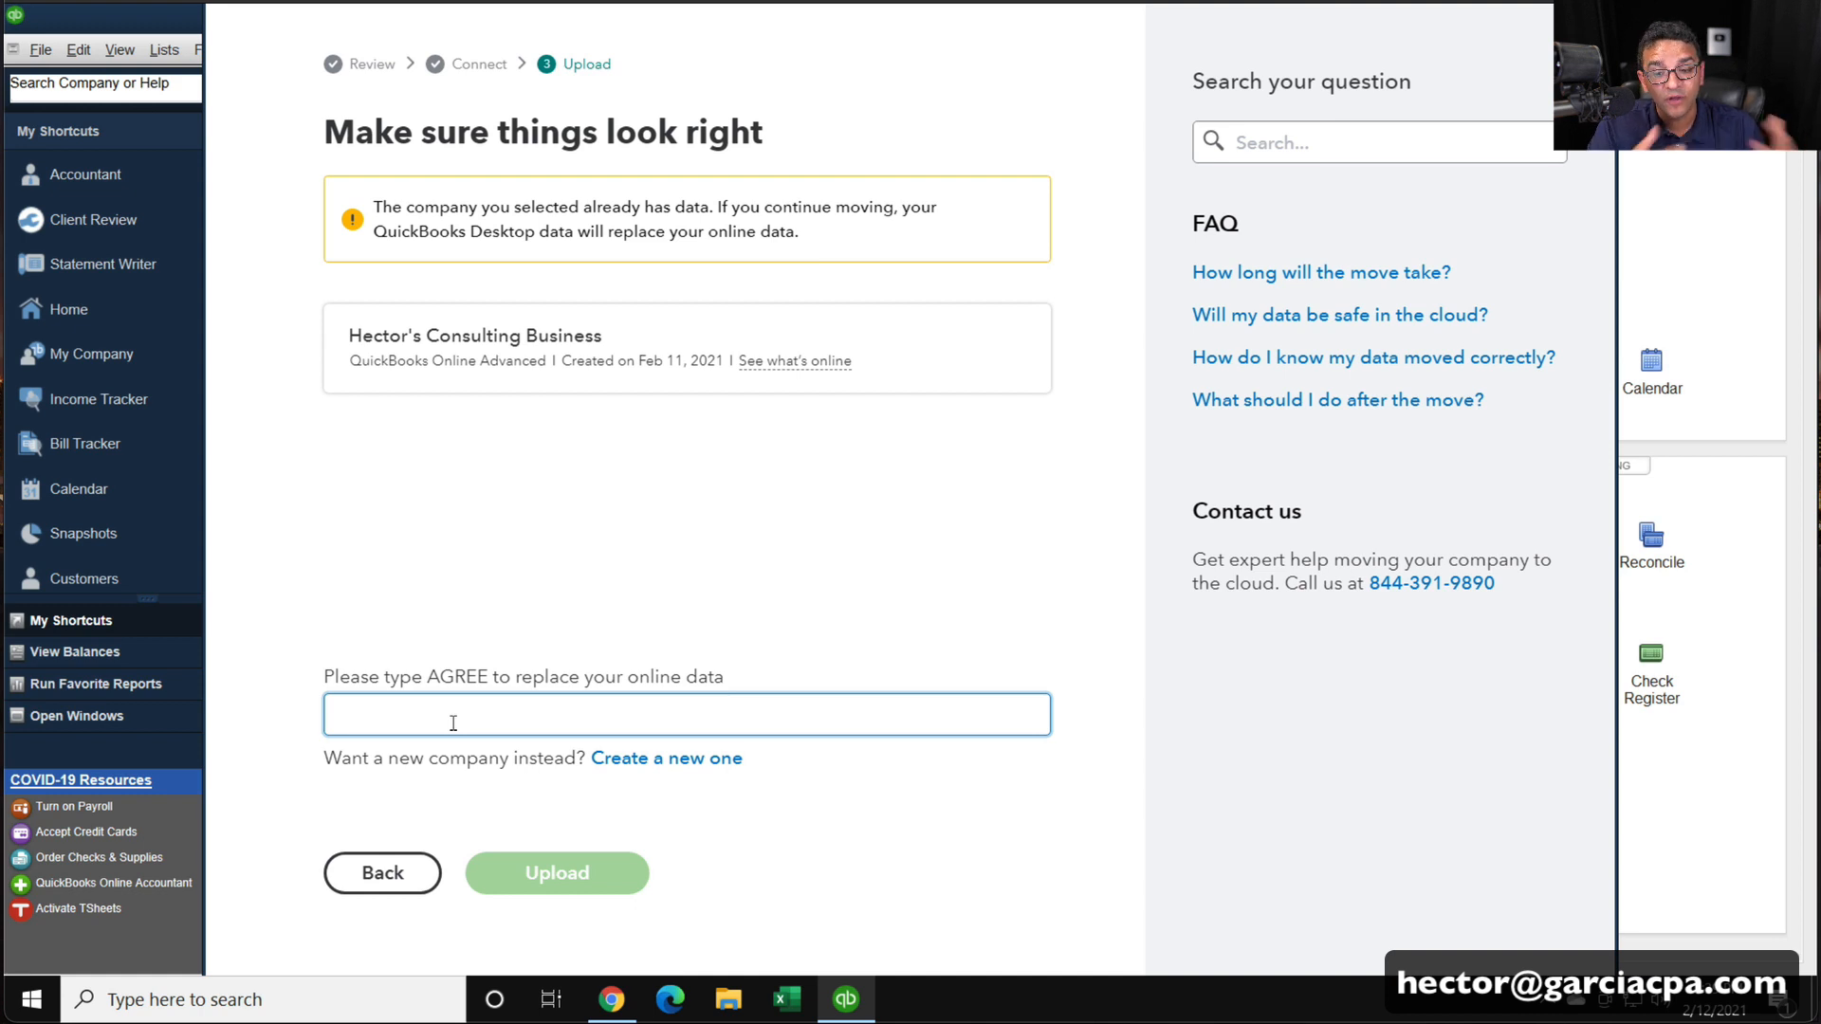
Confirm replacement with 'AGREE', upload the desktop data and dismiss the completion notice
type("AGREE")
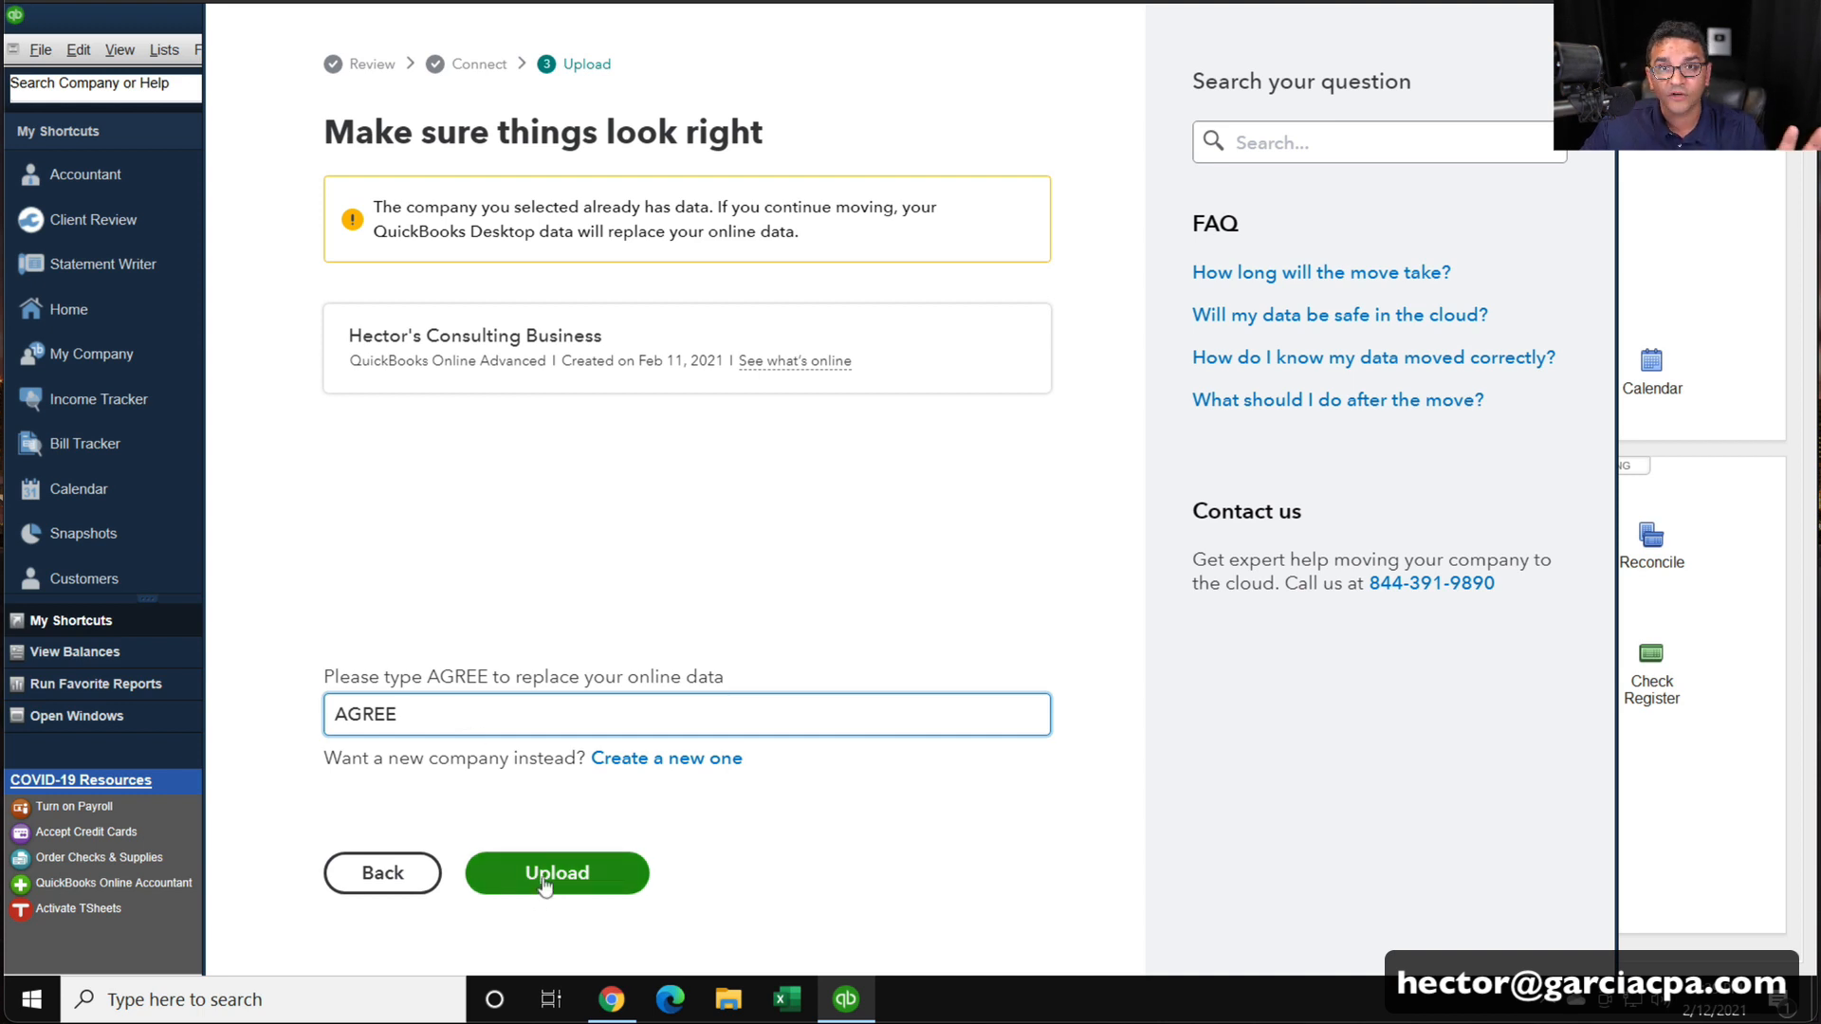
left_click(556, 873)
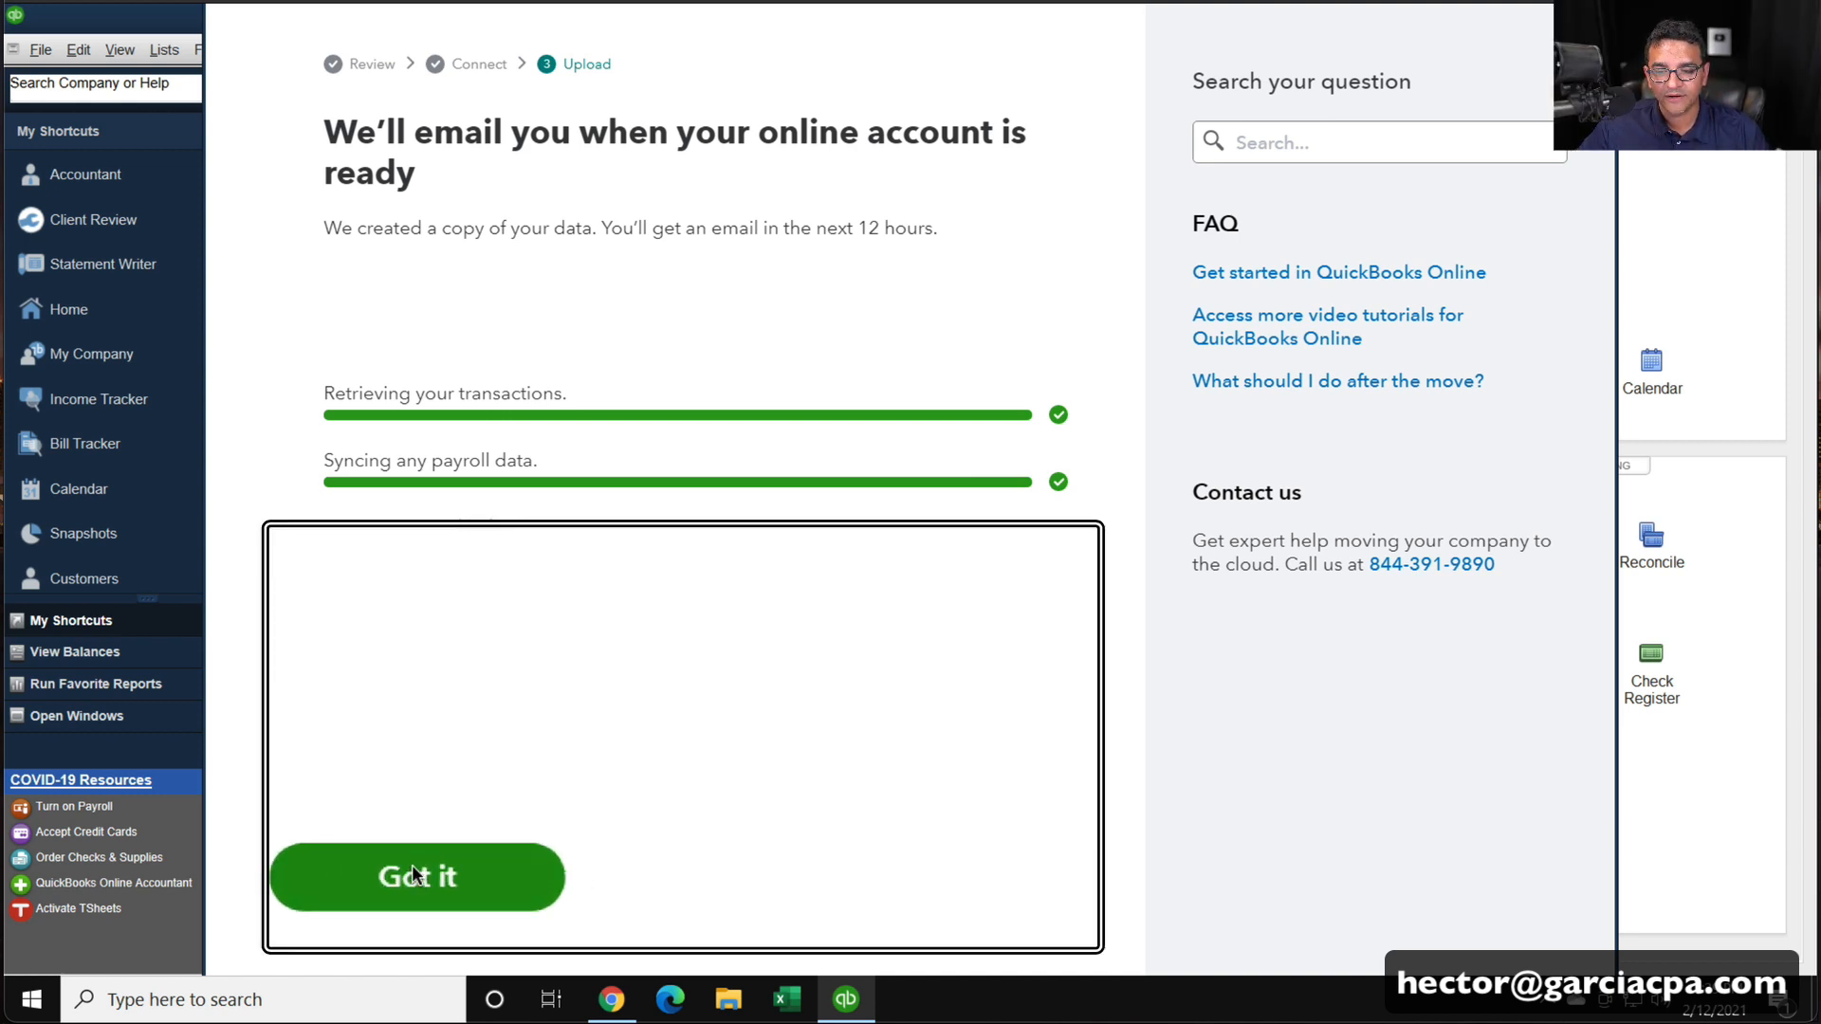
left_click(416, 877)
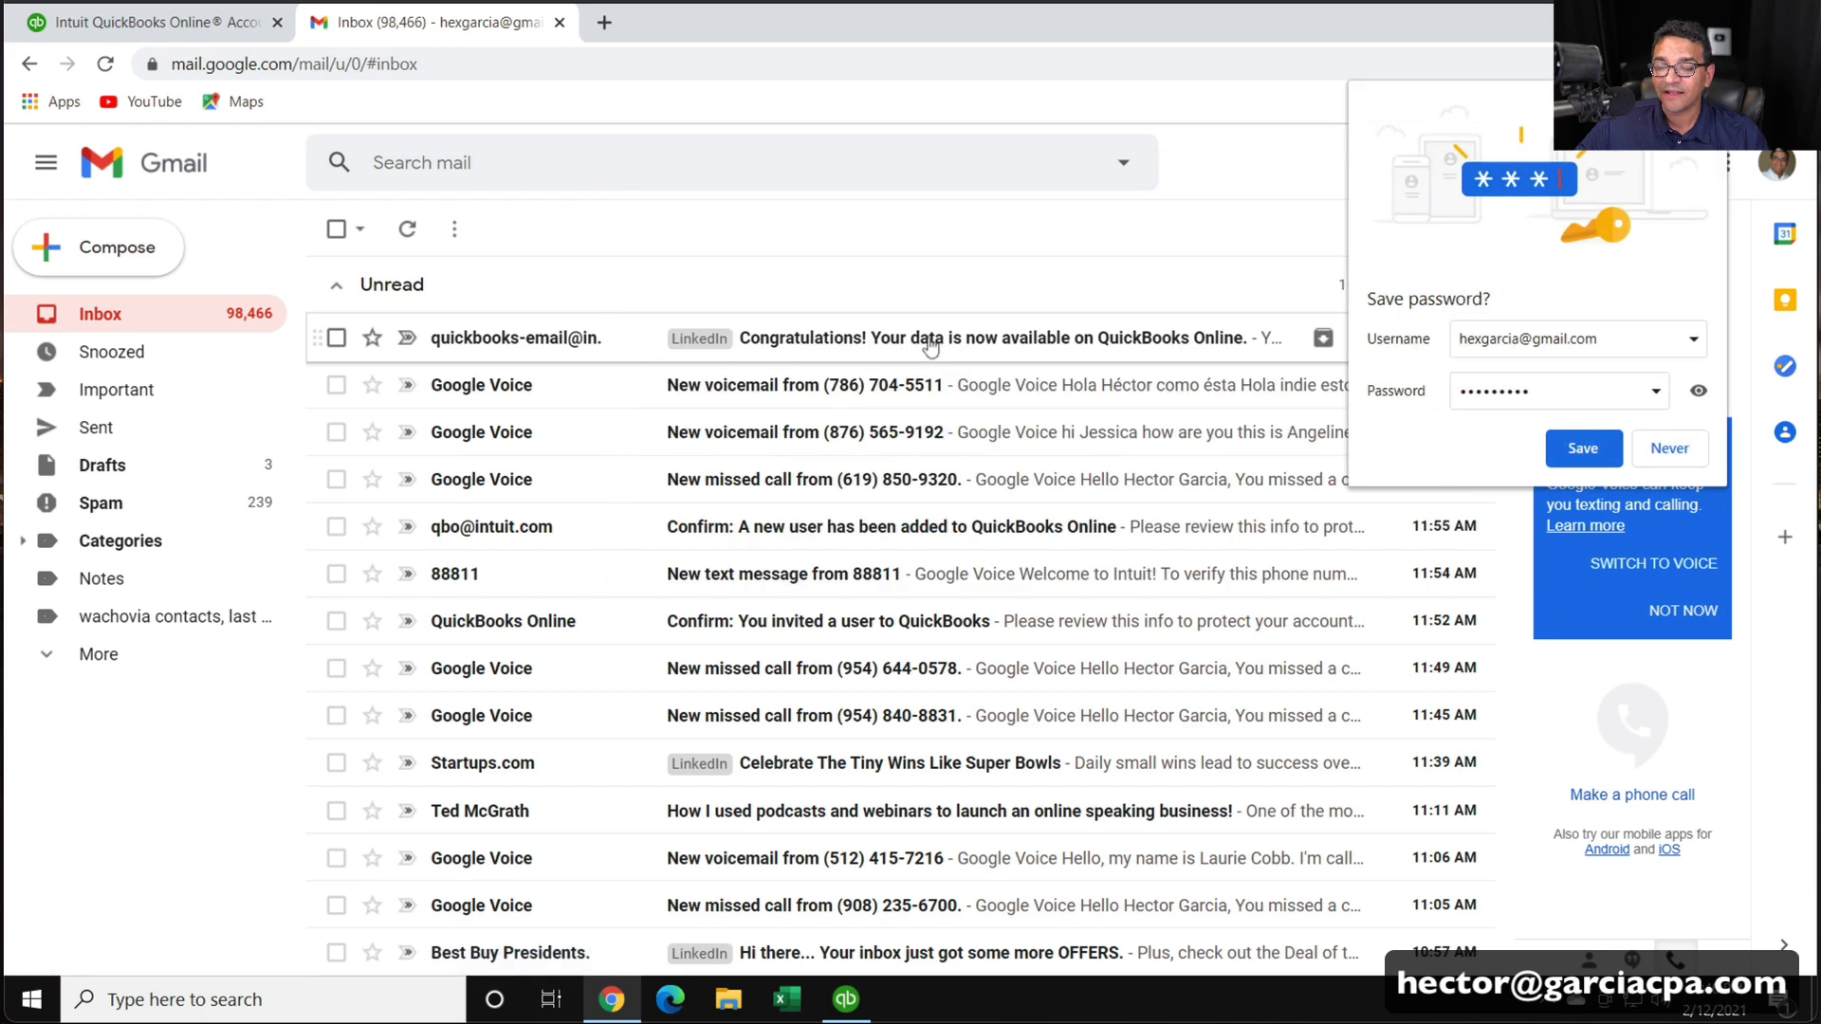
Open the 'Your data is now available' email and follow its Complete your setup link
left_click(882, 337)
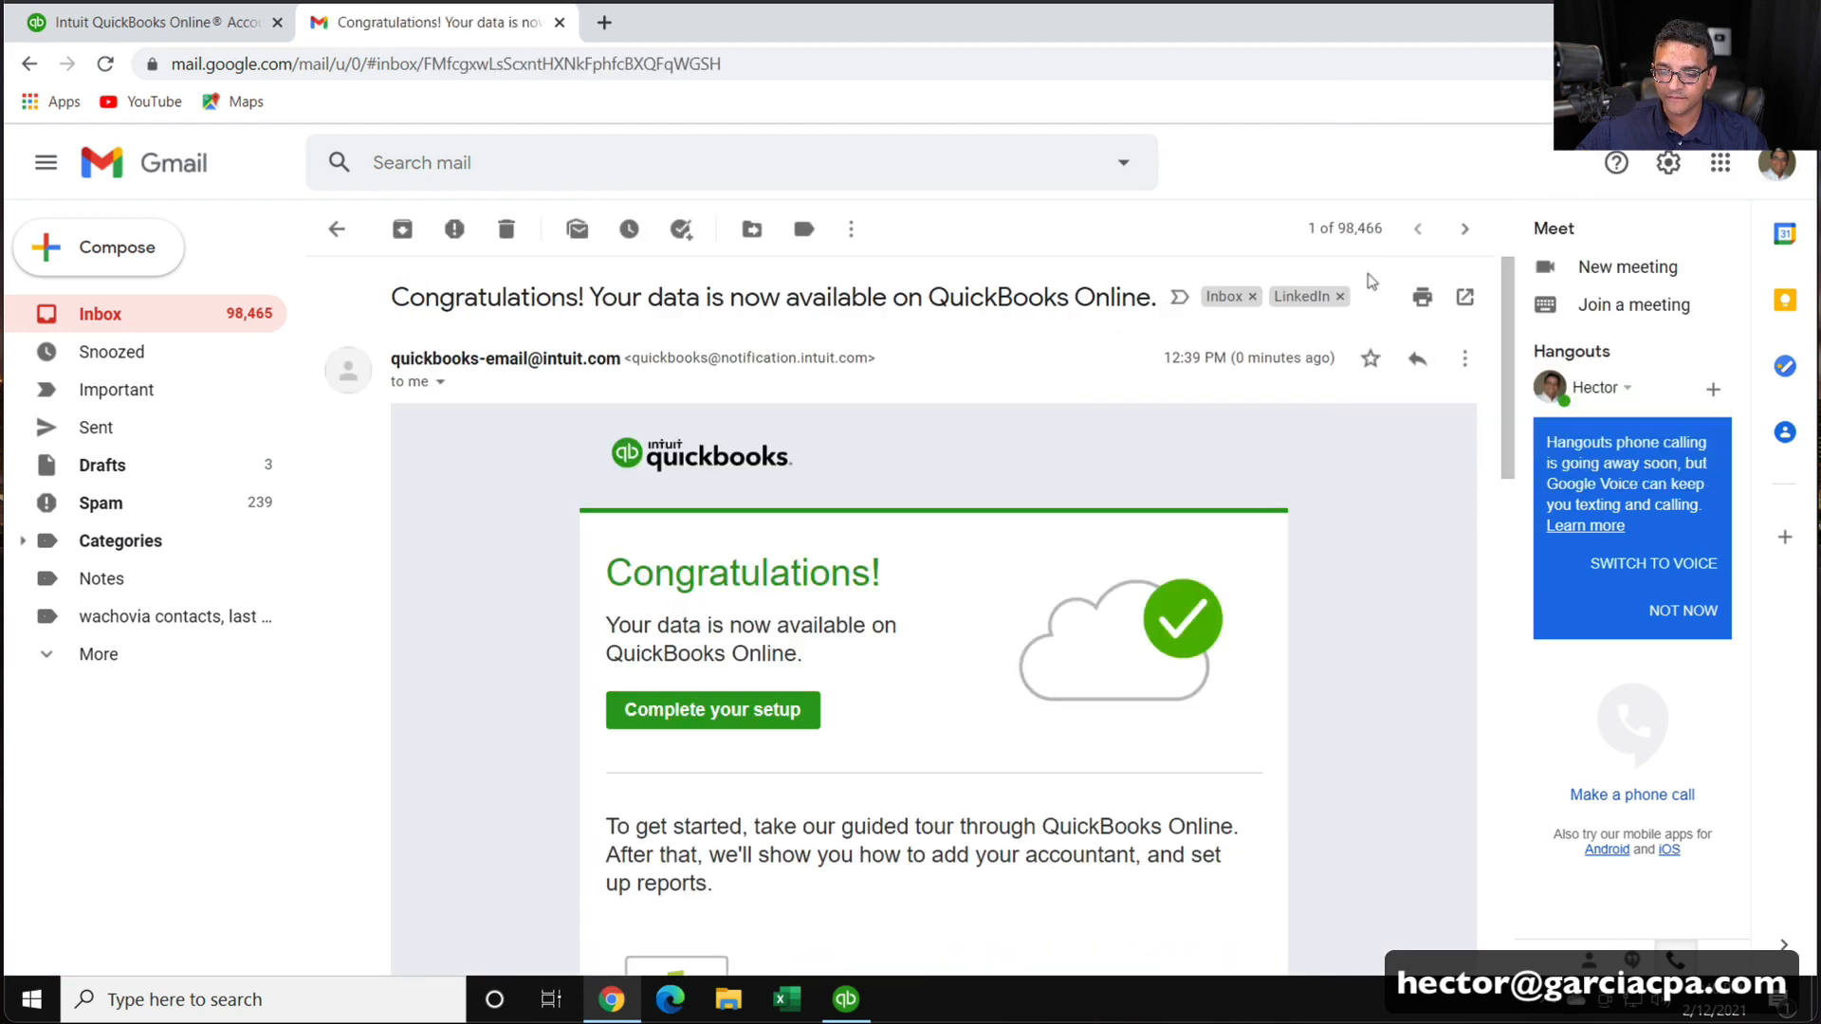
scroll("down", 3)
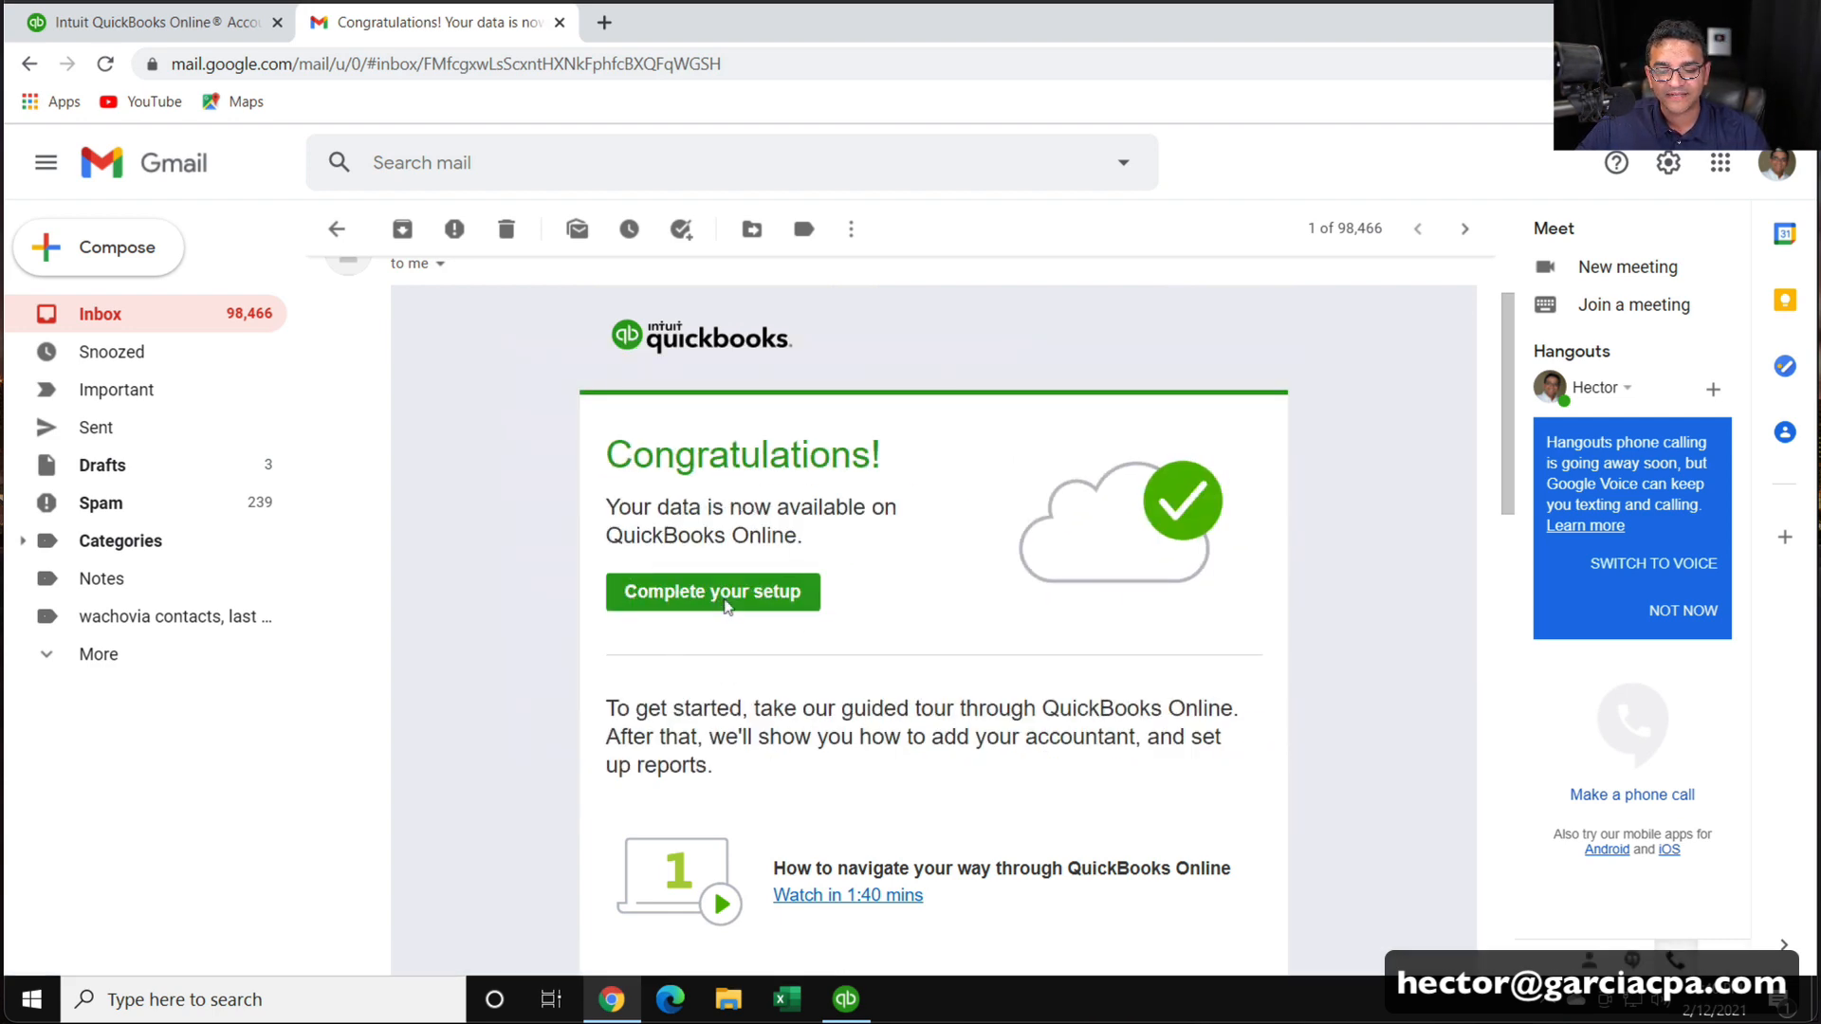
left_click(713, 592)
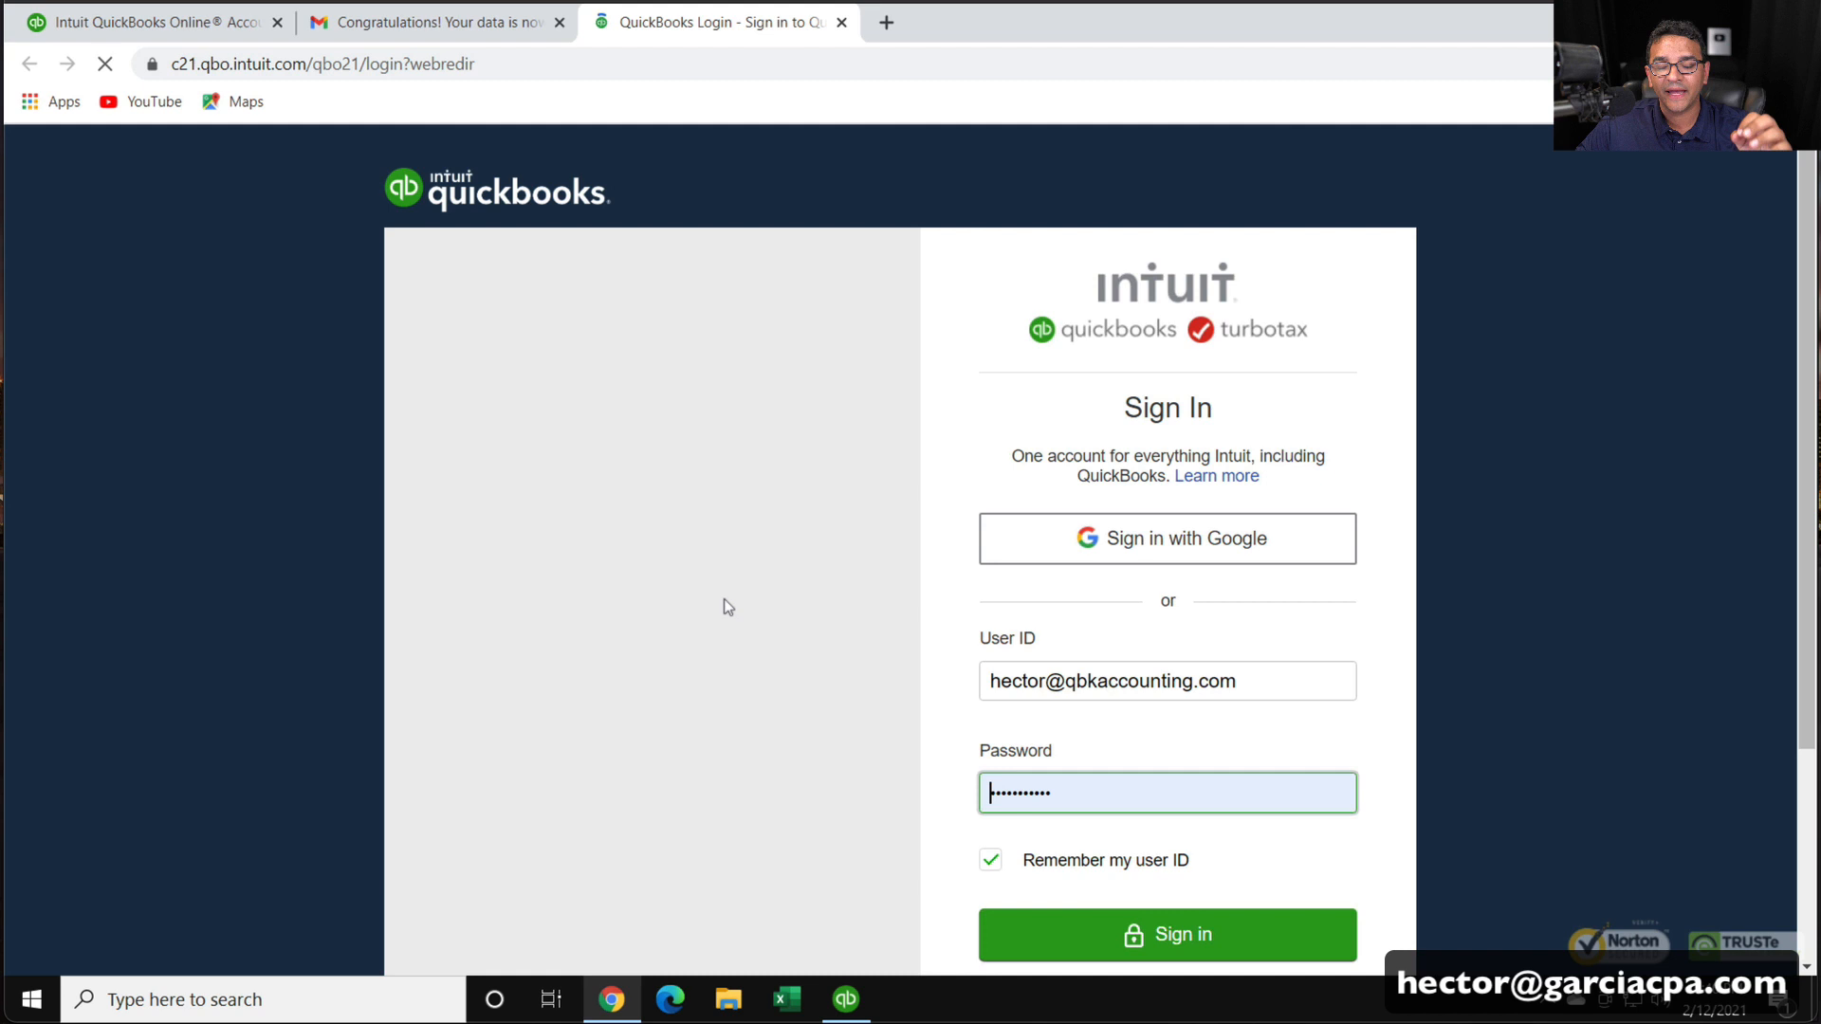
Sign in with saved credentials to reach the Blank File Contractors dashboard
left_click(1165, 934)
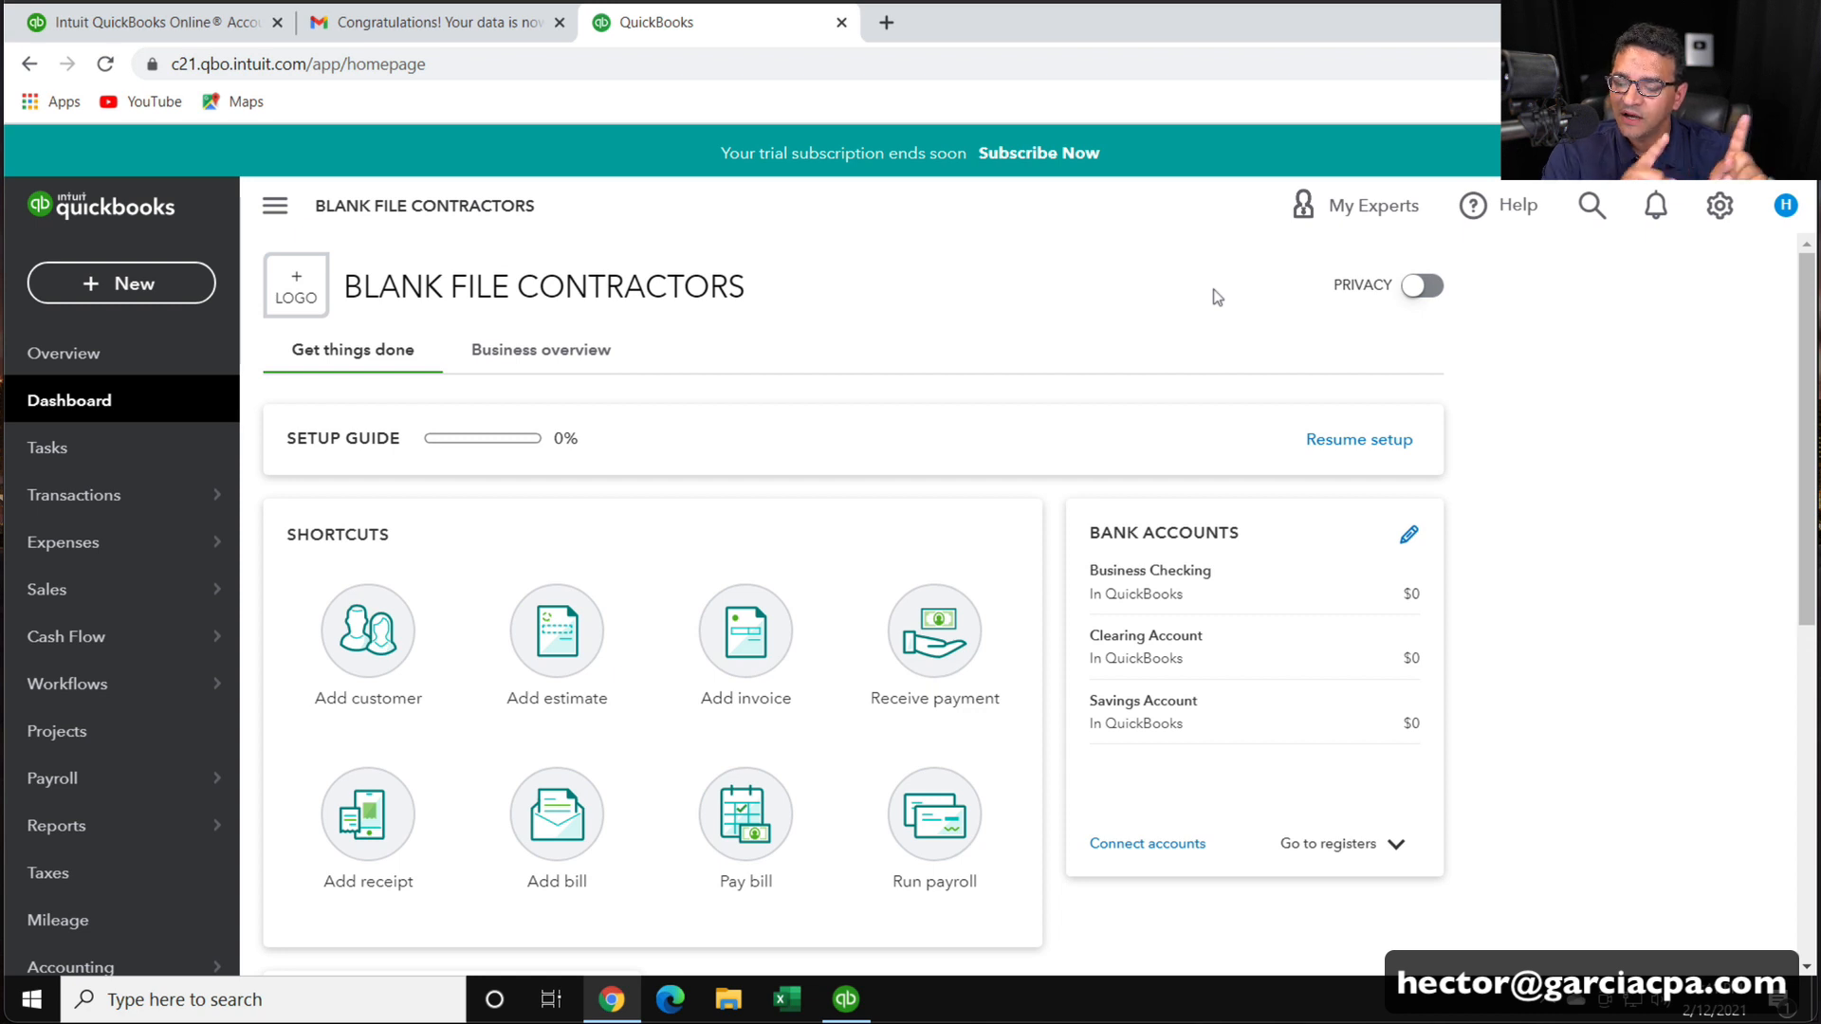
mouse_move(297, 558)
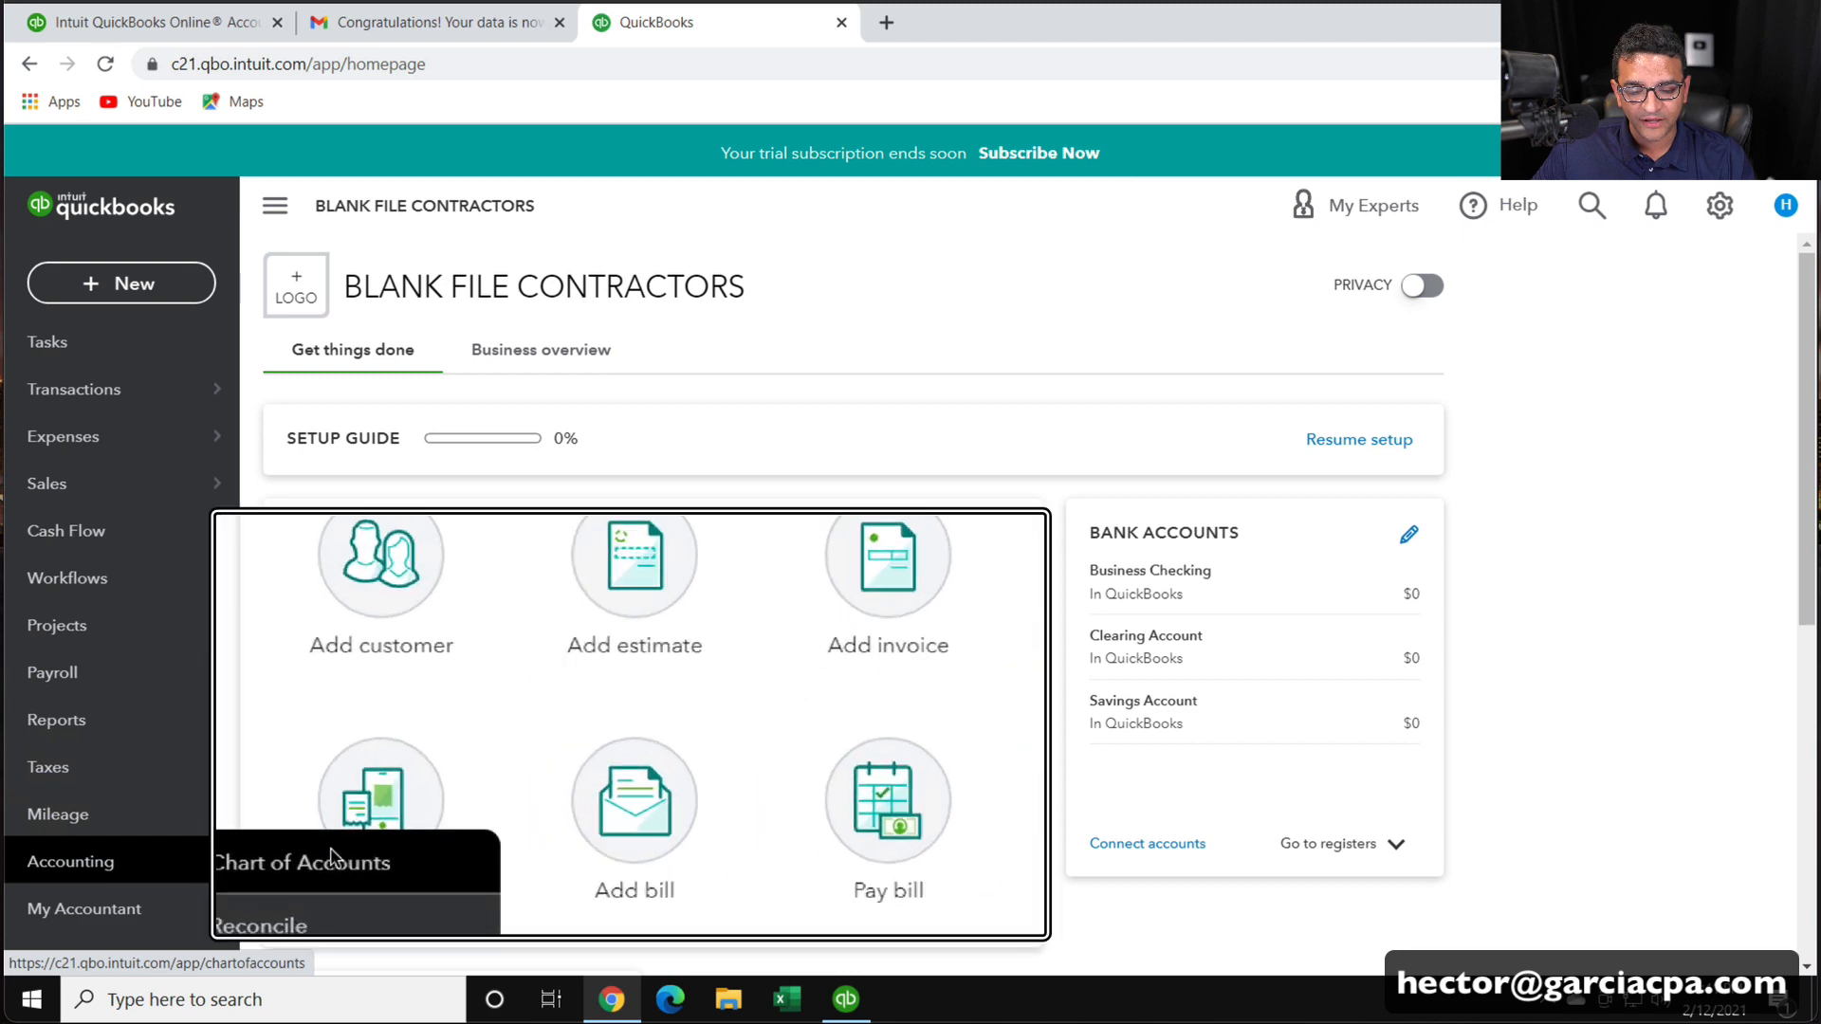
Compare the Online Chart of Accounts with the desktop Lists > Chart of Accounts, down through income accounts
left_click(302, 862)
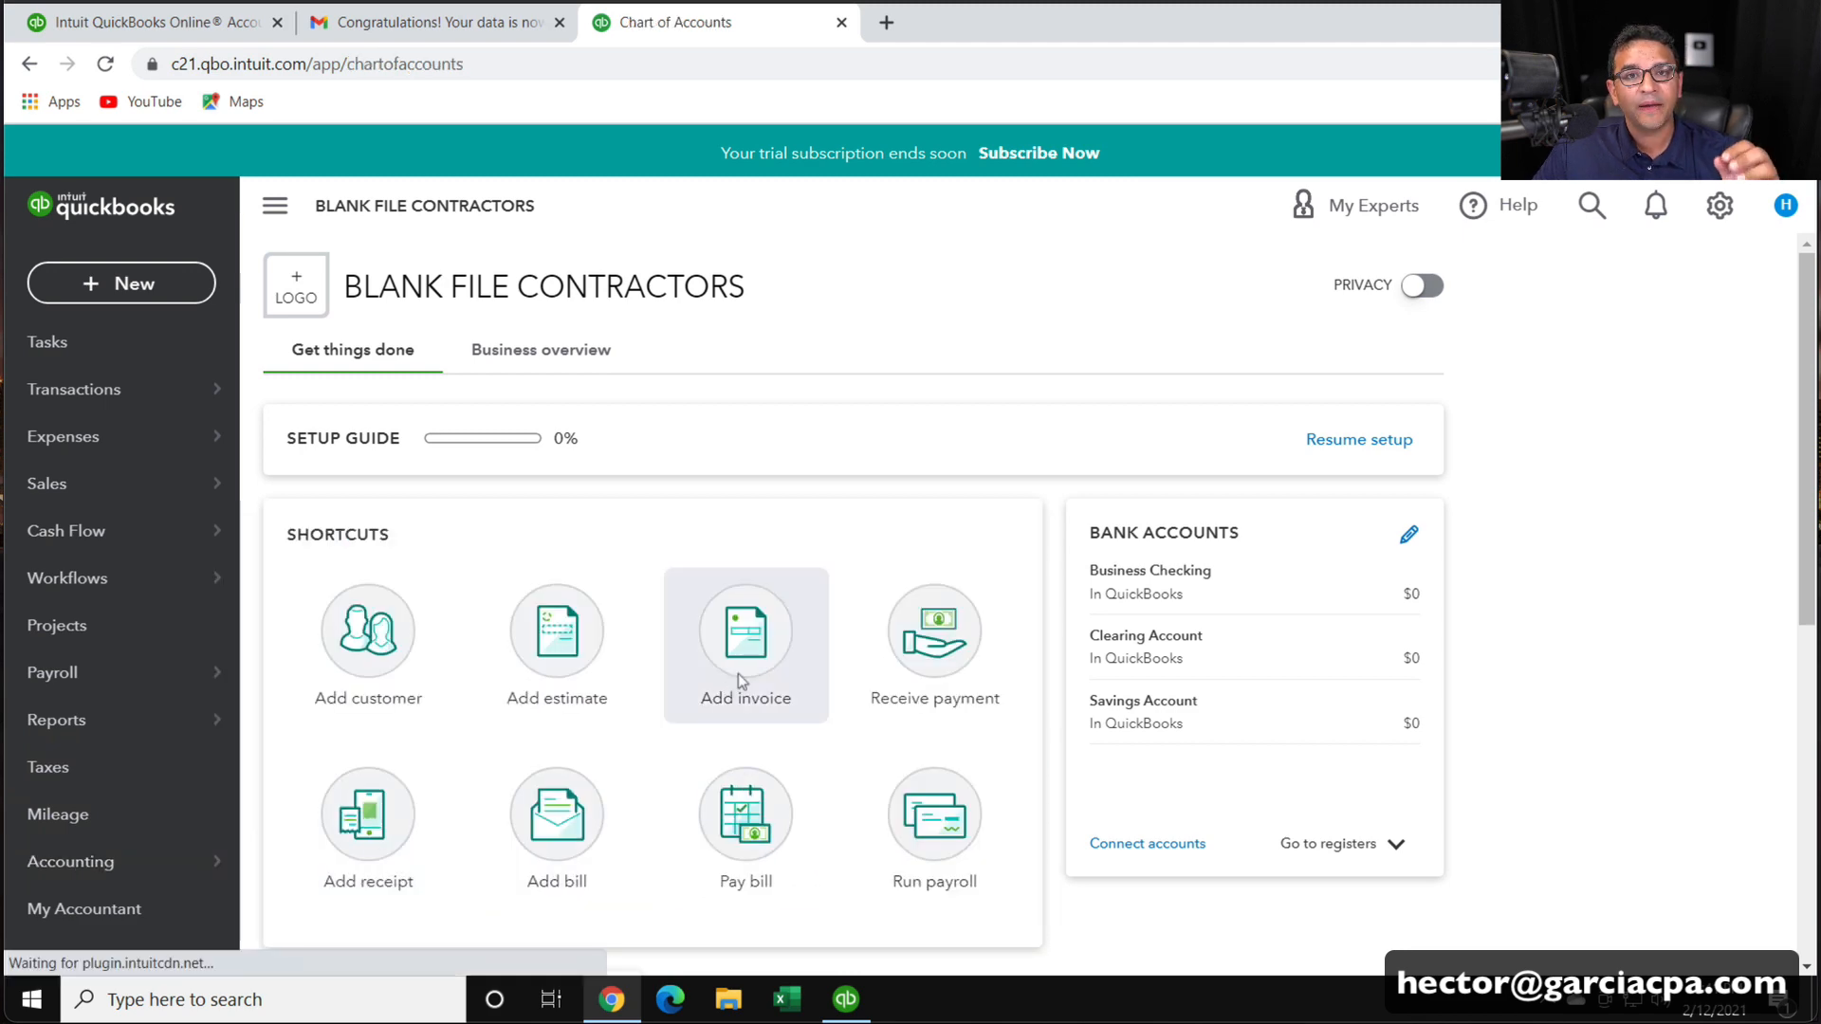
left_click(70, 861)
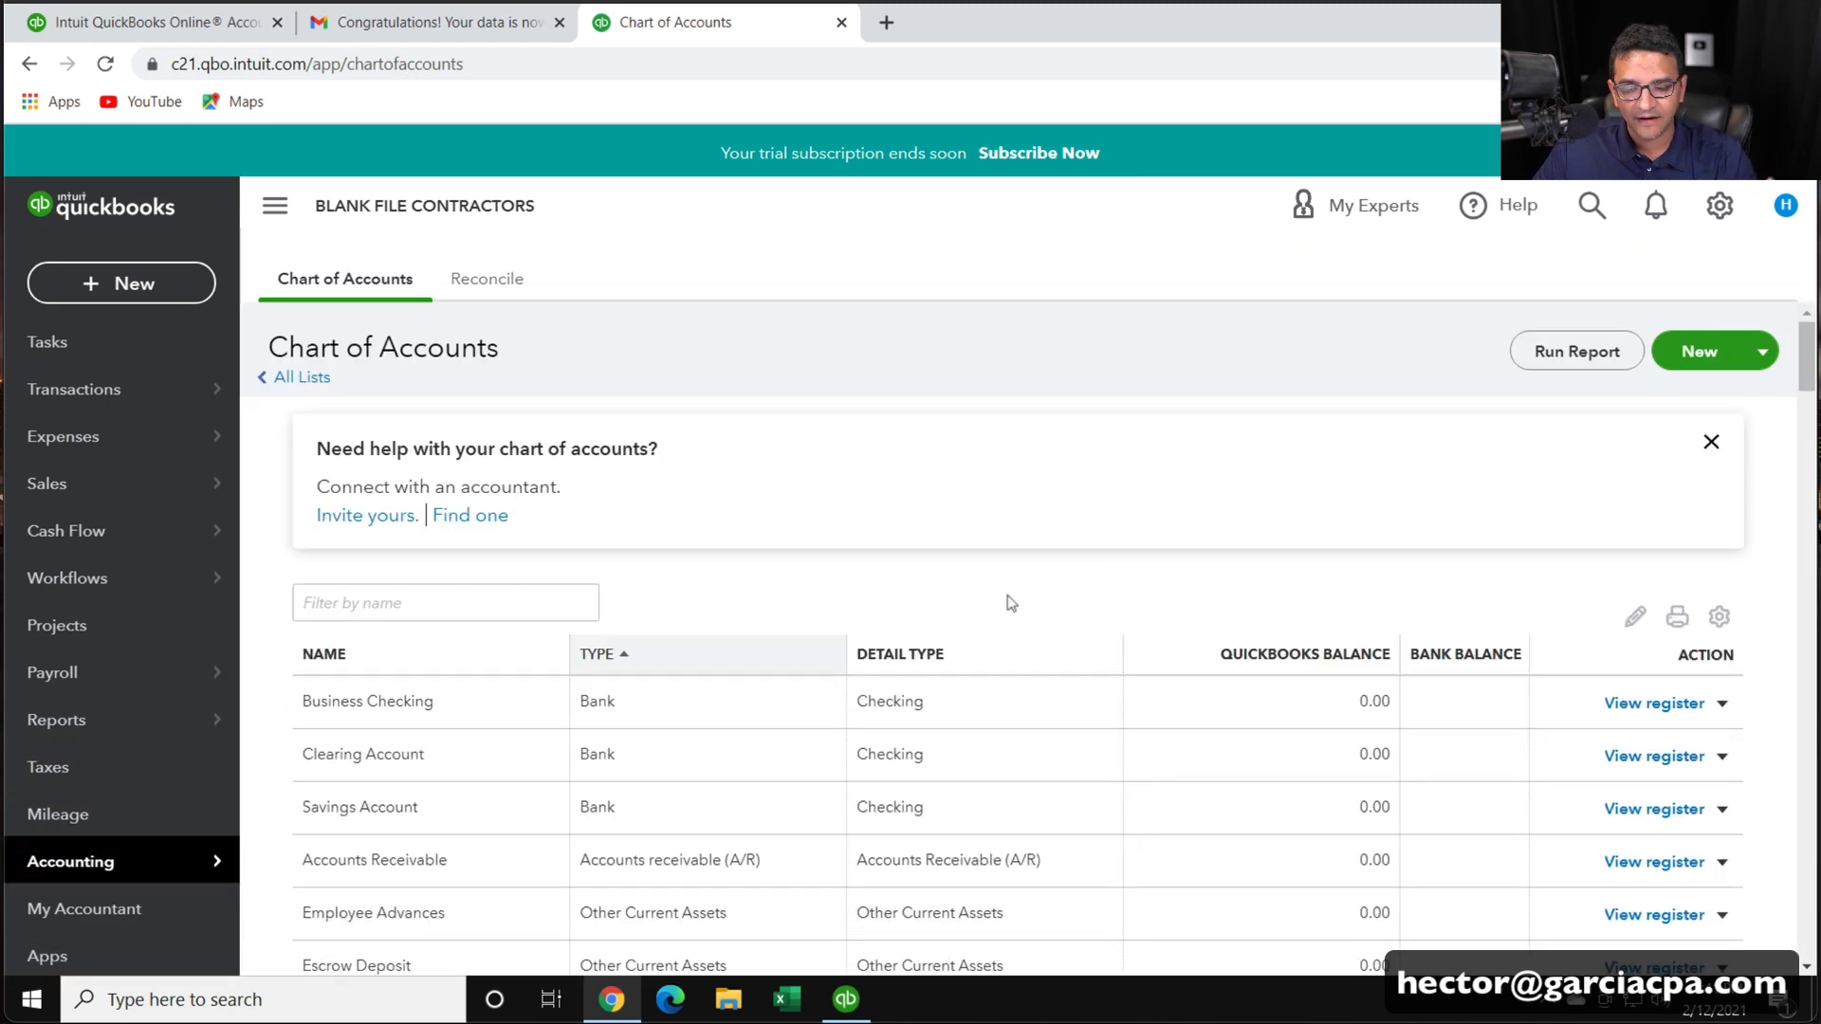
left_click(846, 1000)
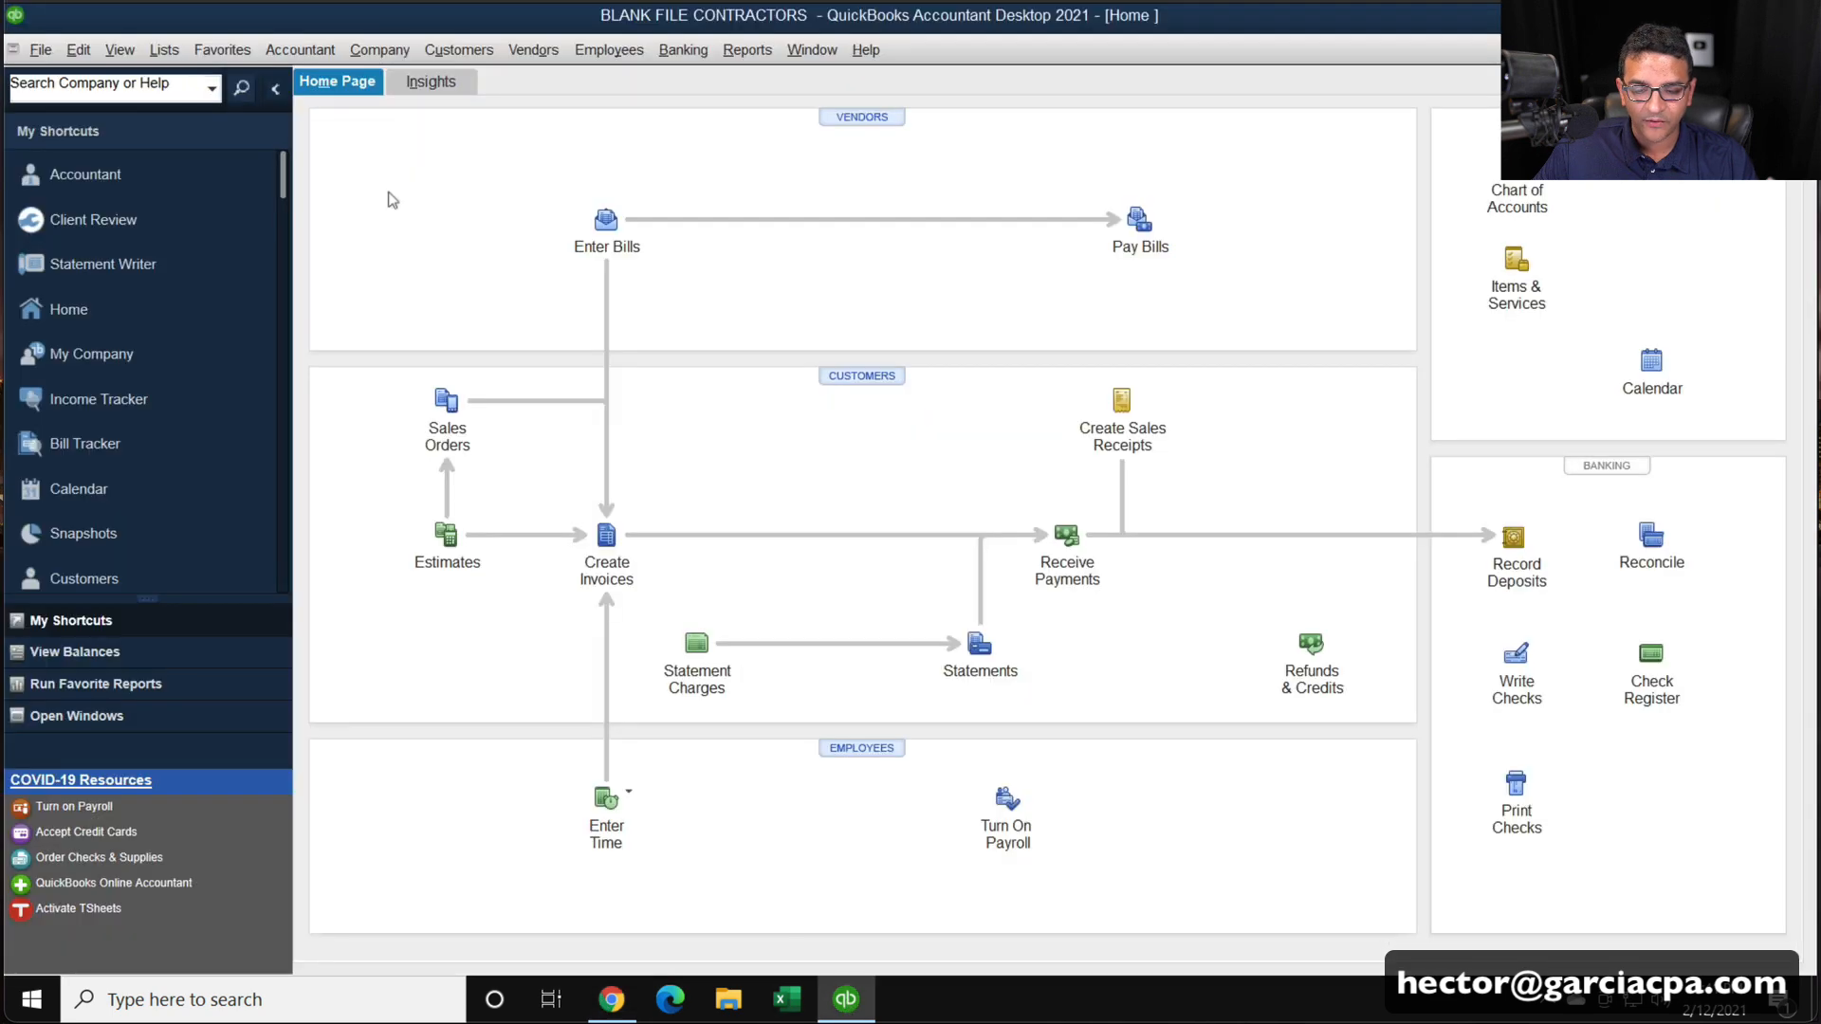
left_click(163, 50)
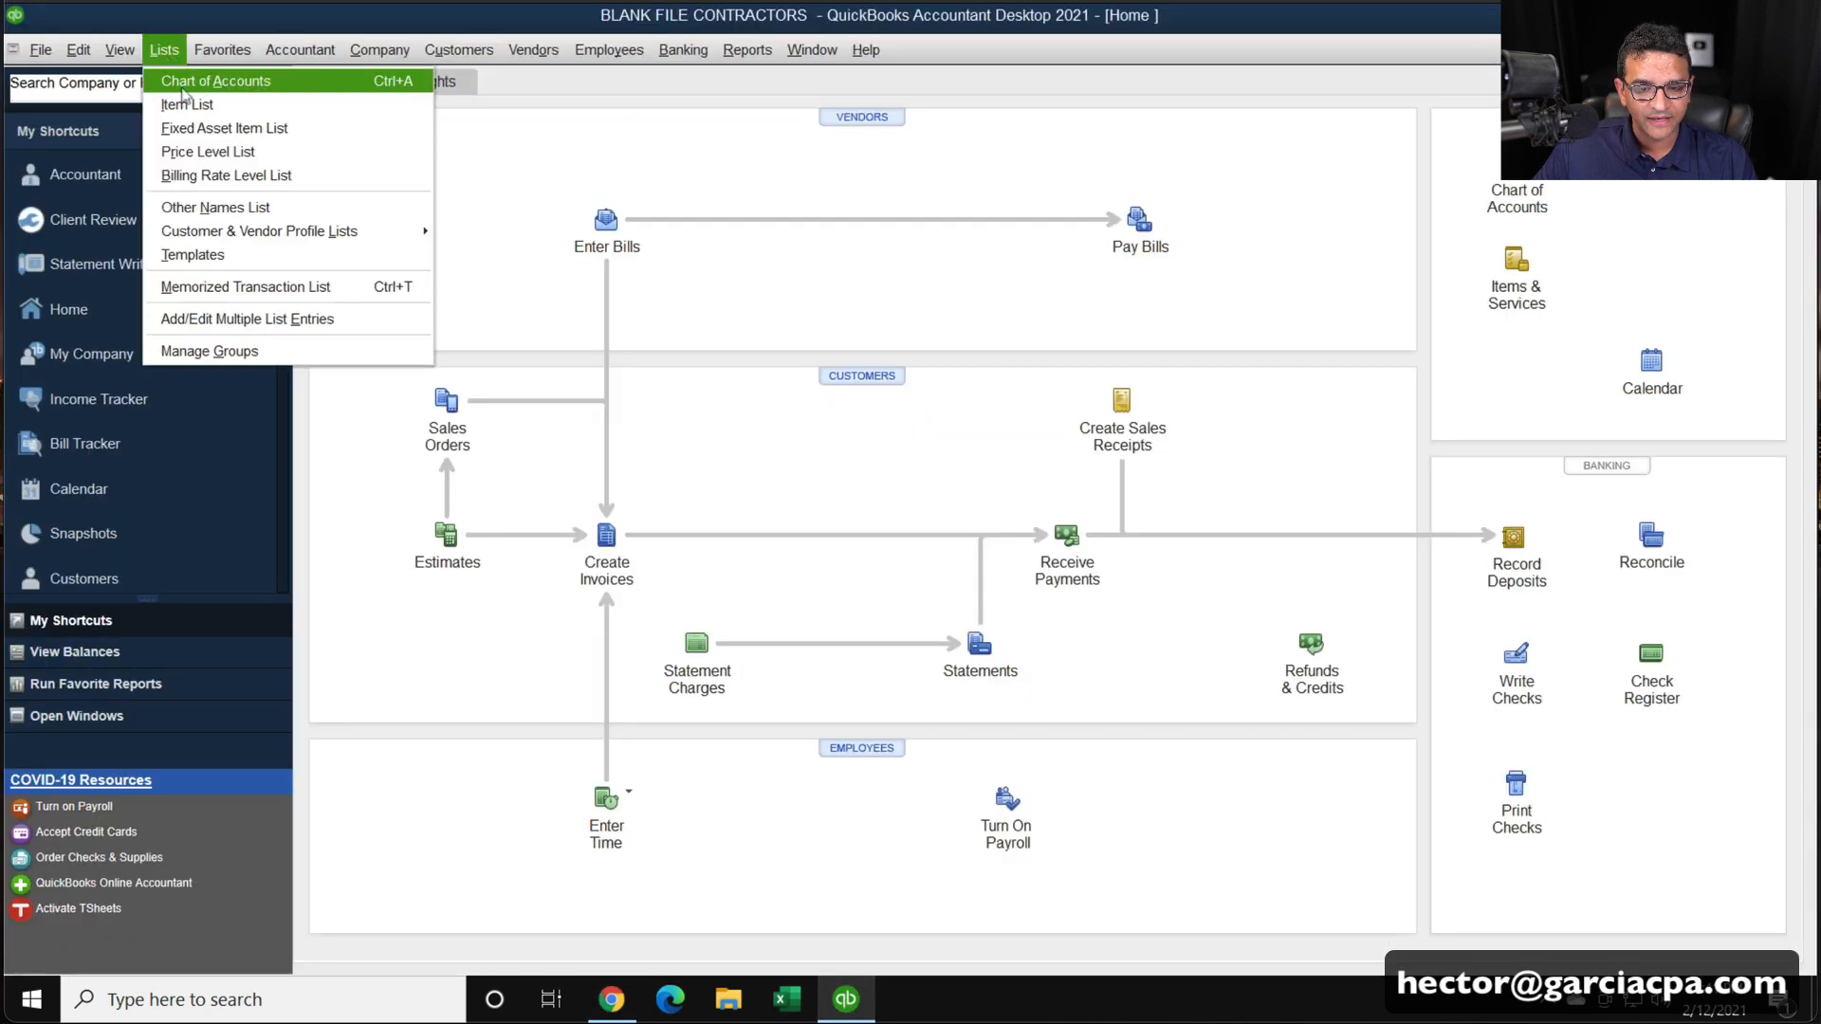
left_click(217, 80)
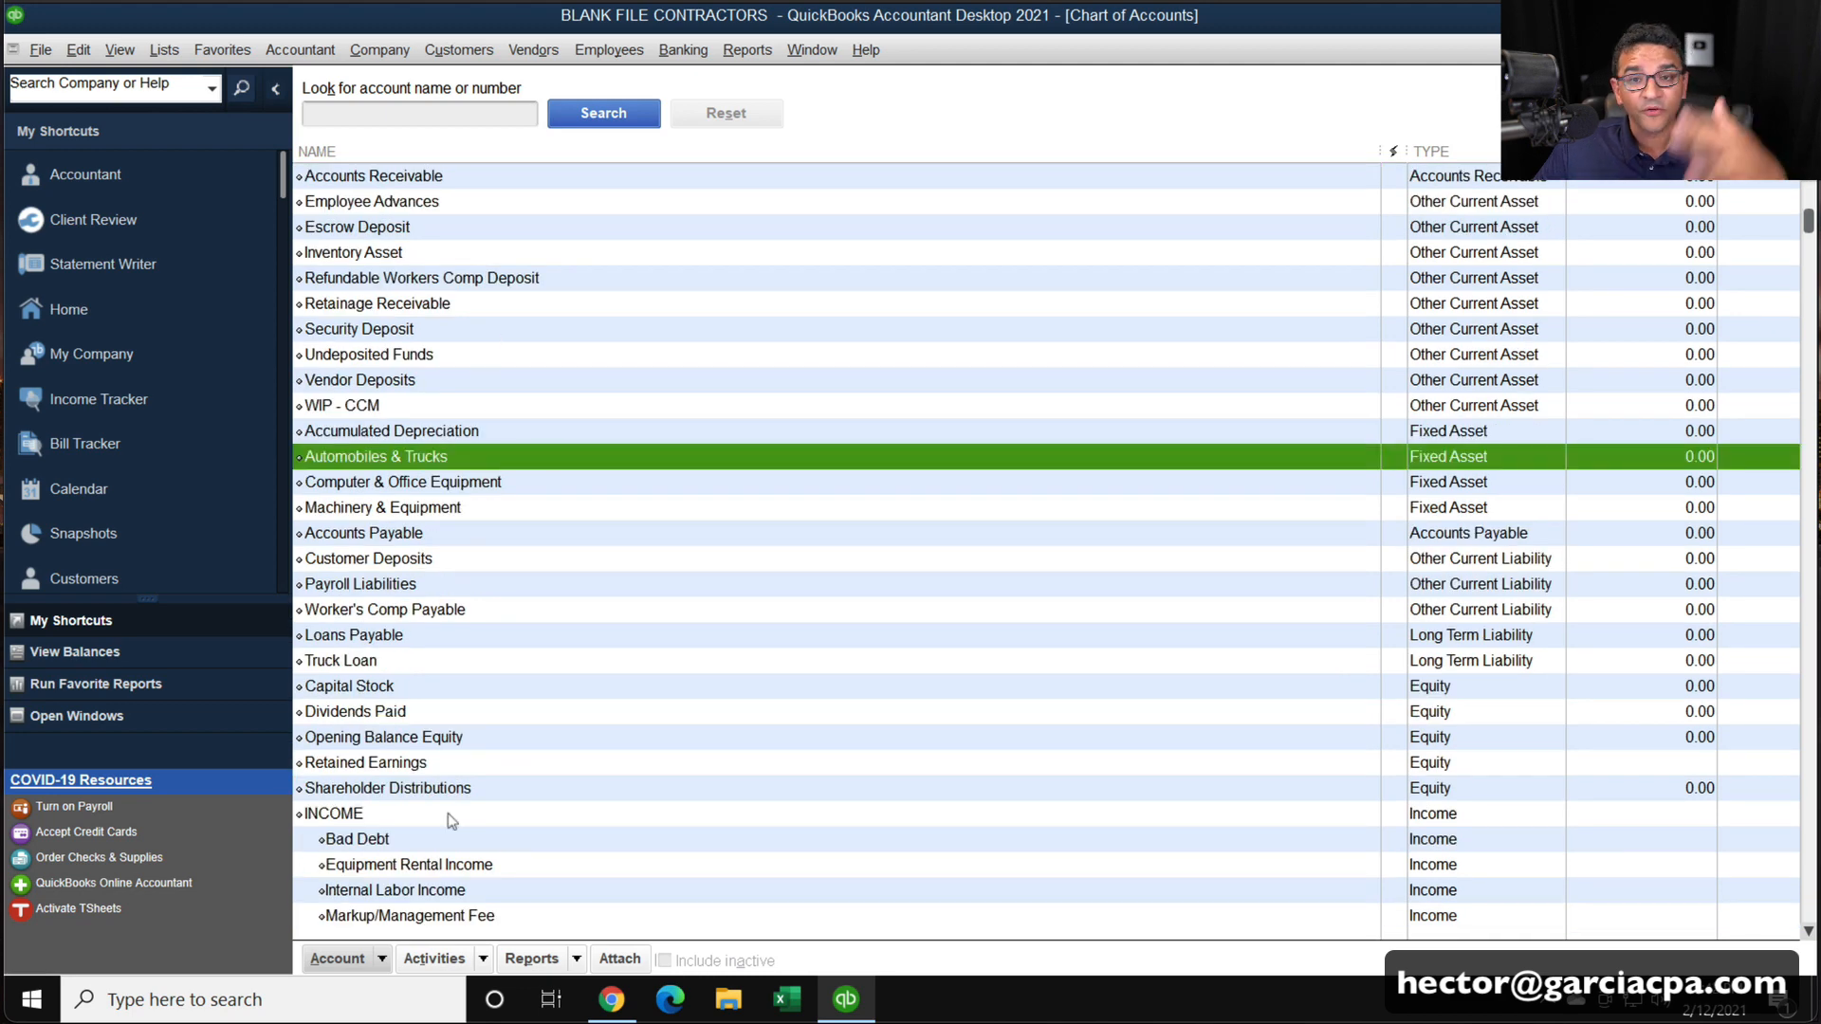
scroll("down", 3)
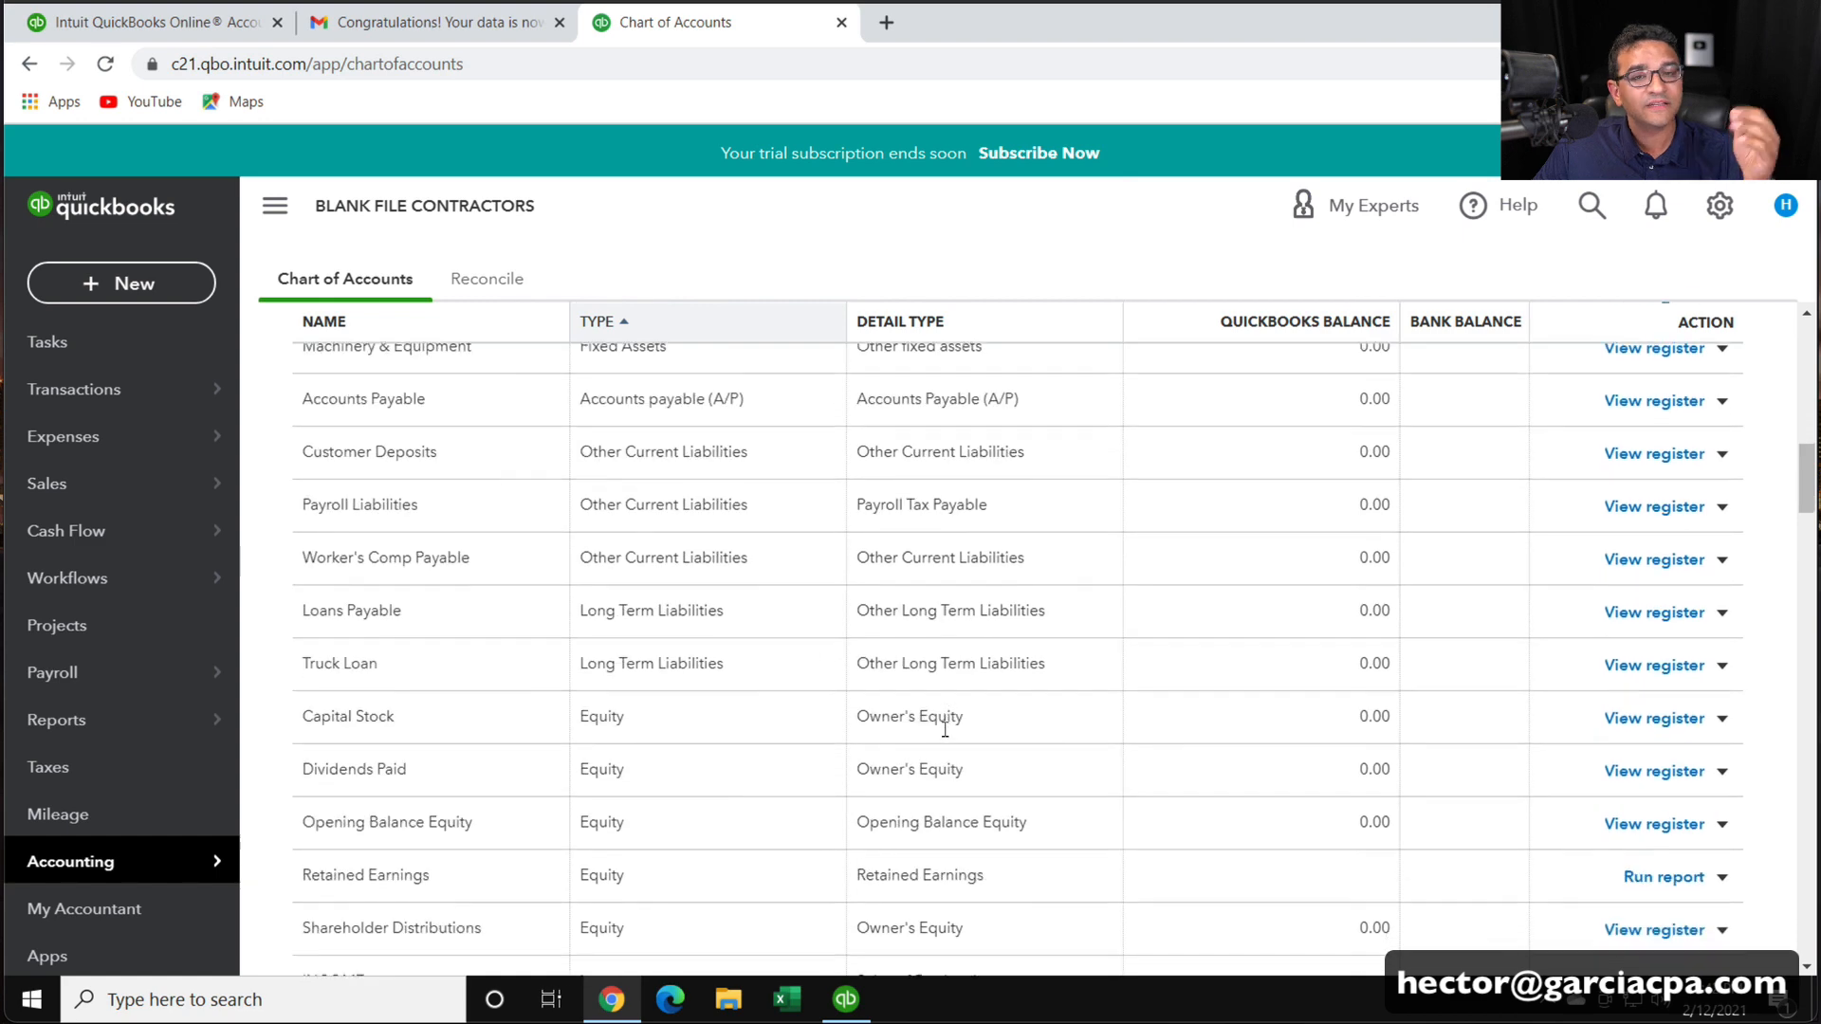
scroll("down", 3)
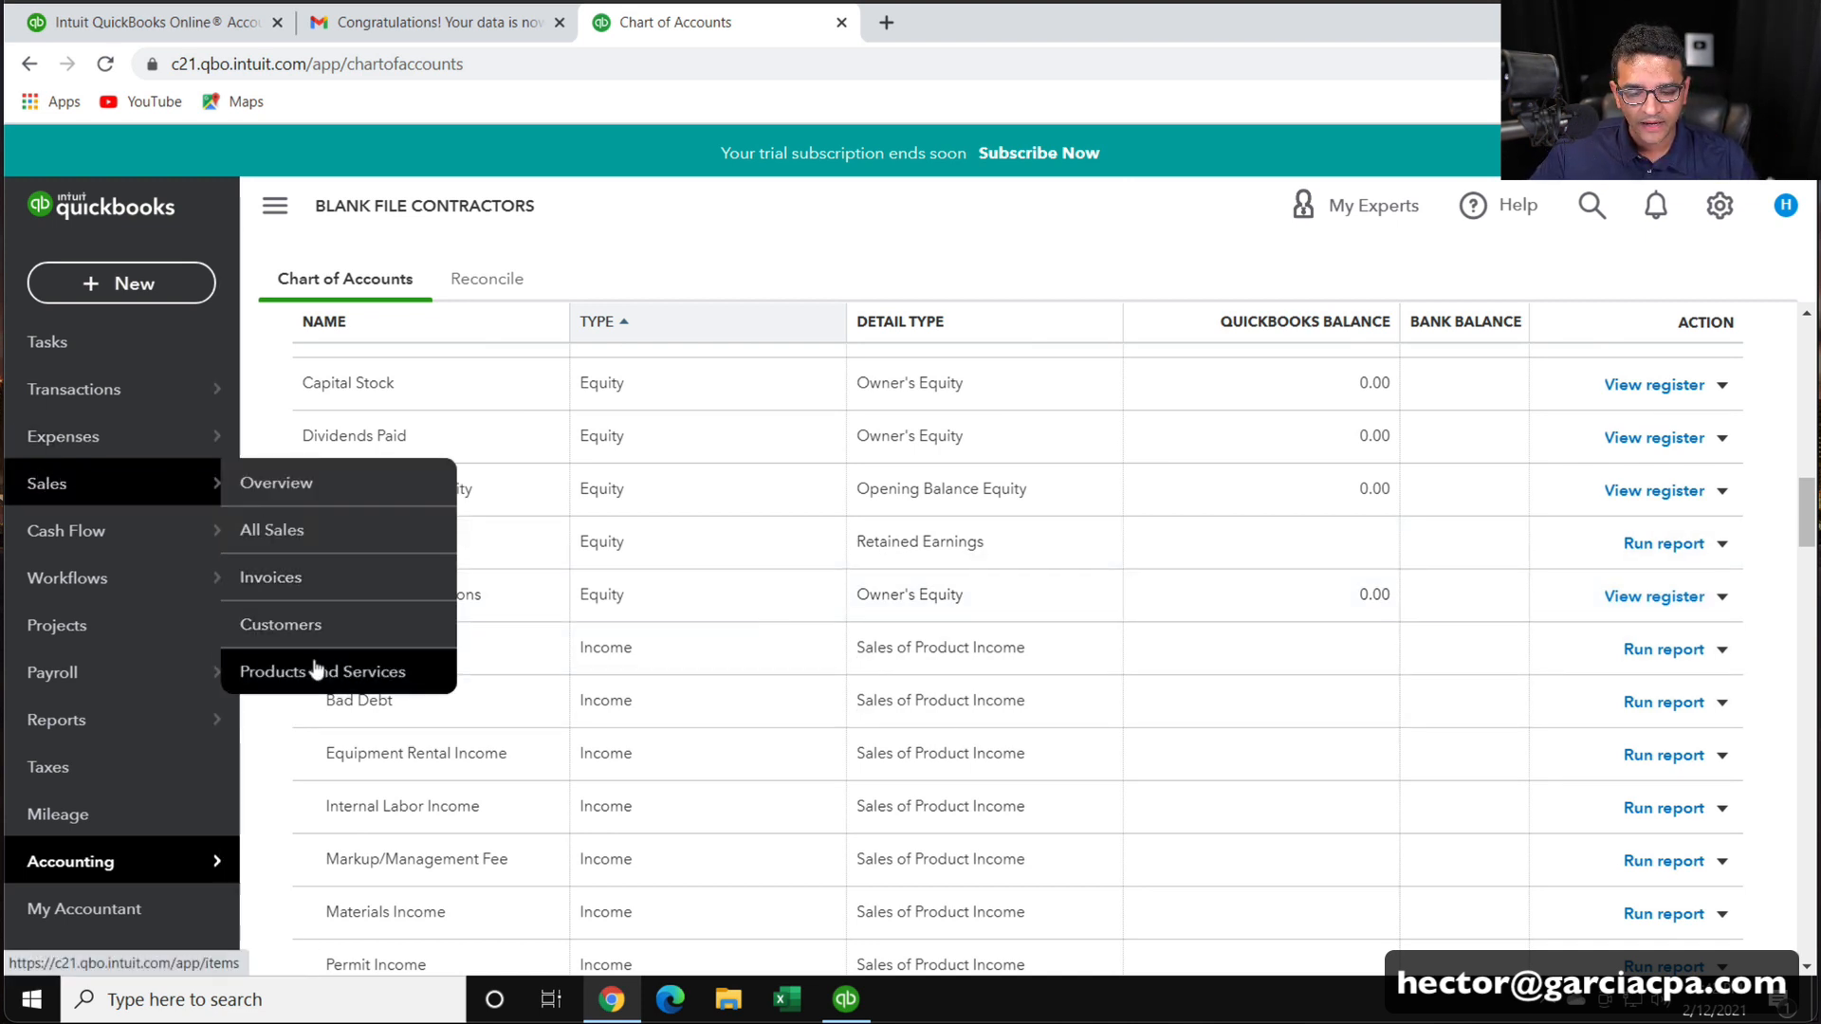
mouse_move(323, 672)
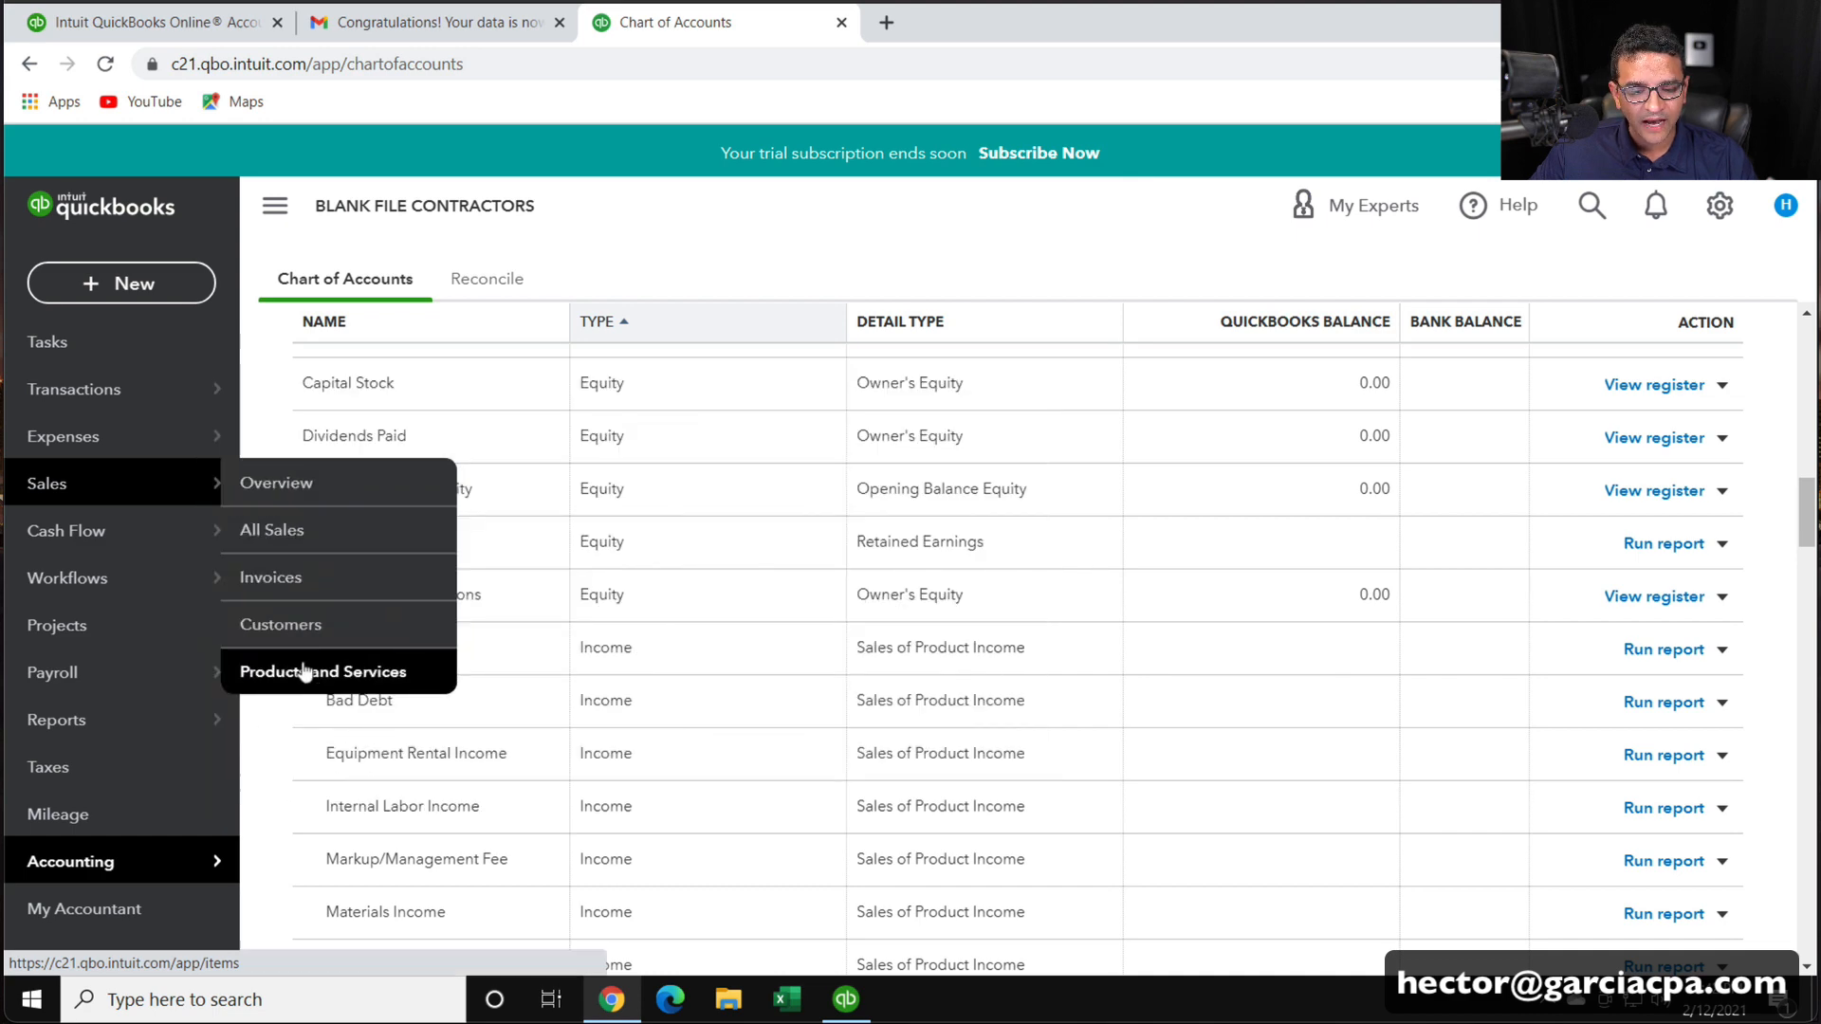
Compare Online's Products and Services list with the desktop Item List
left_click(322, 672)
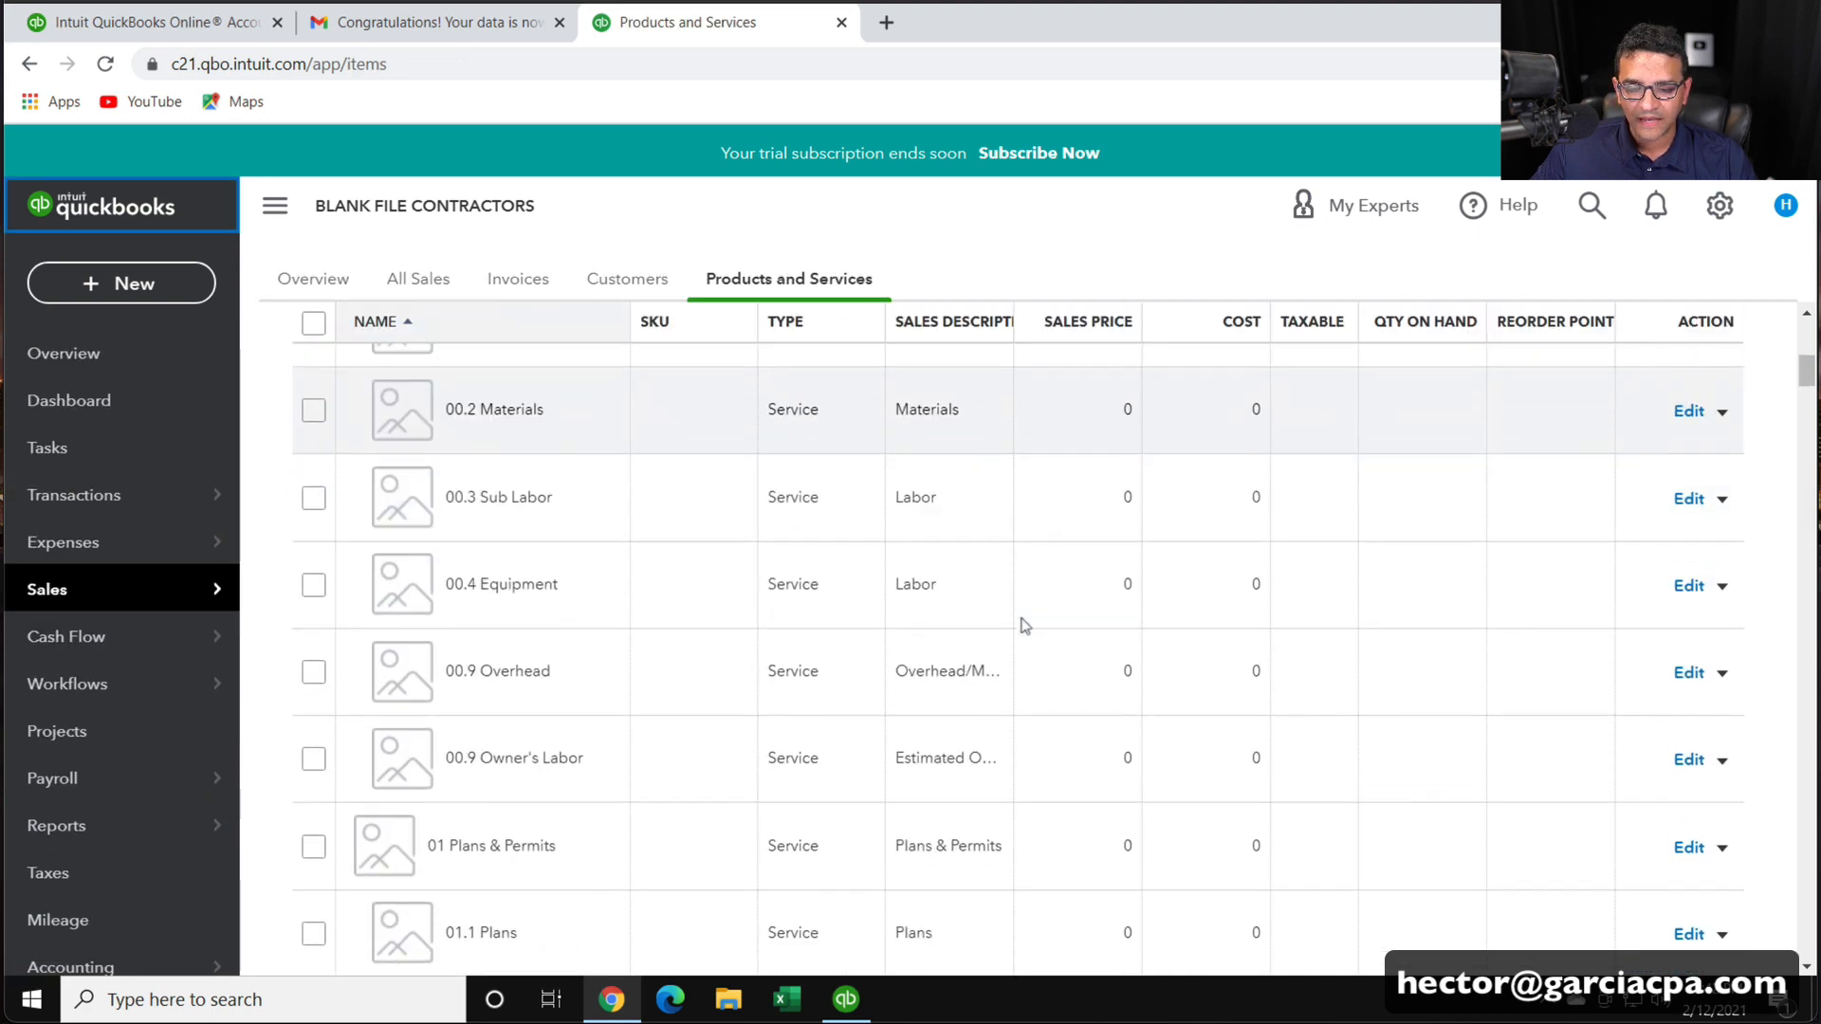
left_click(844, 1000)
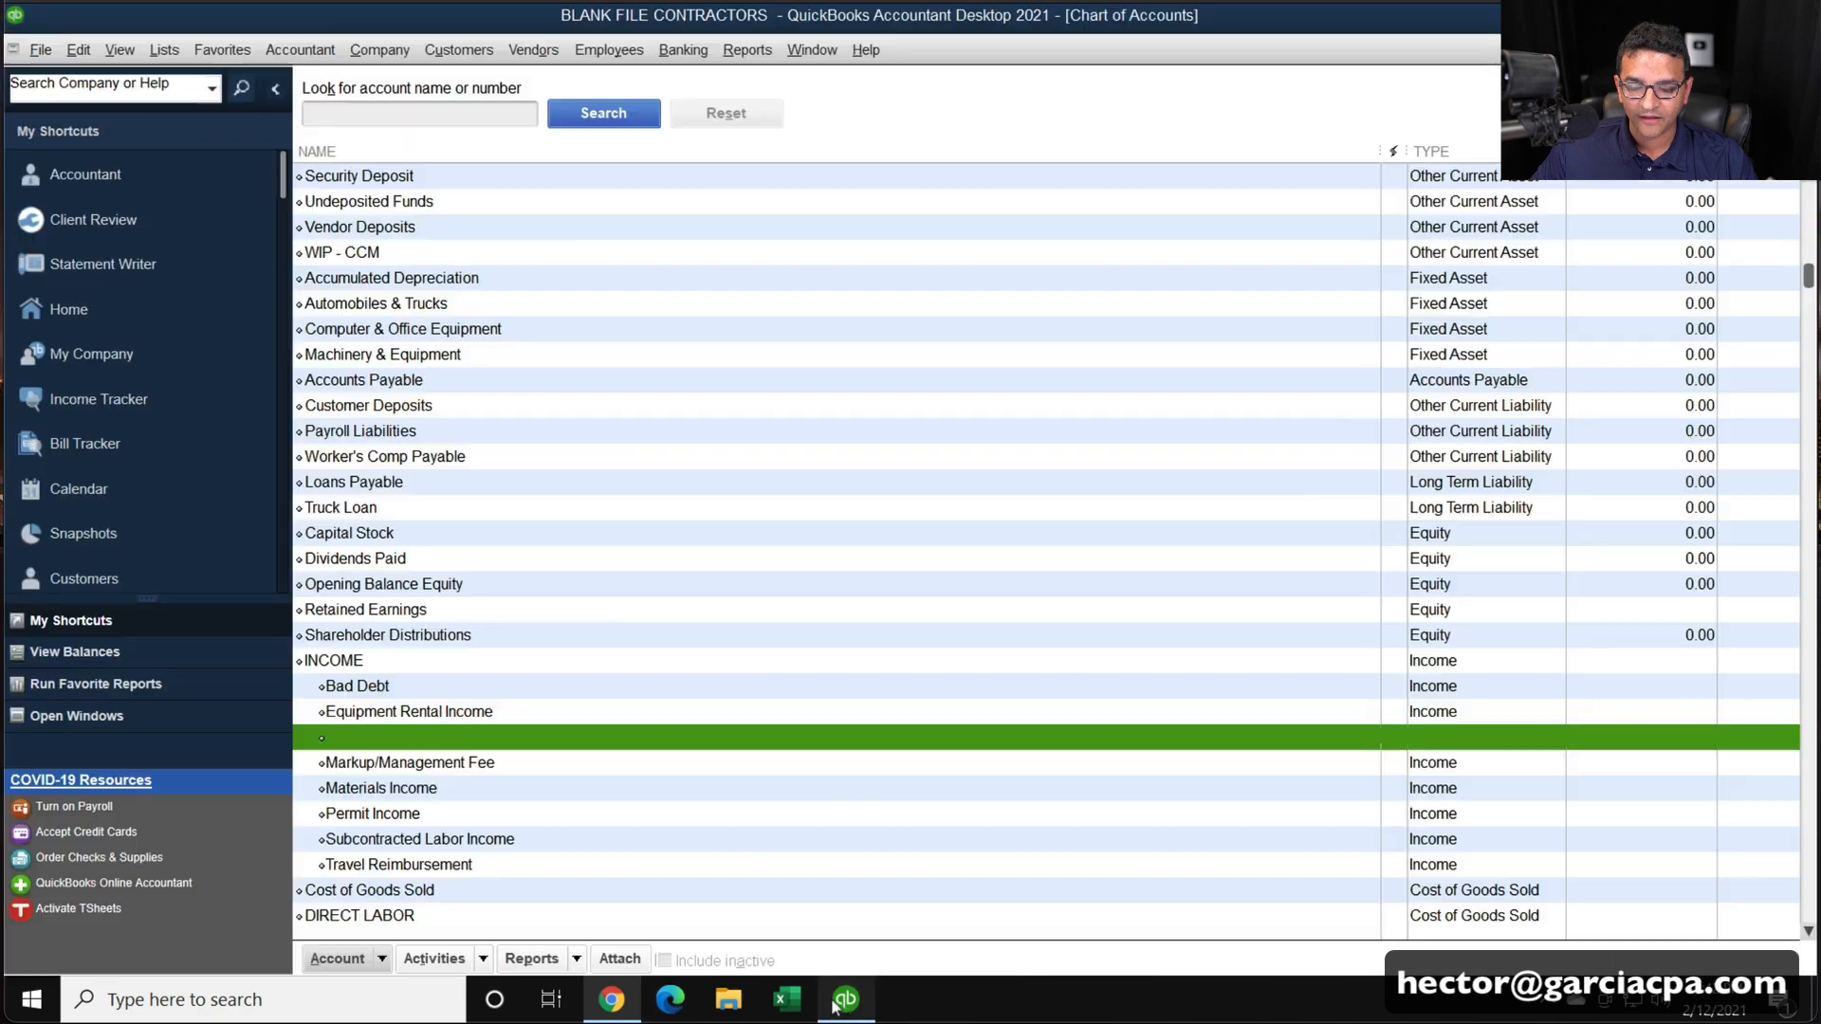
left_click(163, 49)
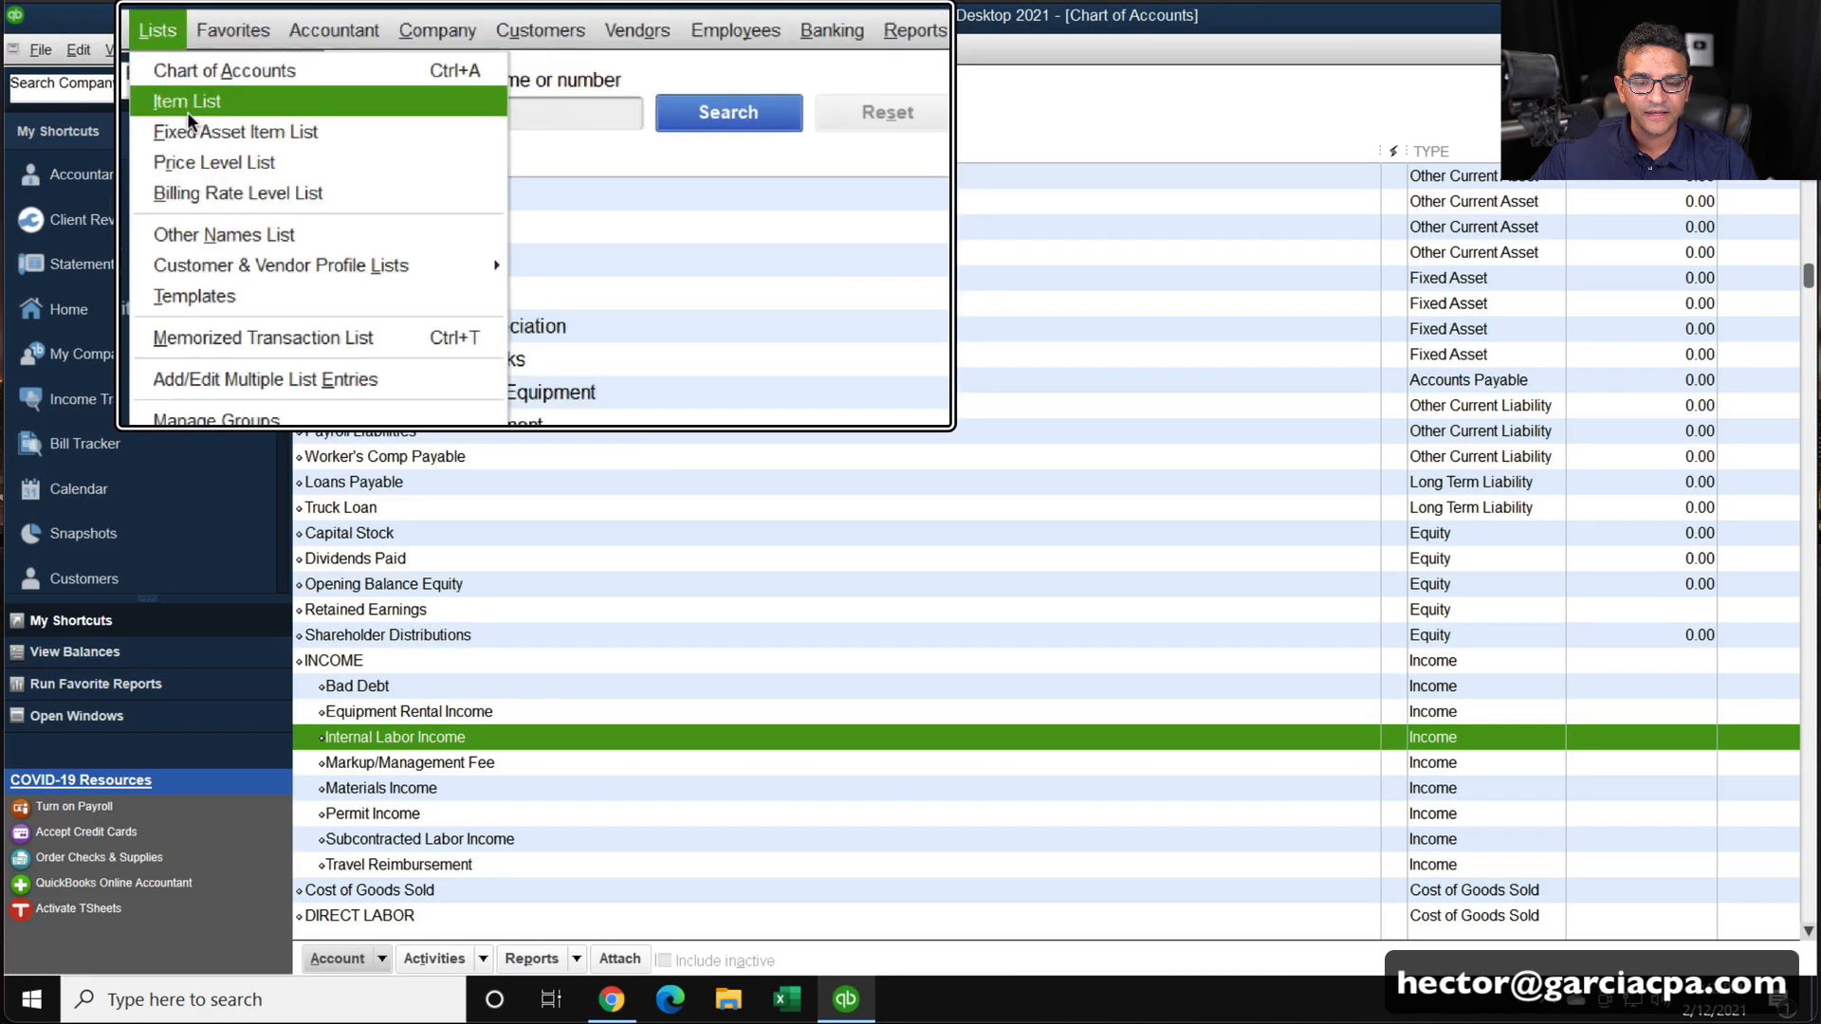
left_click(188, 100)
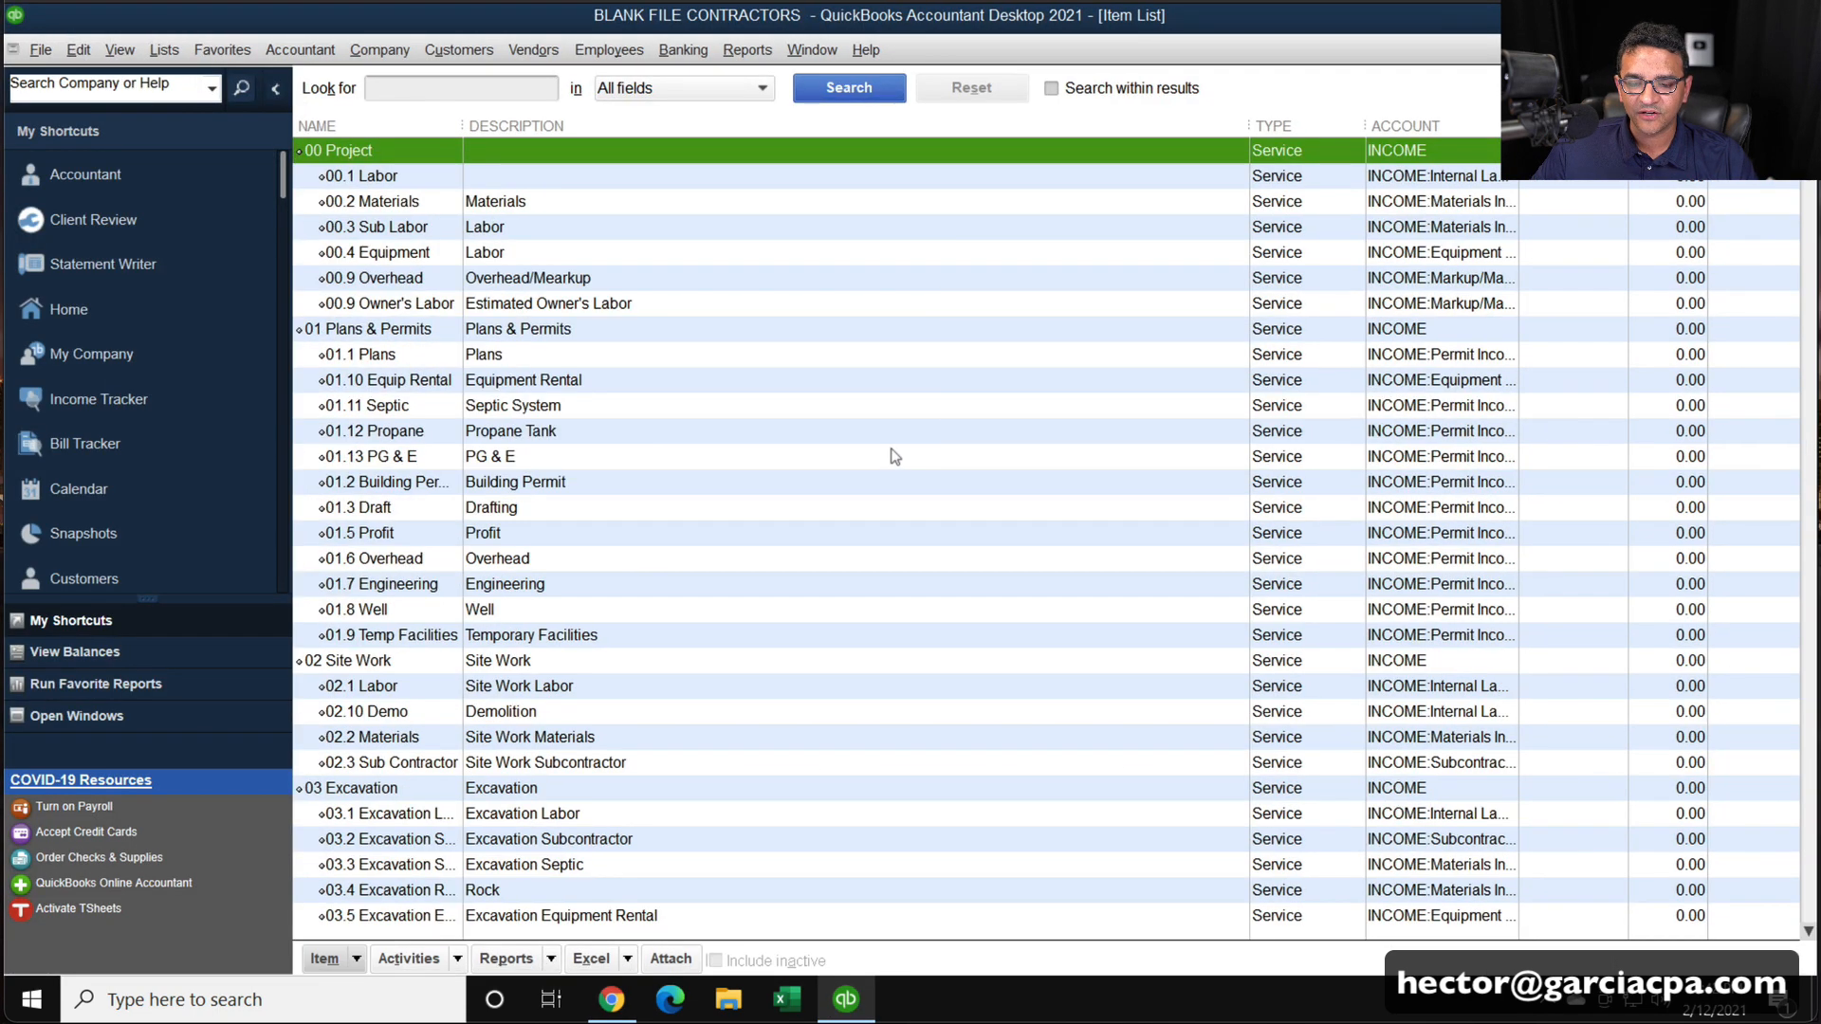